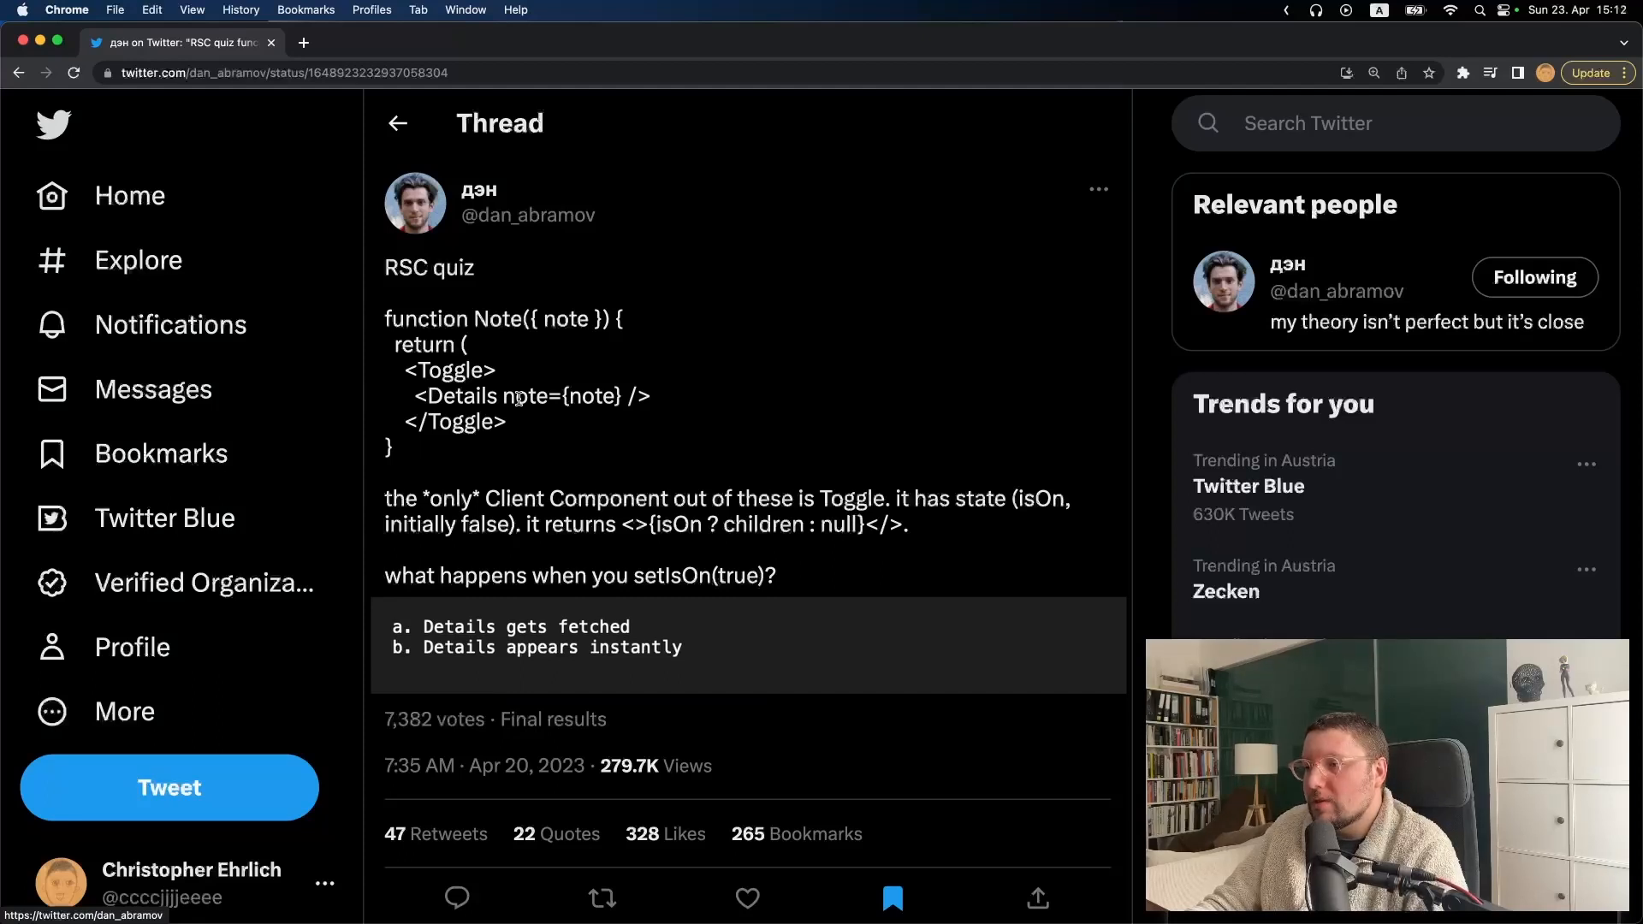
{"action": "mouse_move", "coordinate": [553, 415]}
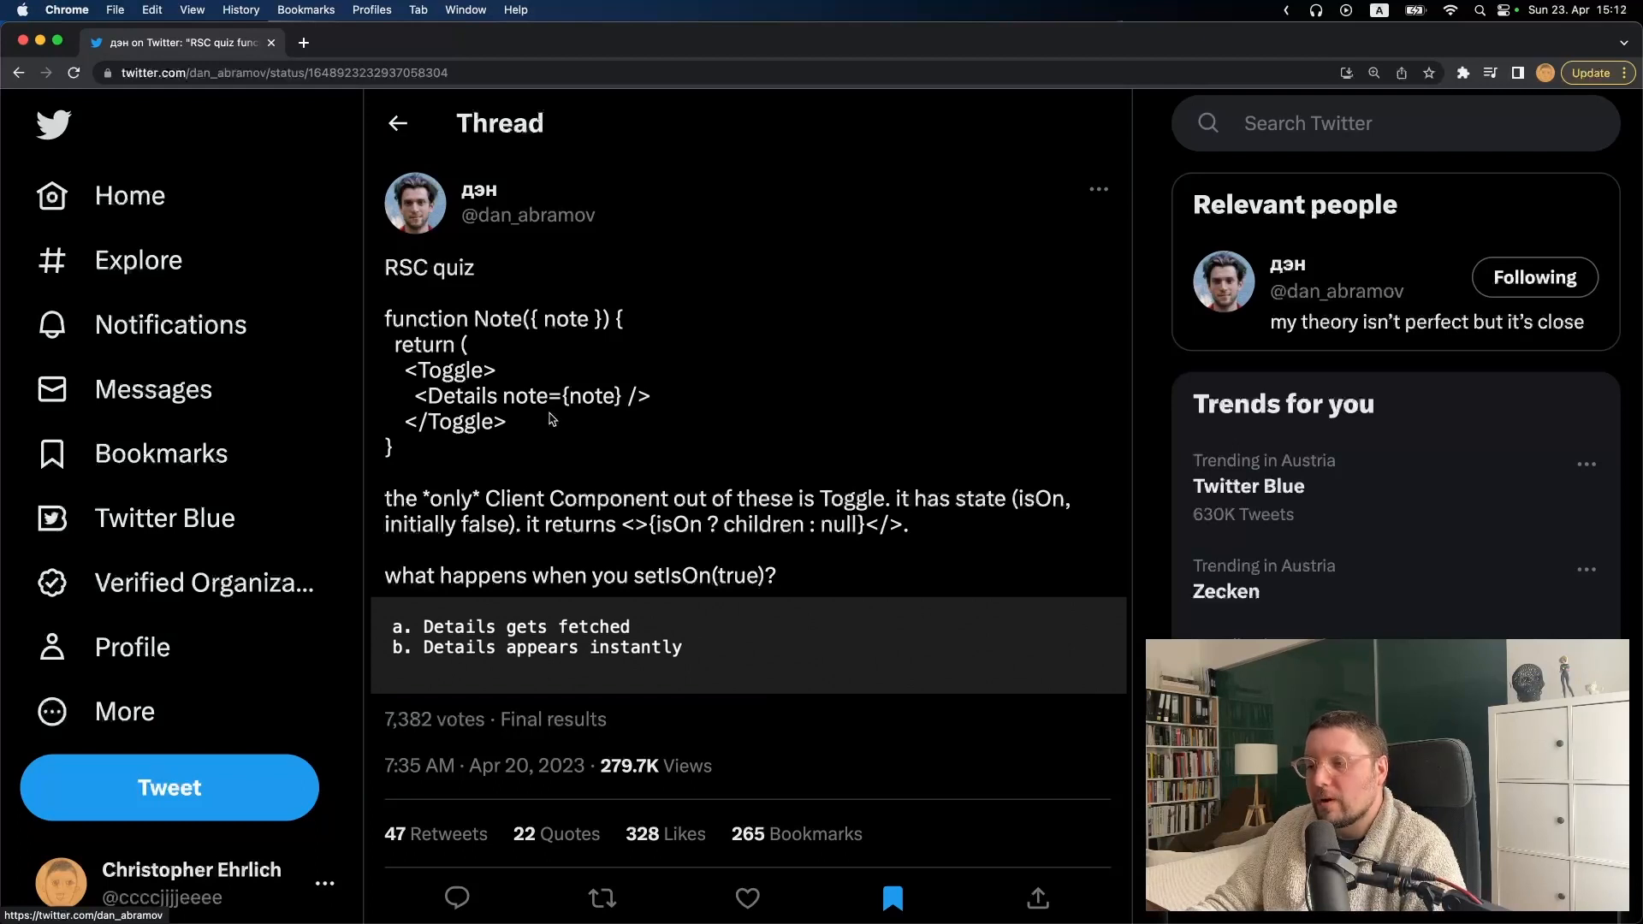
{"action": "mouse_move", "coordinate": [707, 459]}
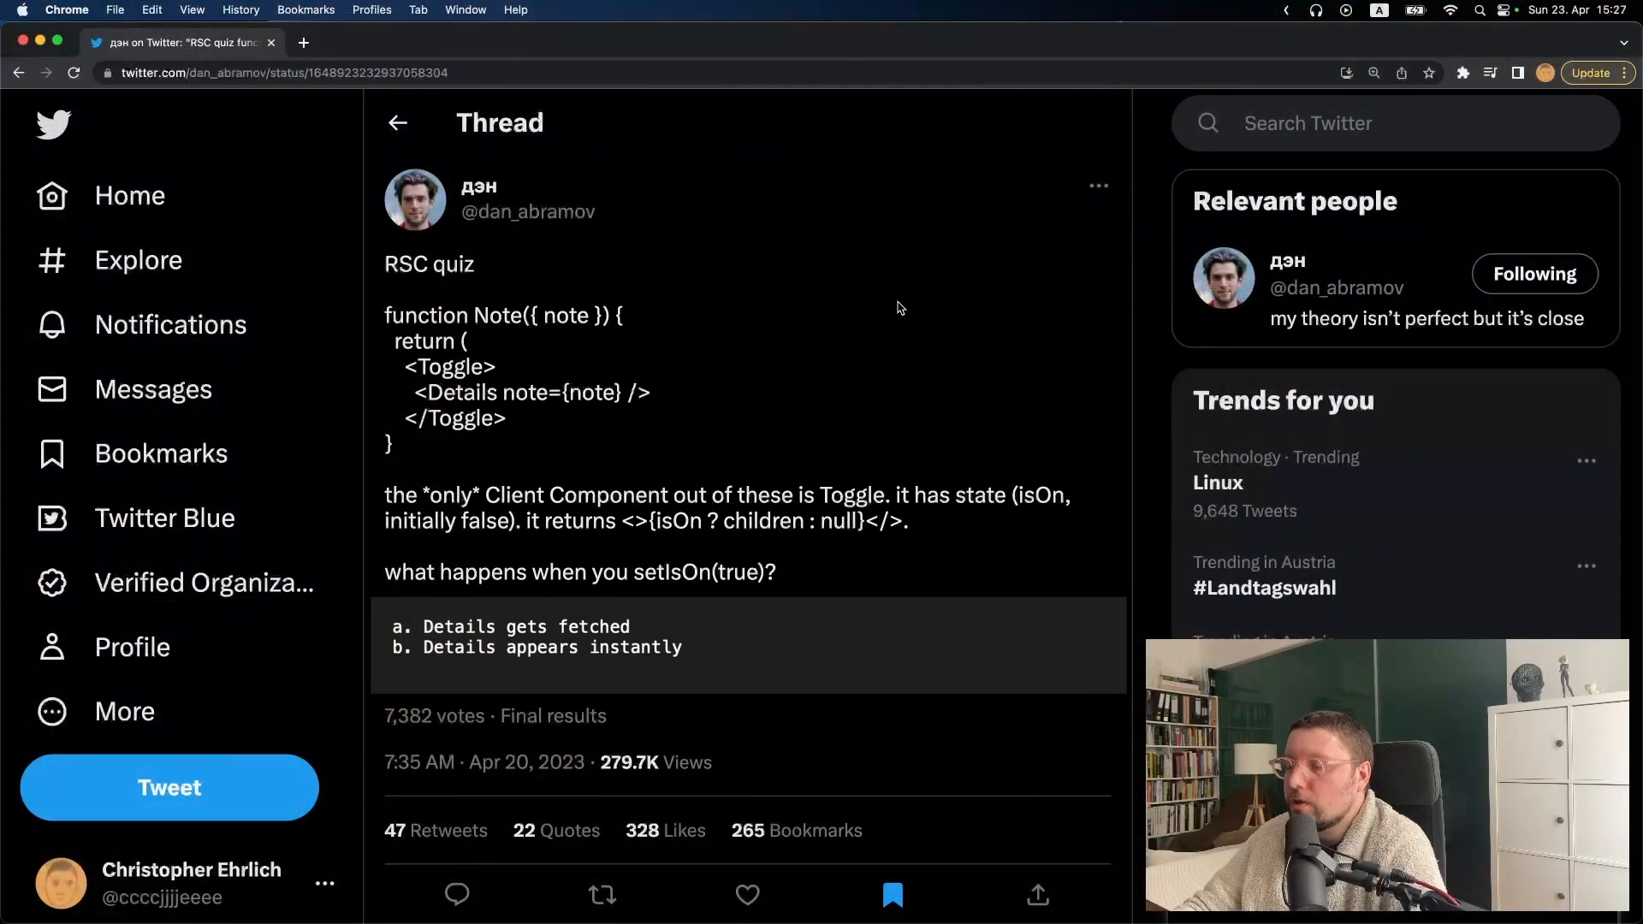
{"action": "mouse_move", "coordinate": [529, 380]}
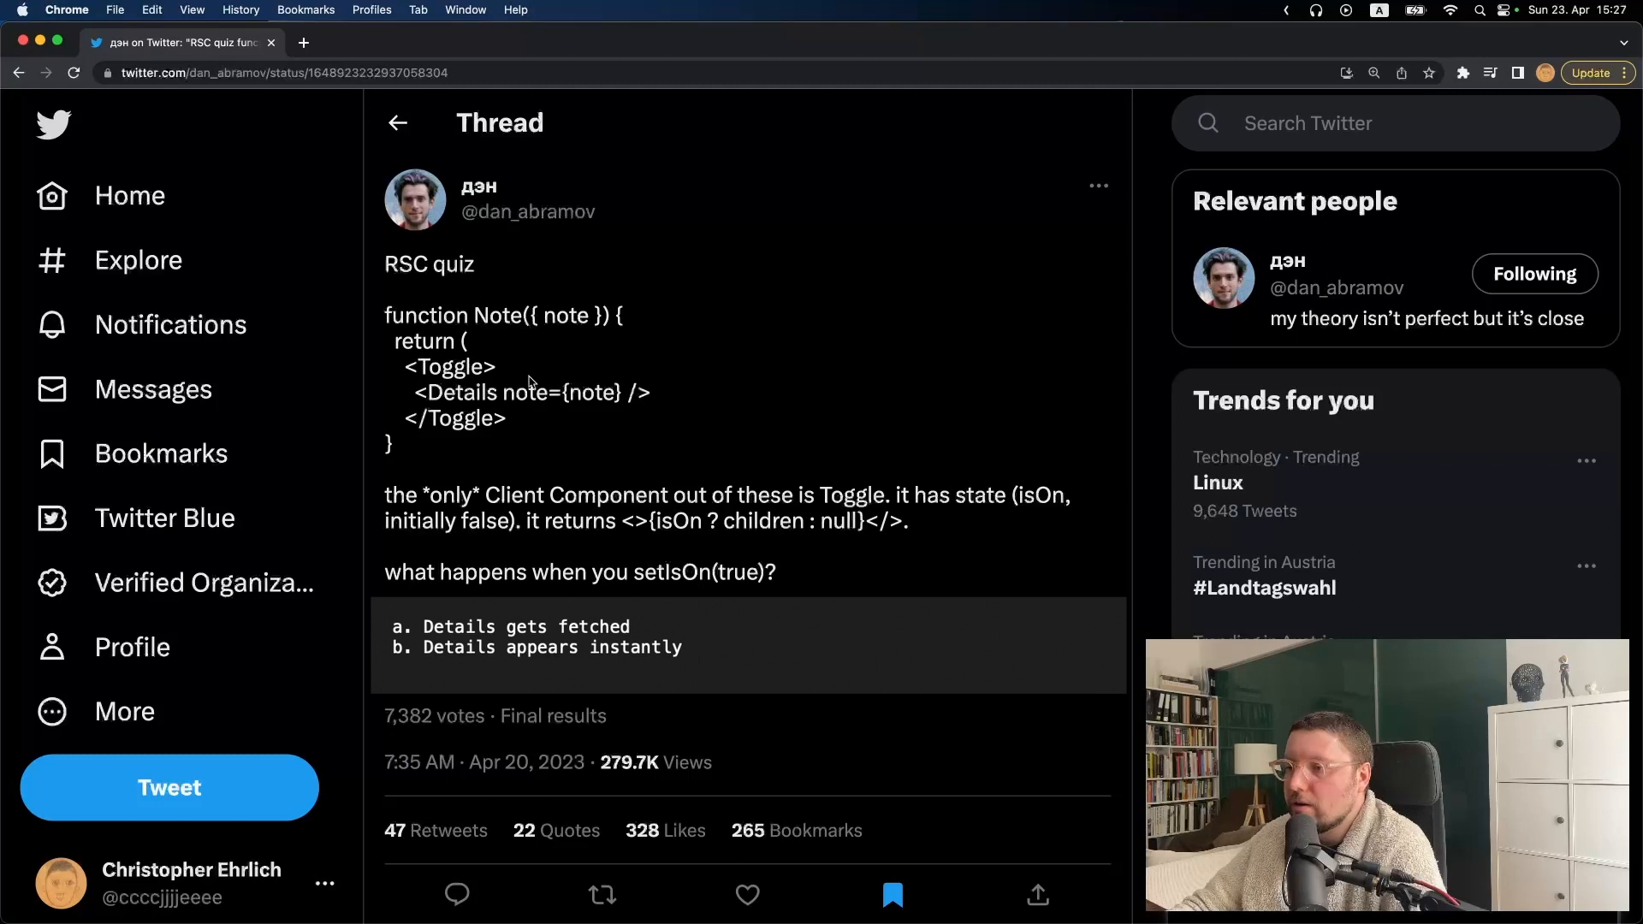
Select the <Details note={note} /> line in the RSC quiz tweet and move to VS Code
{"action": "double_click", "coordinate": [445, 367]}
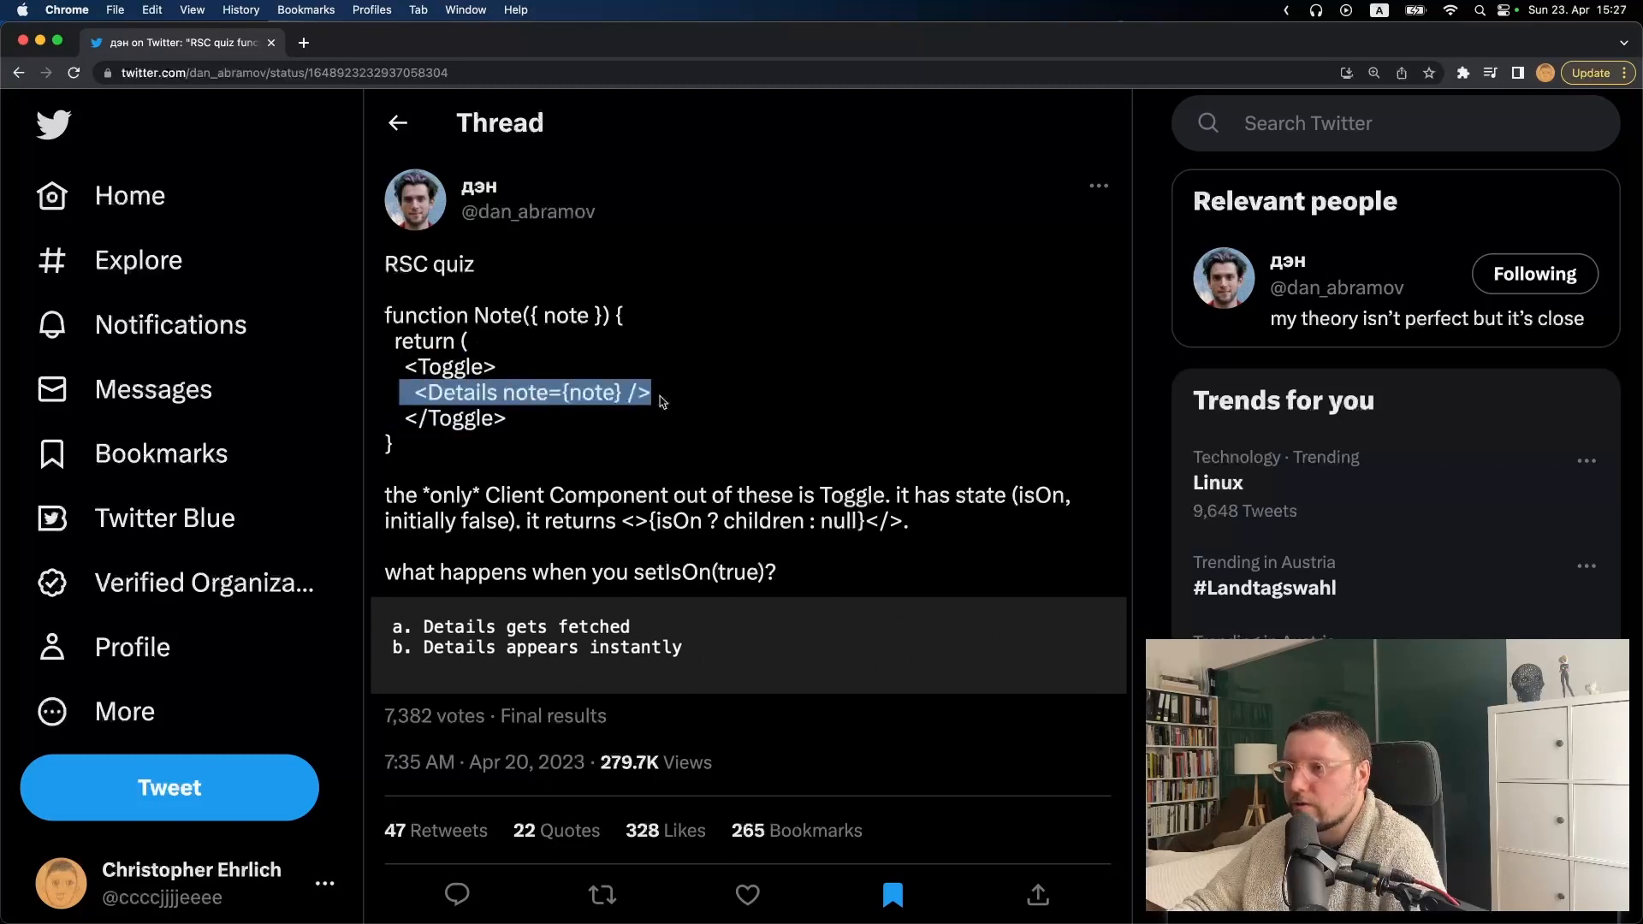
{"action": "left_click", "coordinate": [688, 409]}
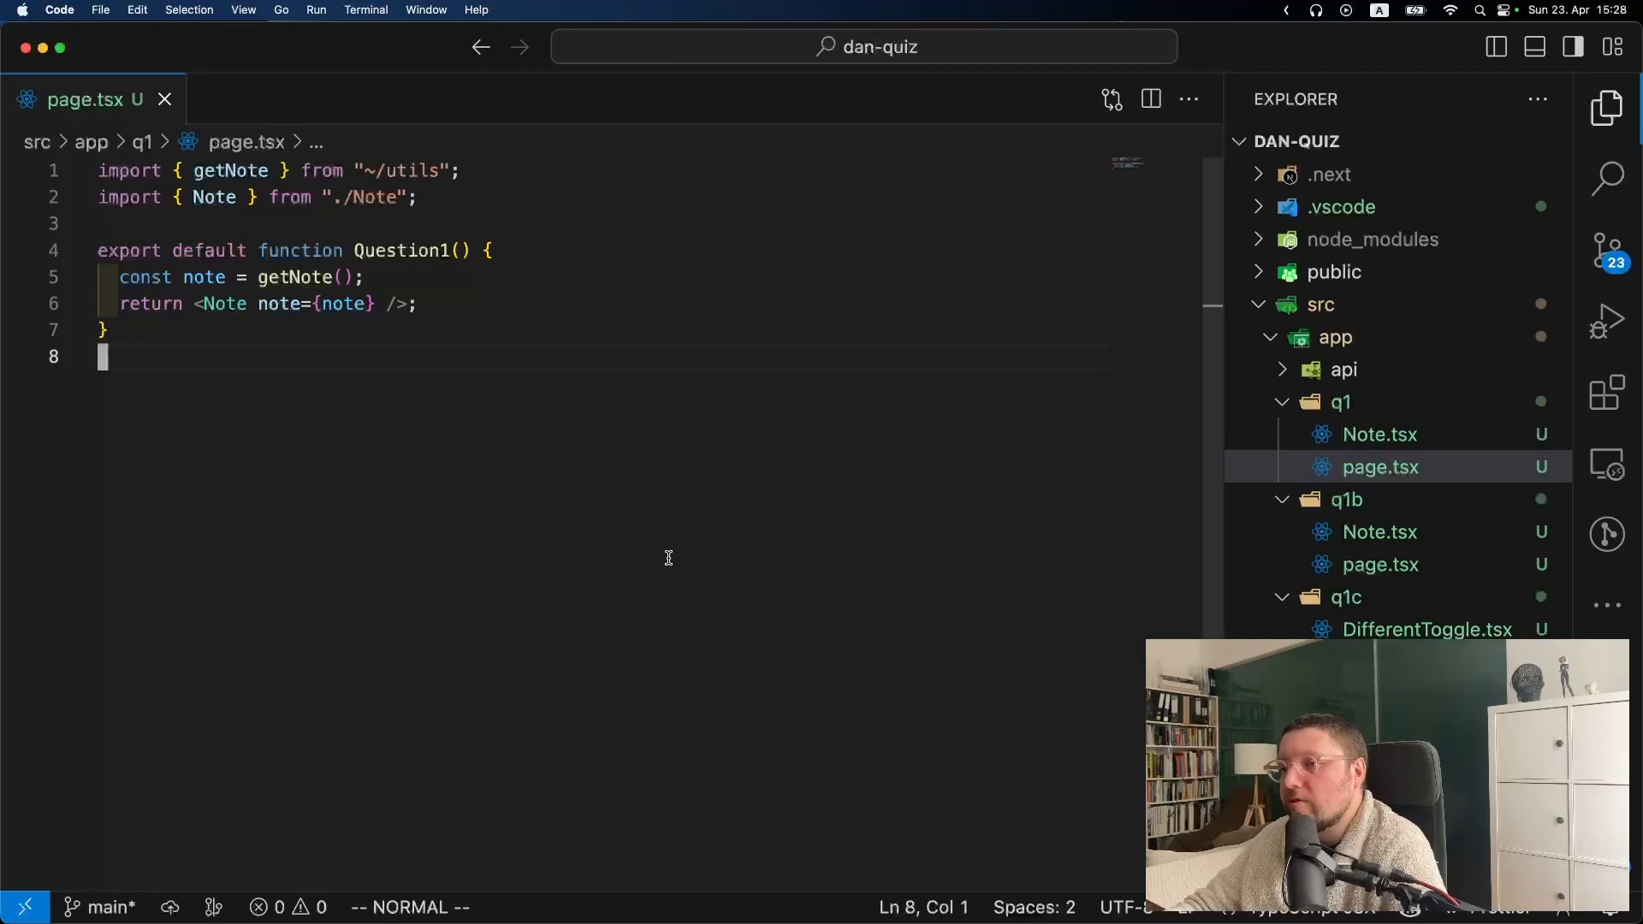
{"action": "mouse_move", "coordinate": [179, 488]}
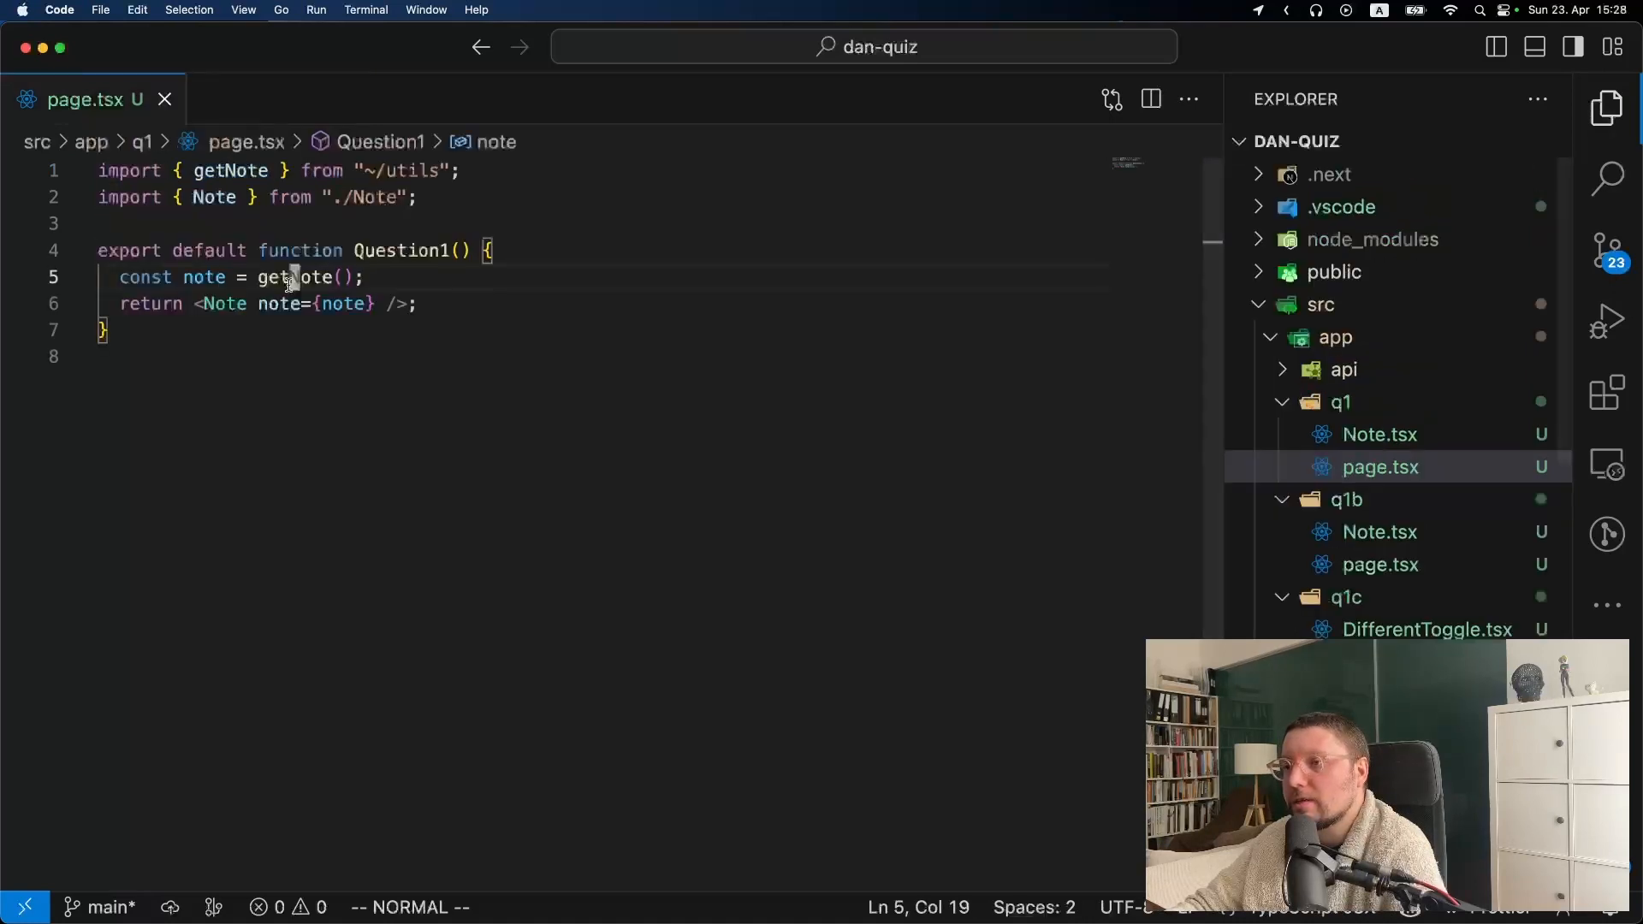
Review q1's getNote call and mark Toggle.tsx's rendering log and children conditional
{"action": "left_click", "coordinate": [1379, 433]}
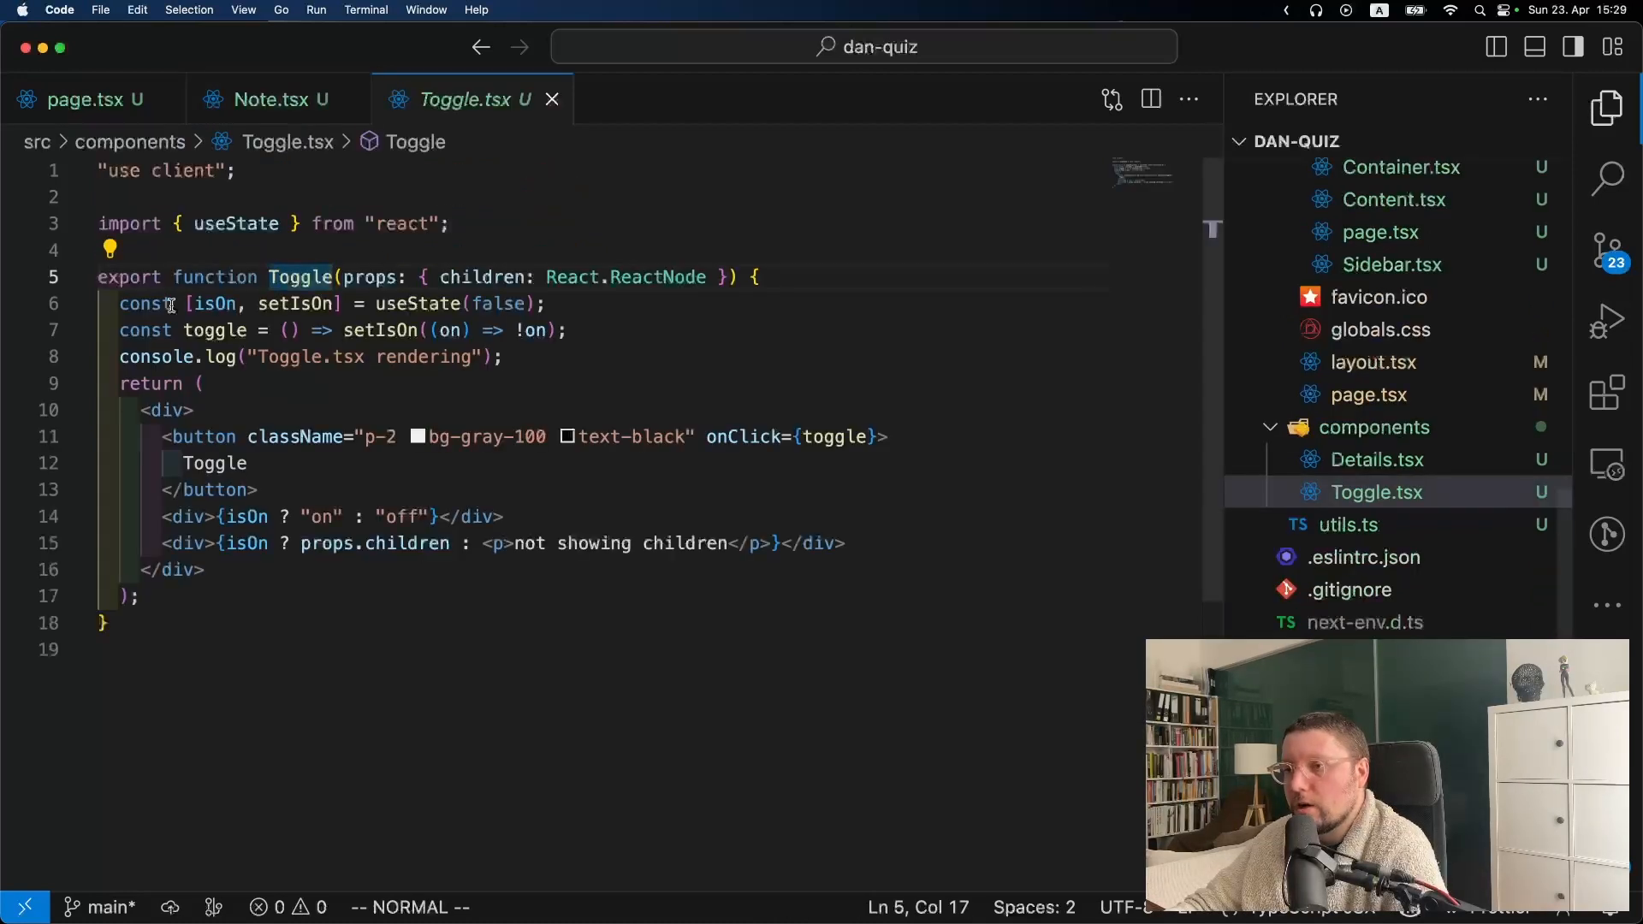
{"action": "left_click_drag", "start_coordinate": [173, 304], "coordinate": [356, 305]}
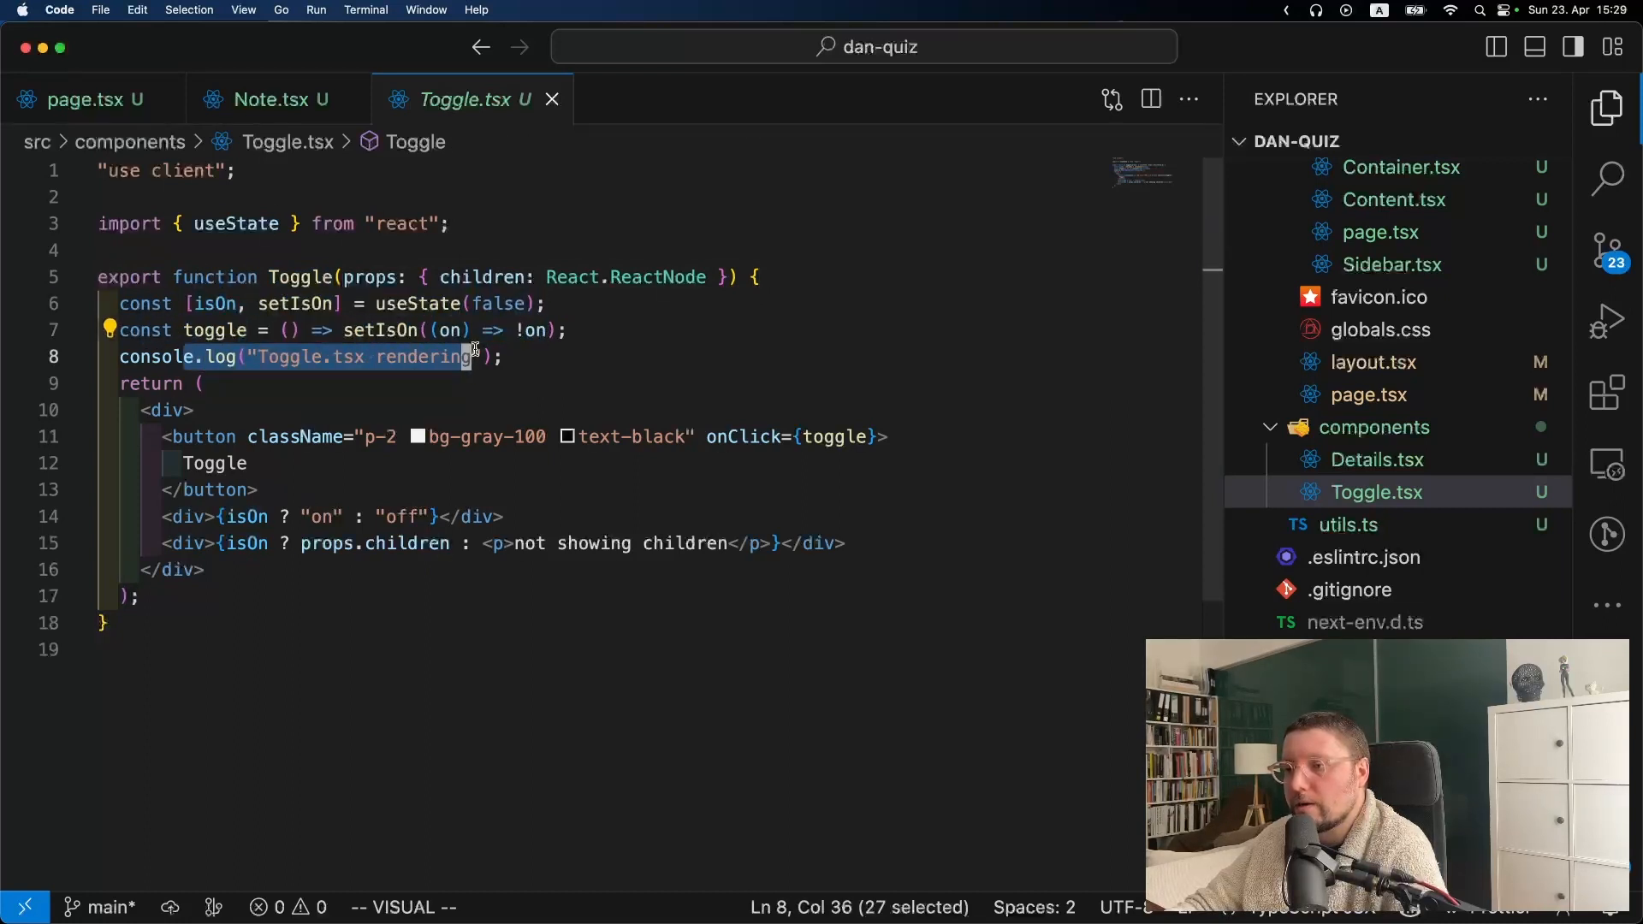
{"action": "left_click", "coordinate": [484, 515]}
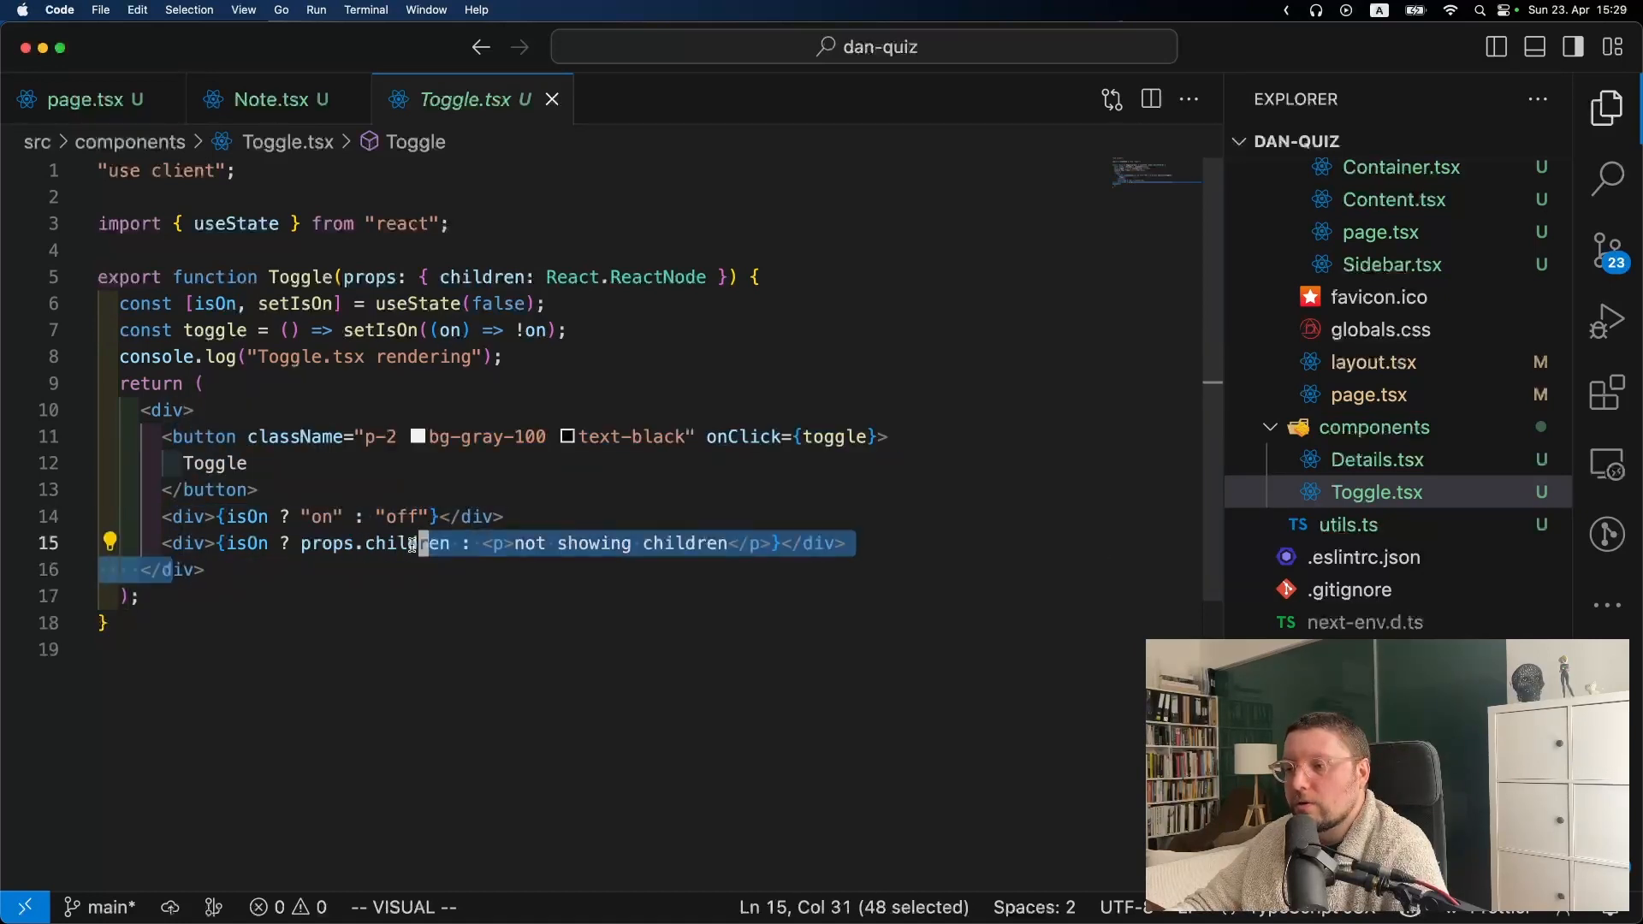
{"action": "key", "text": "Escape"}
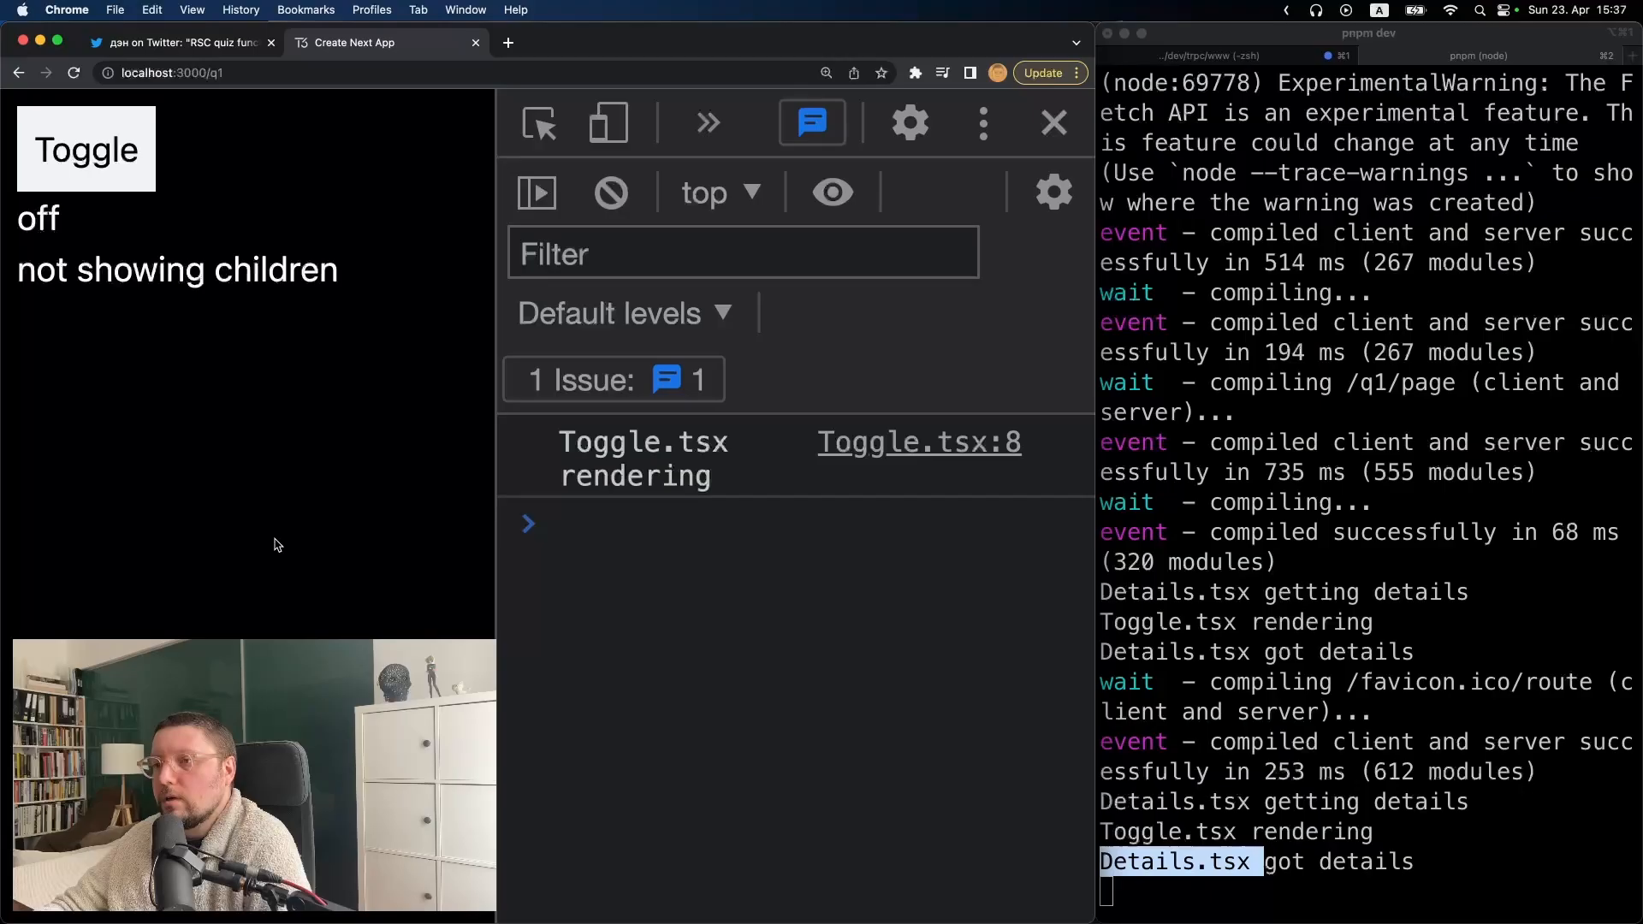
Turn the q1 toggle on so Details for foobar 1 appears
{"action": "left_click", "coordinate": [567, 524]}
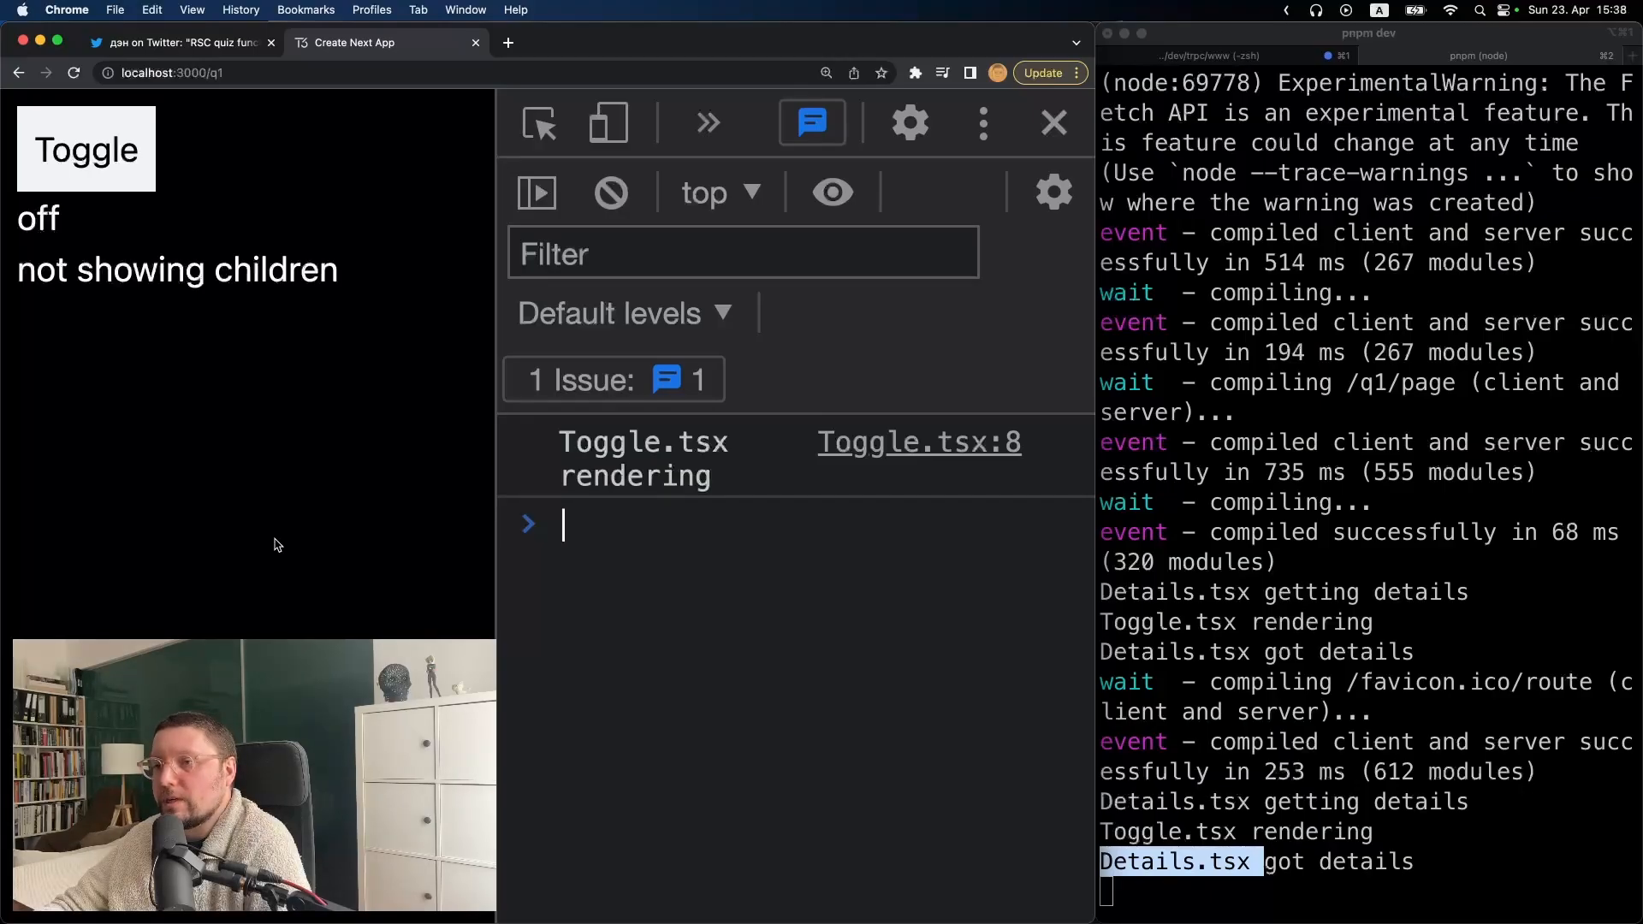
{"action": "left_click", "coordinate": [86, 149]}
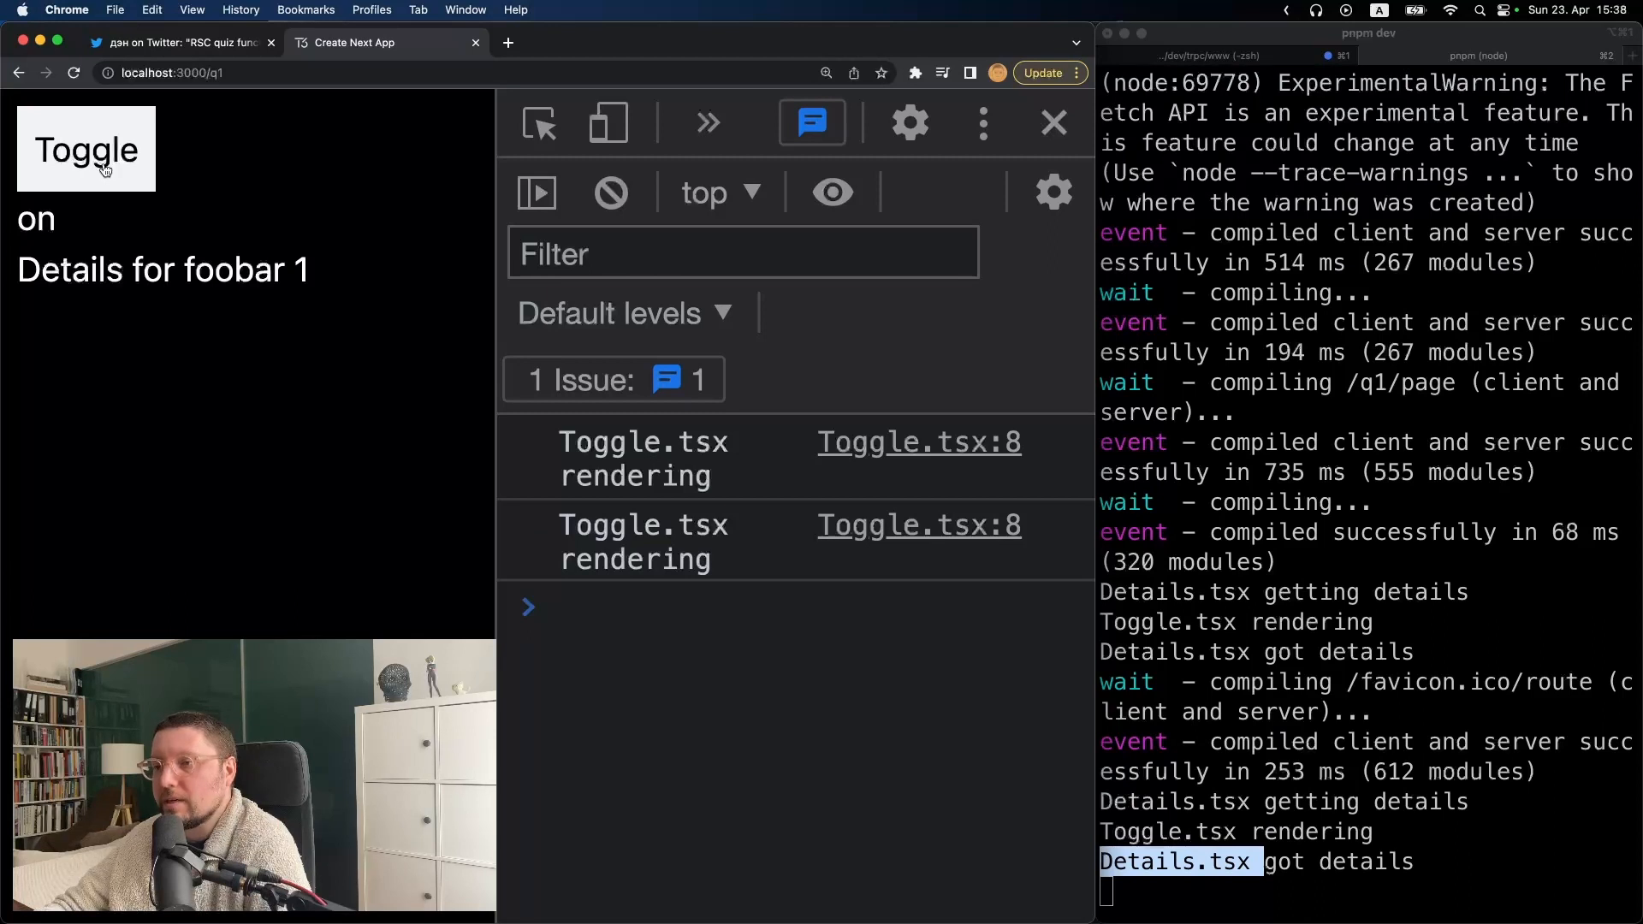
{"action": "mouse_move", "coordinate": [241, 484]}
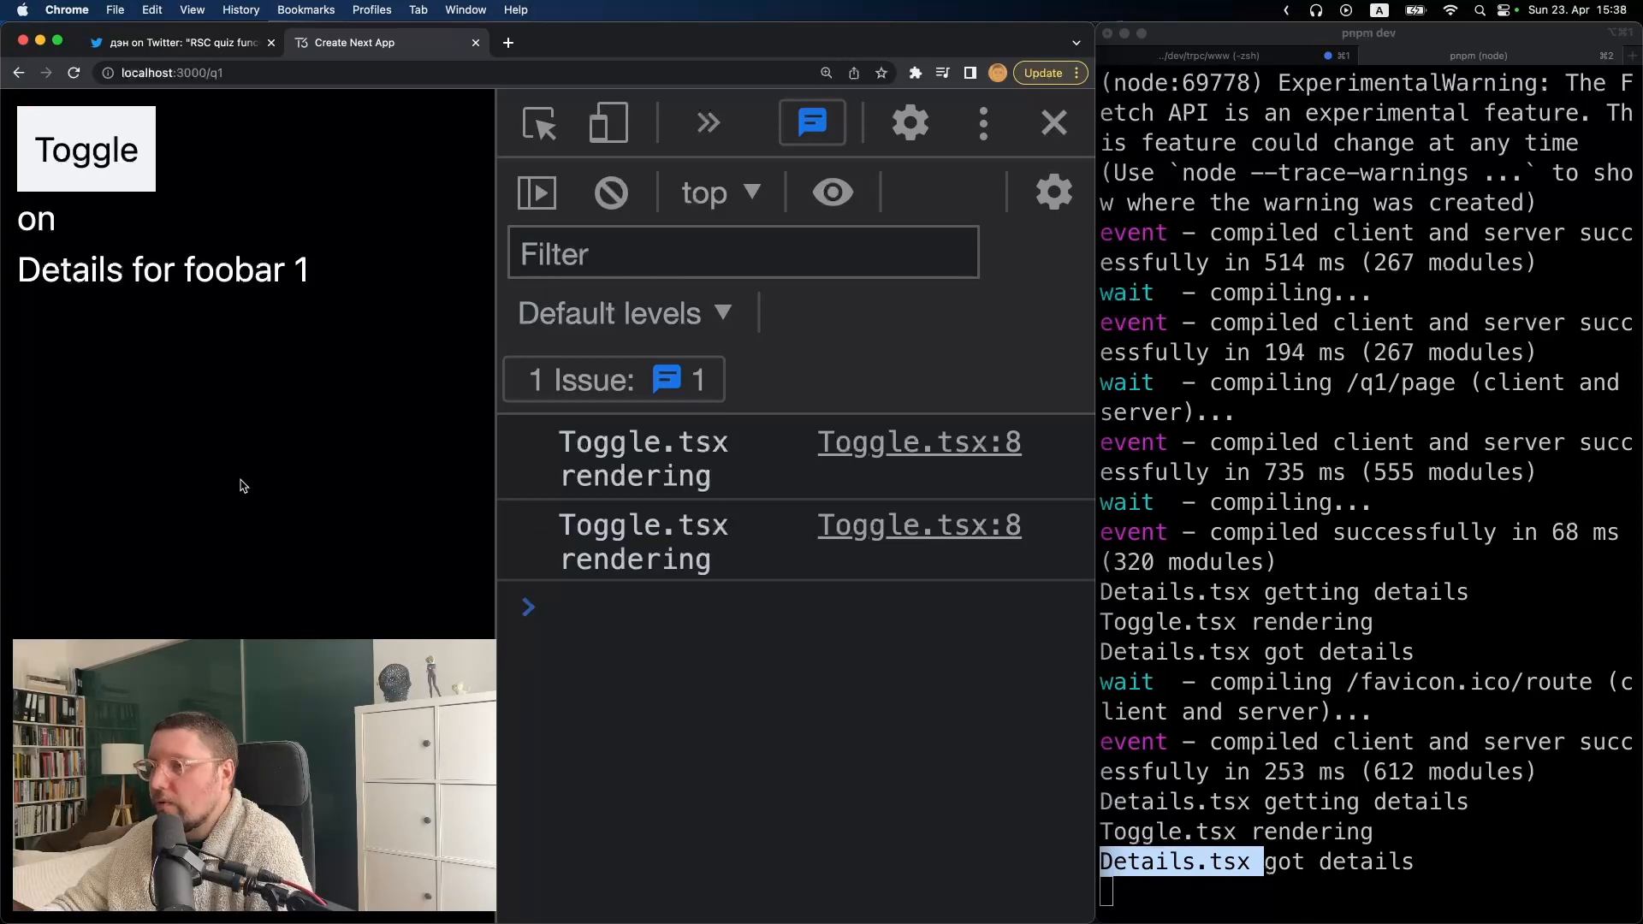
{"action": "mouse_move", "coordinate": [1290, 849]}
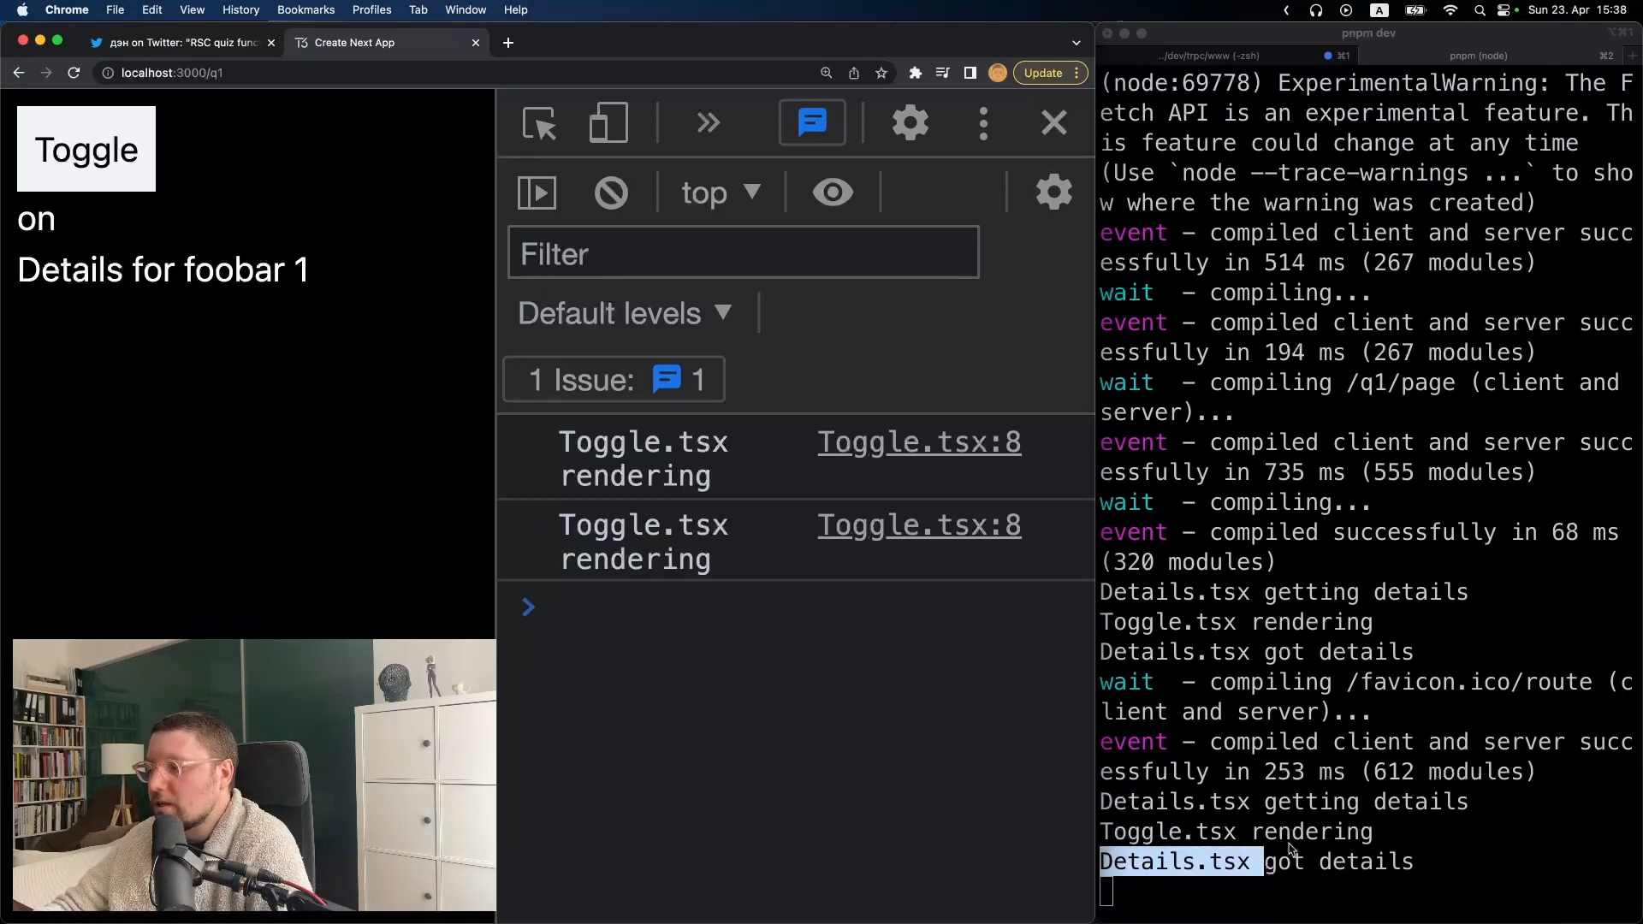
{"action": "mouse_move", "coordinate": [266, 576]}
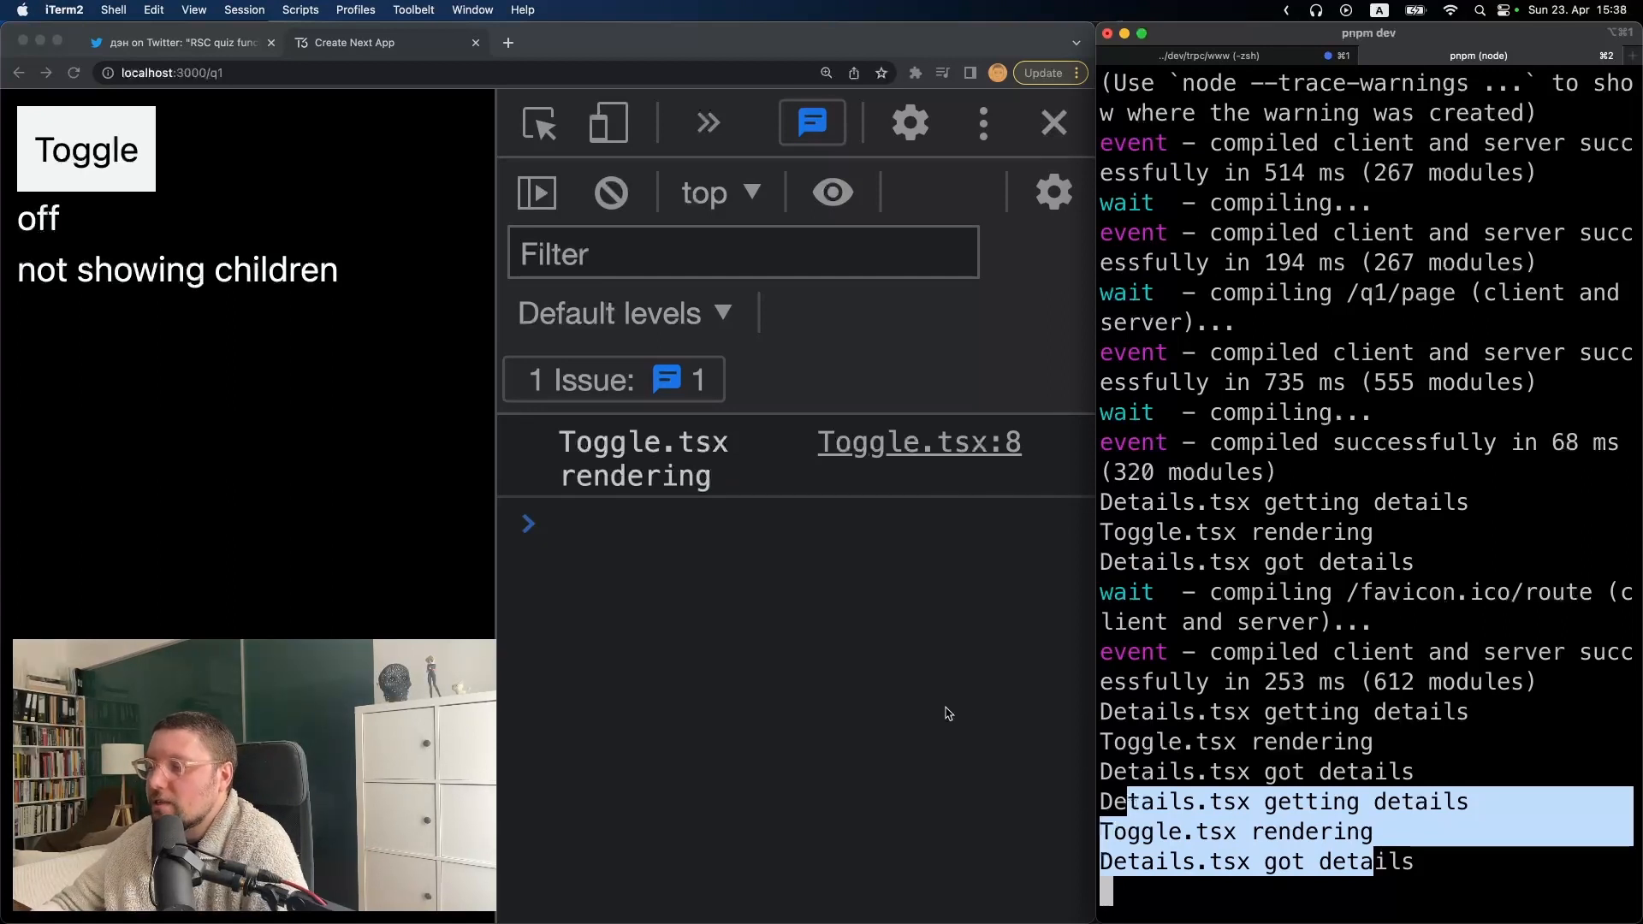
{"action": "mouse_move", "coordinate": [934, 744]}
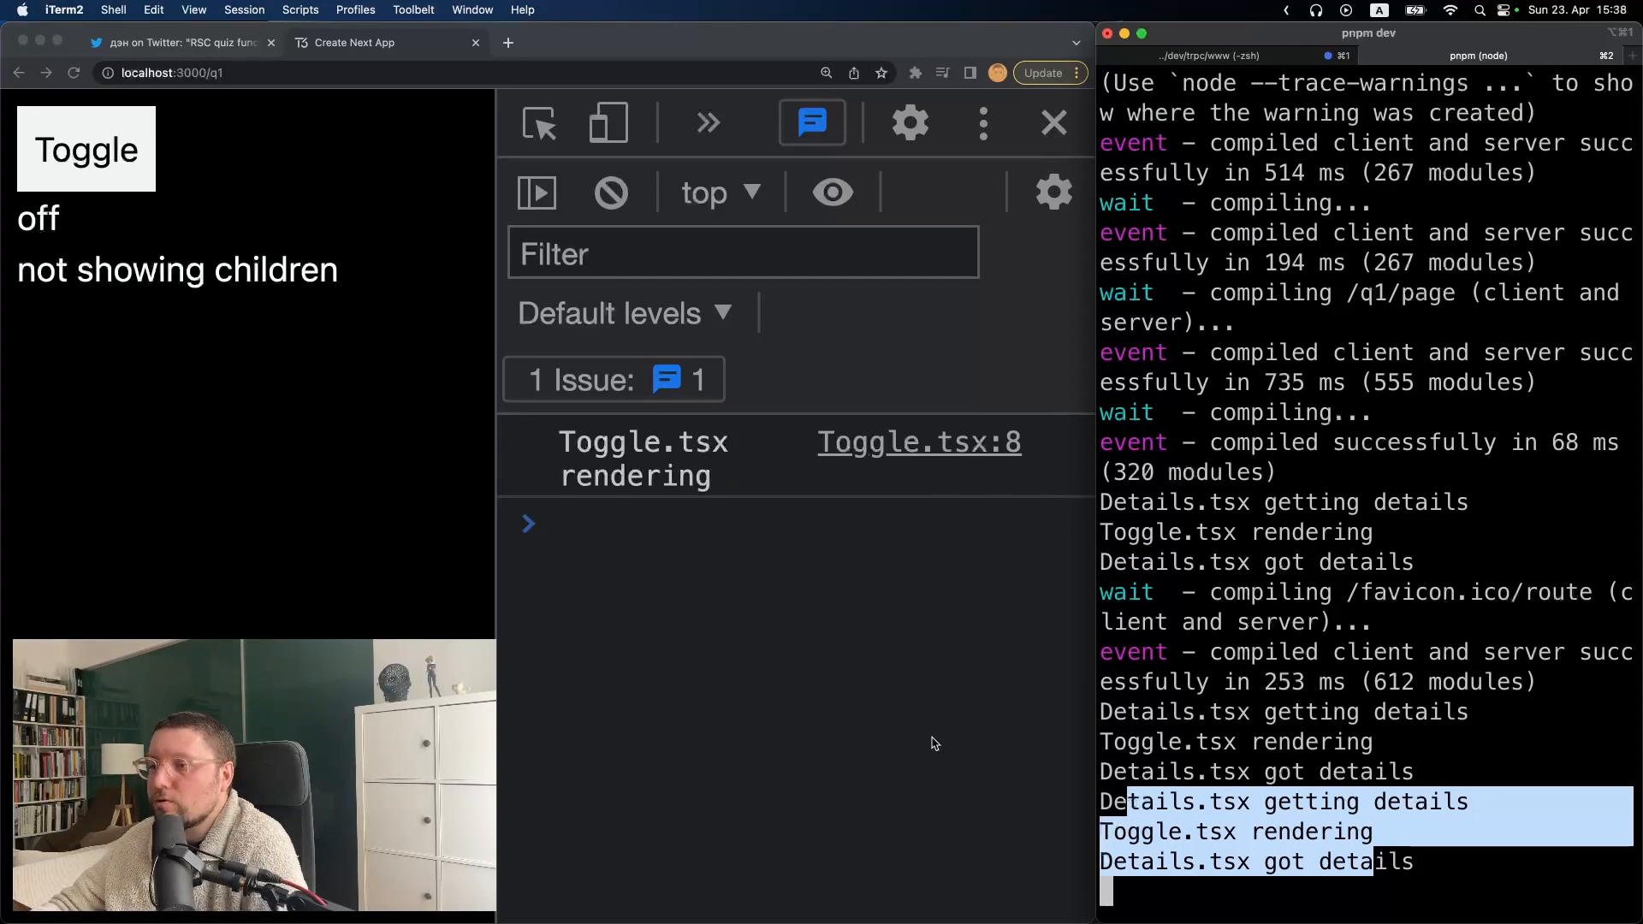
{"action": "mouse_move", "coordinate": [848, 751]}
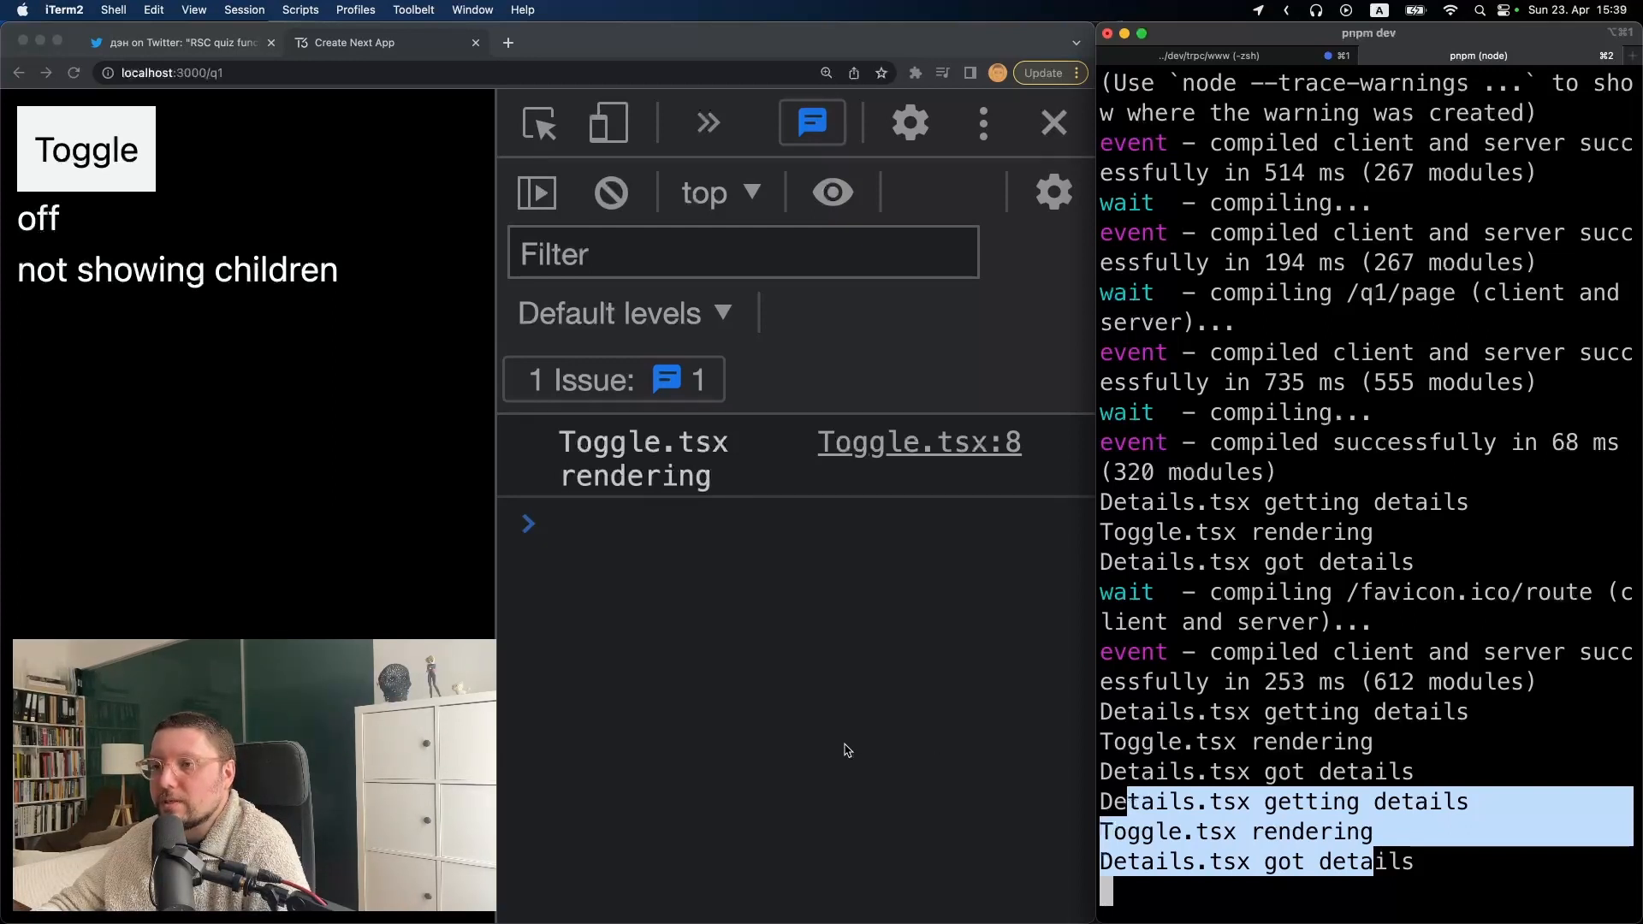
{"action": "mouse_move", "coordinate": [304, 290]}
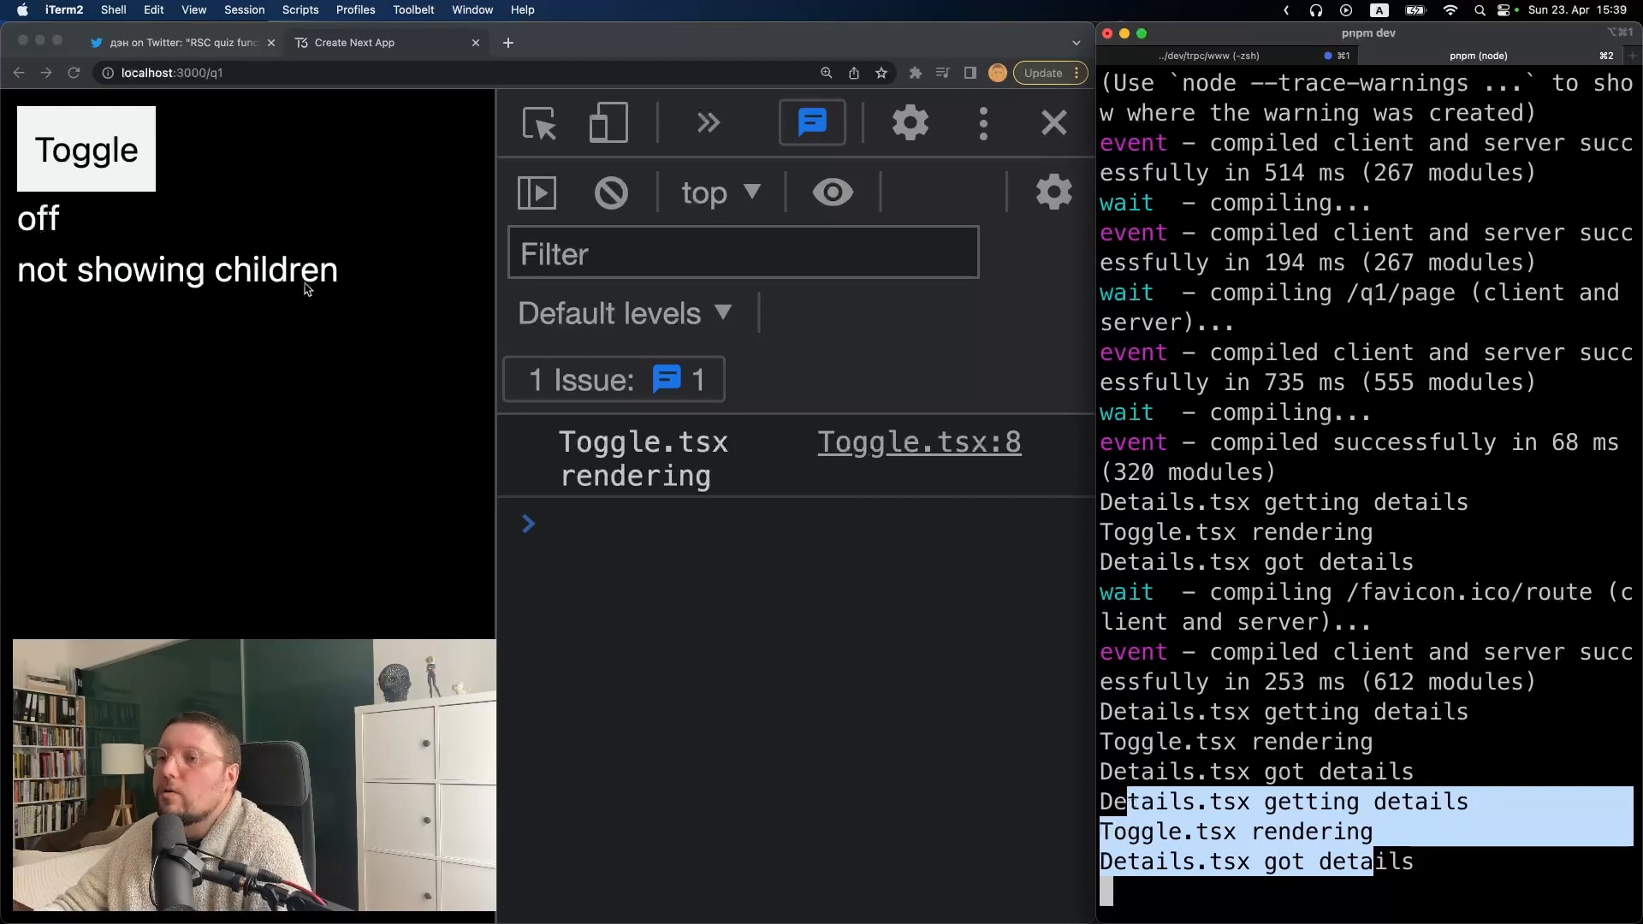
{"action": "mouse_move", "coordinate": [241, 240]}
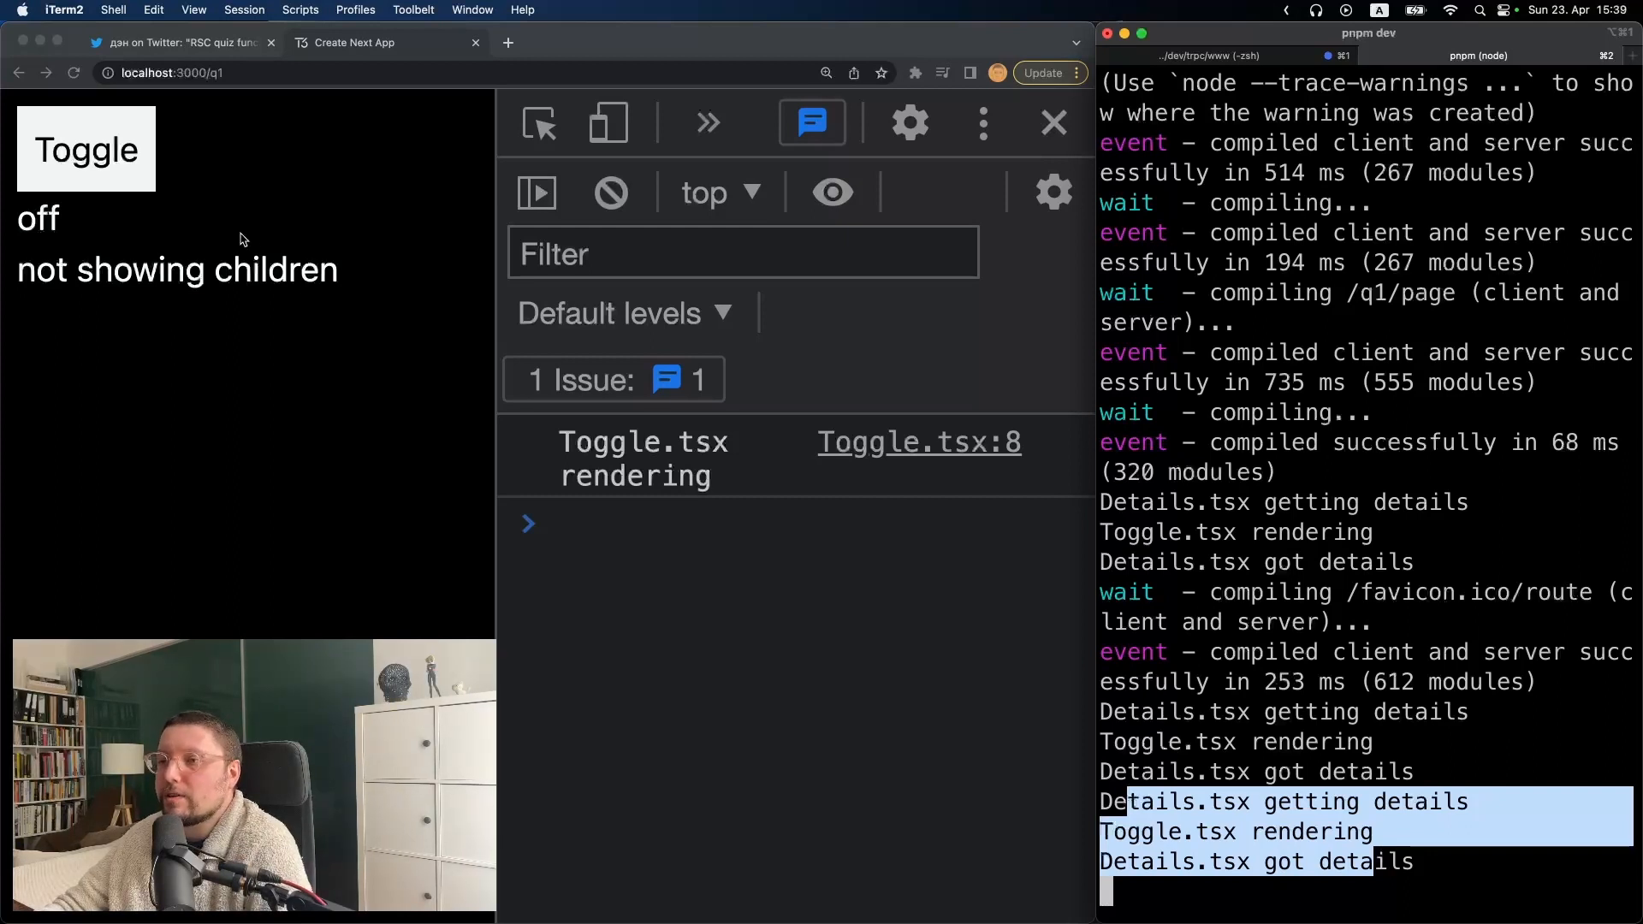
{"action": "mouse_move", "coordinate": [249, 230]}
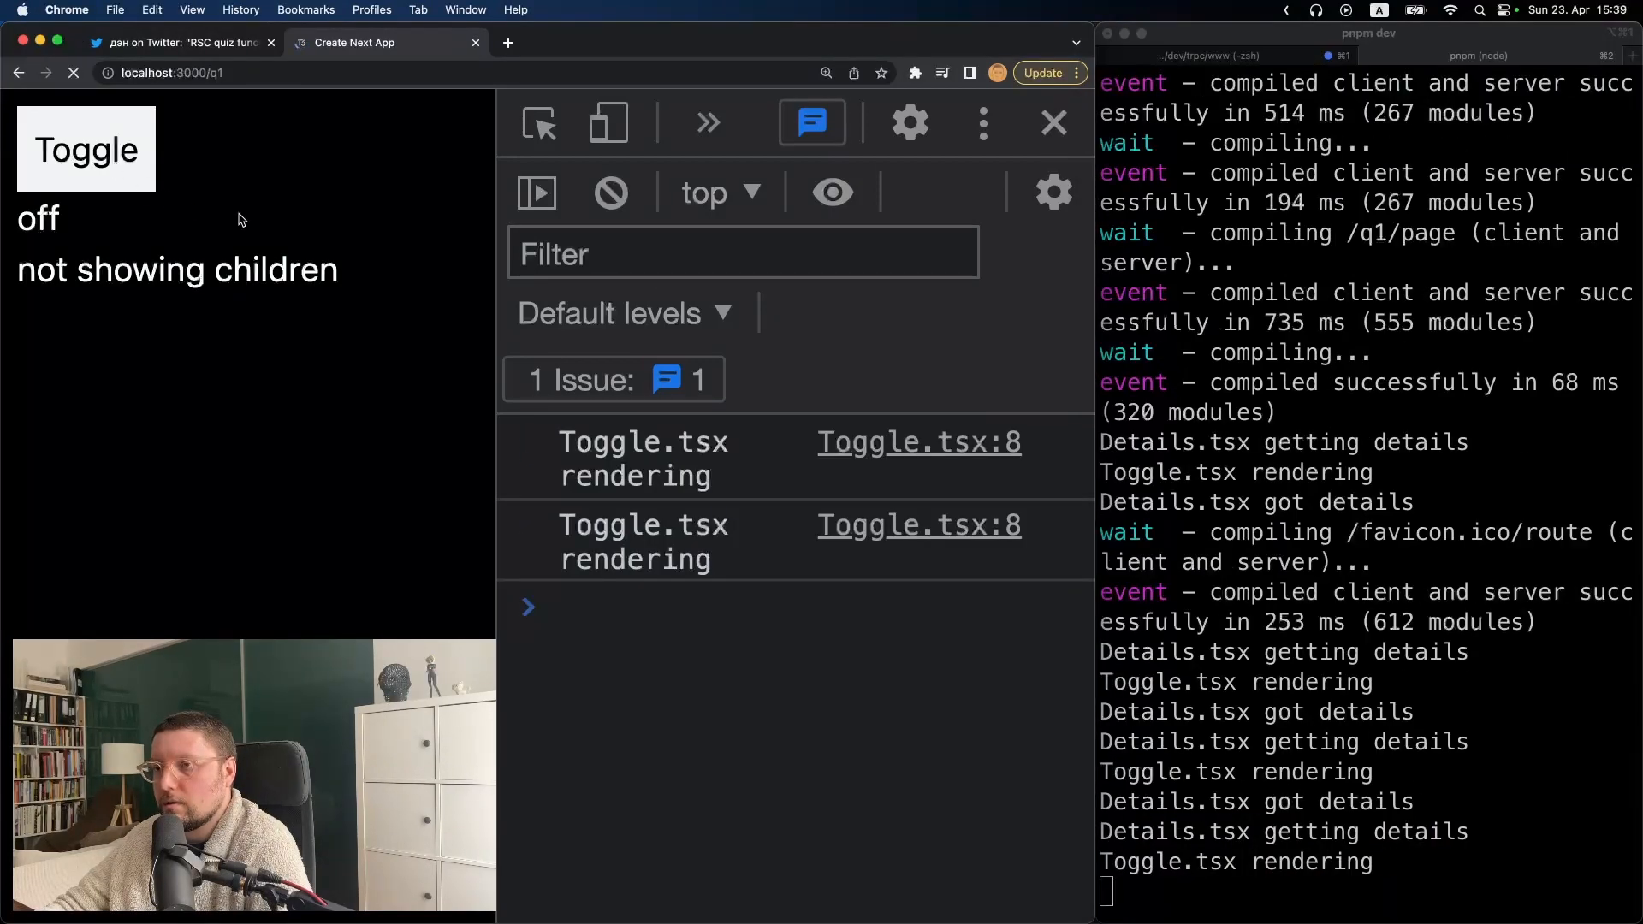
Turn the reloaded q1 toggle on so Details for foobar 3 appears
{"action": "left_click", "coordinate": [86, 147]}
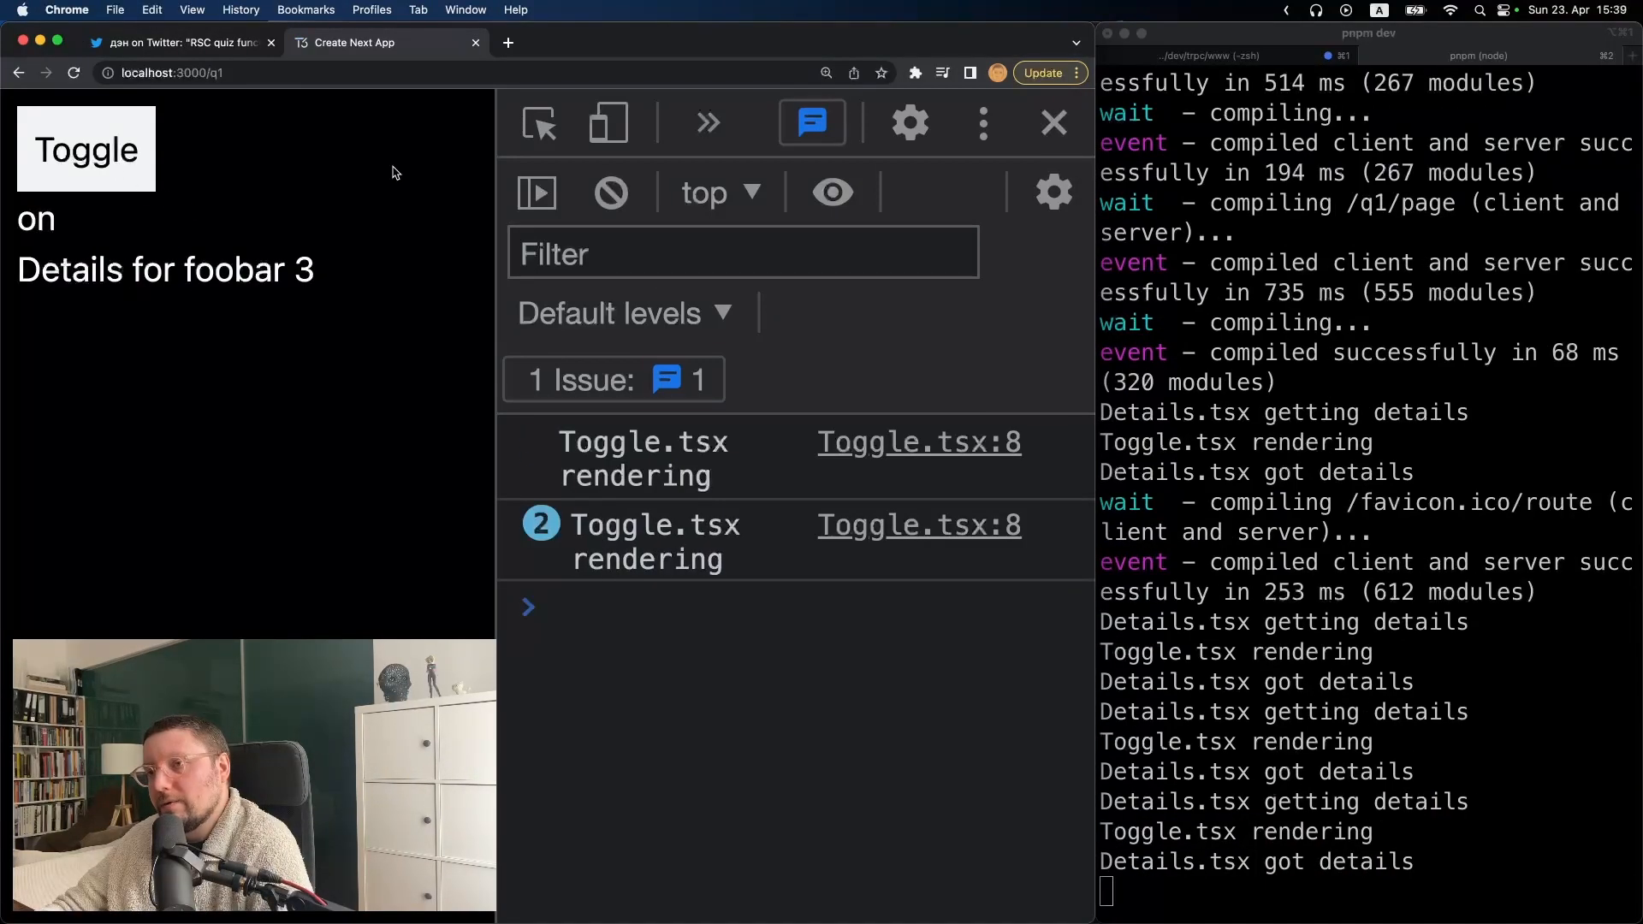
{"action": "mouse_move", "coordinate": [179, 156]}
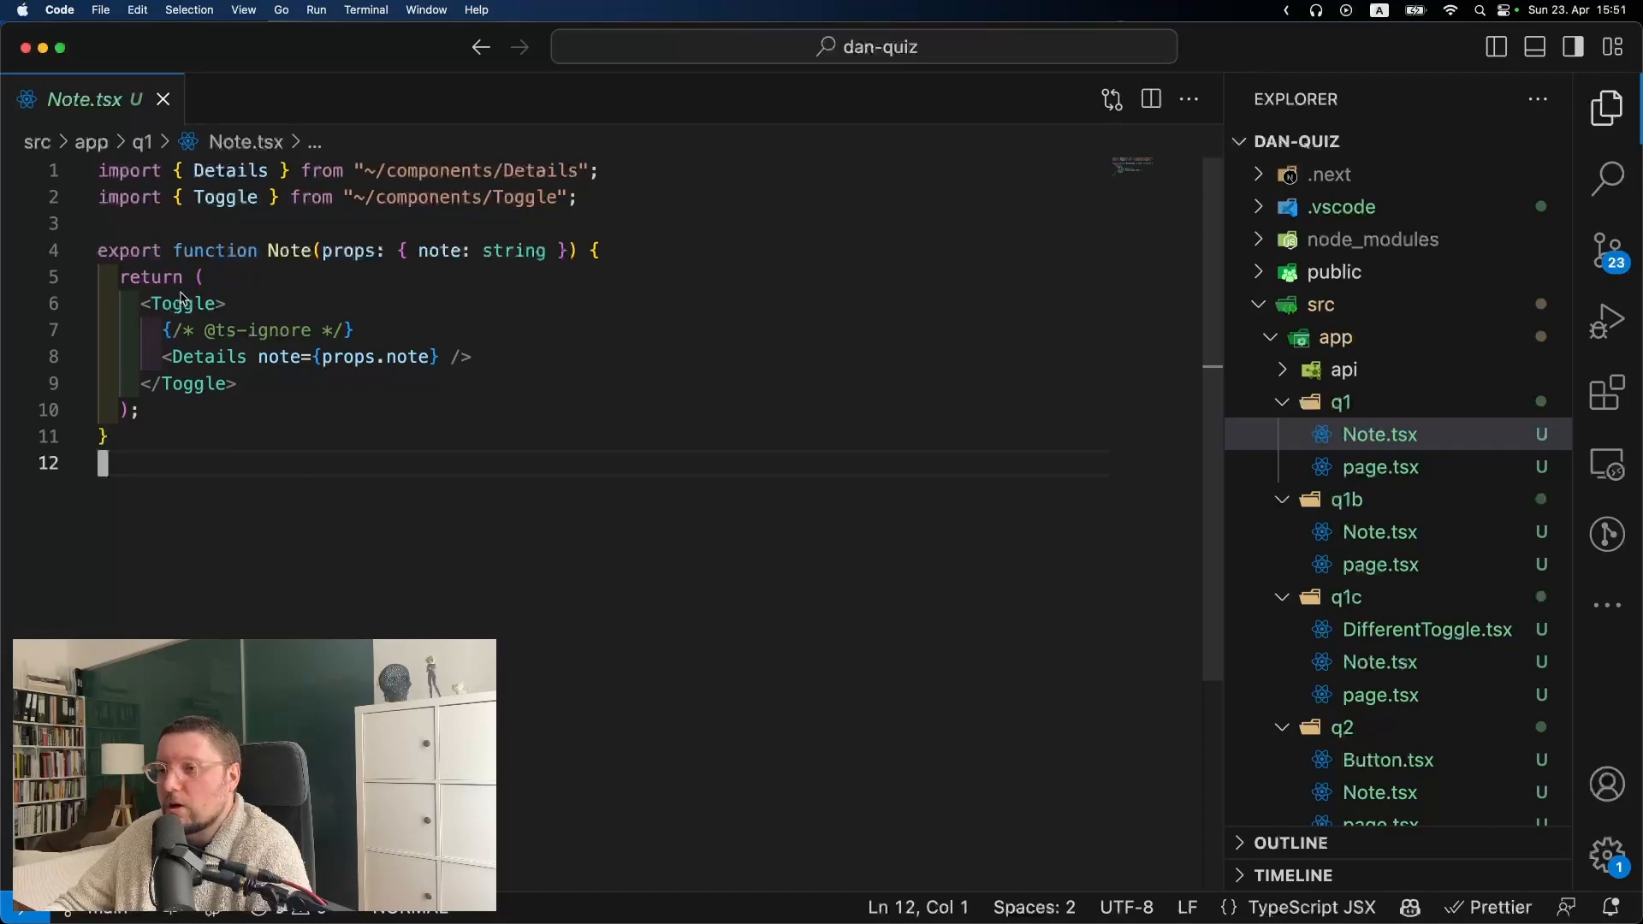
{"action": "mouse_move", "coordinate": [680, 729]}
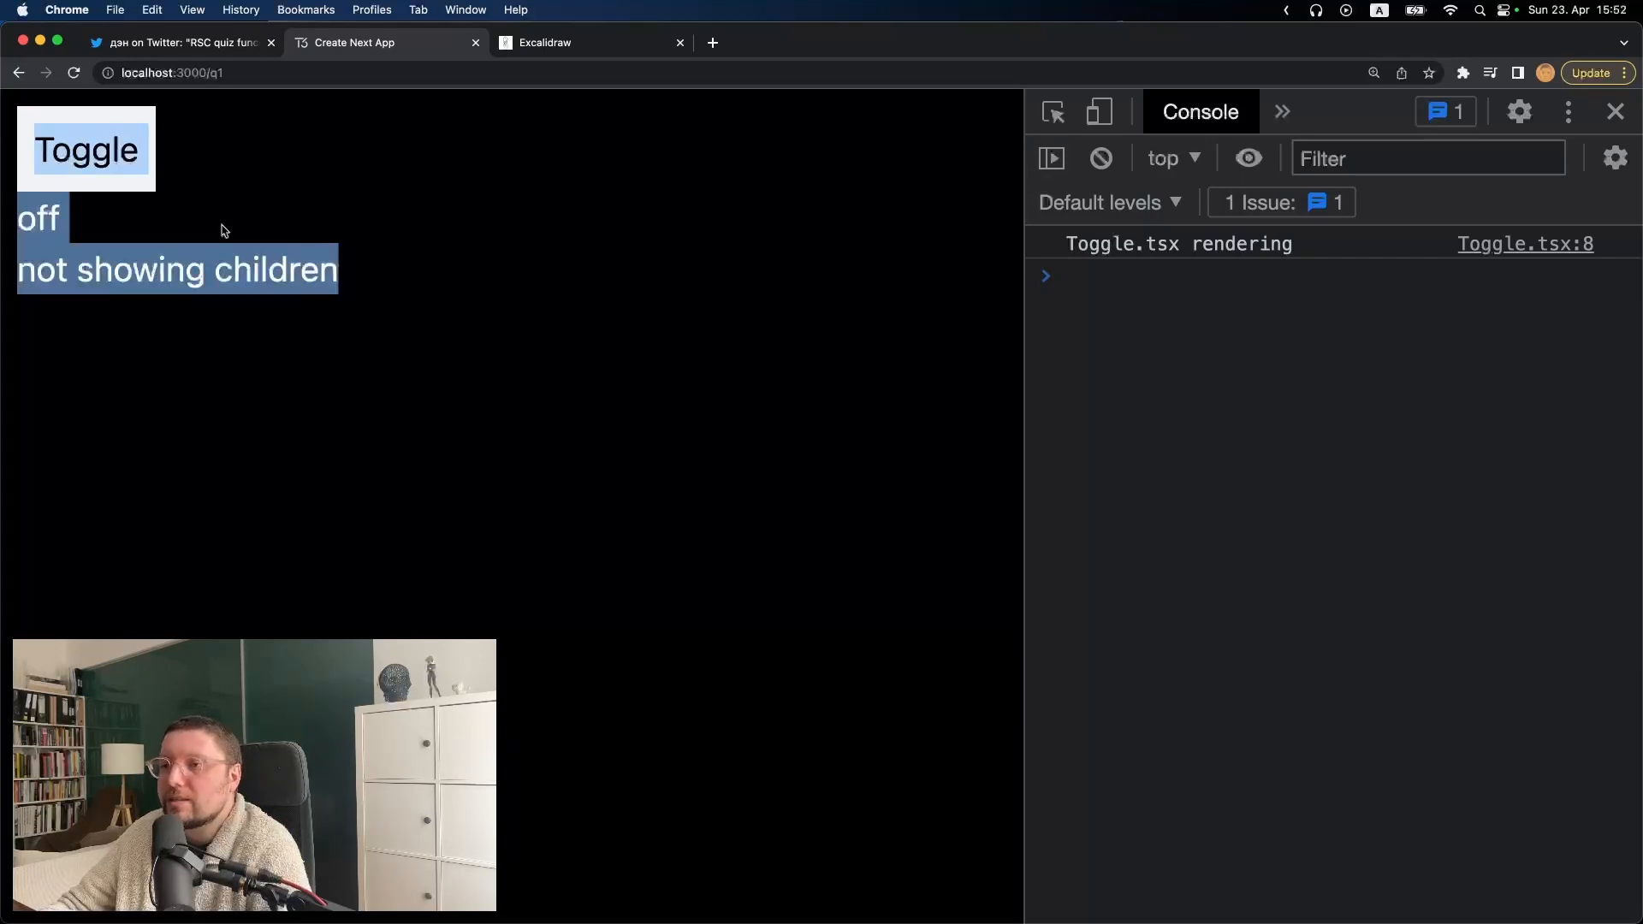
Inspect the q1 document's network response, scrolling through the off-state HTML and __next_f payload scripts
{"action": "left_click", "coordinate": [708, 450]}
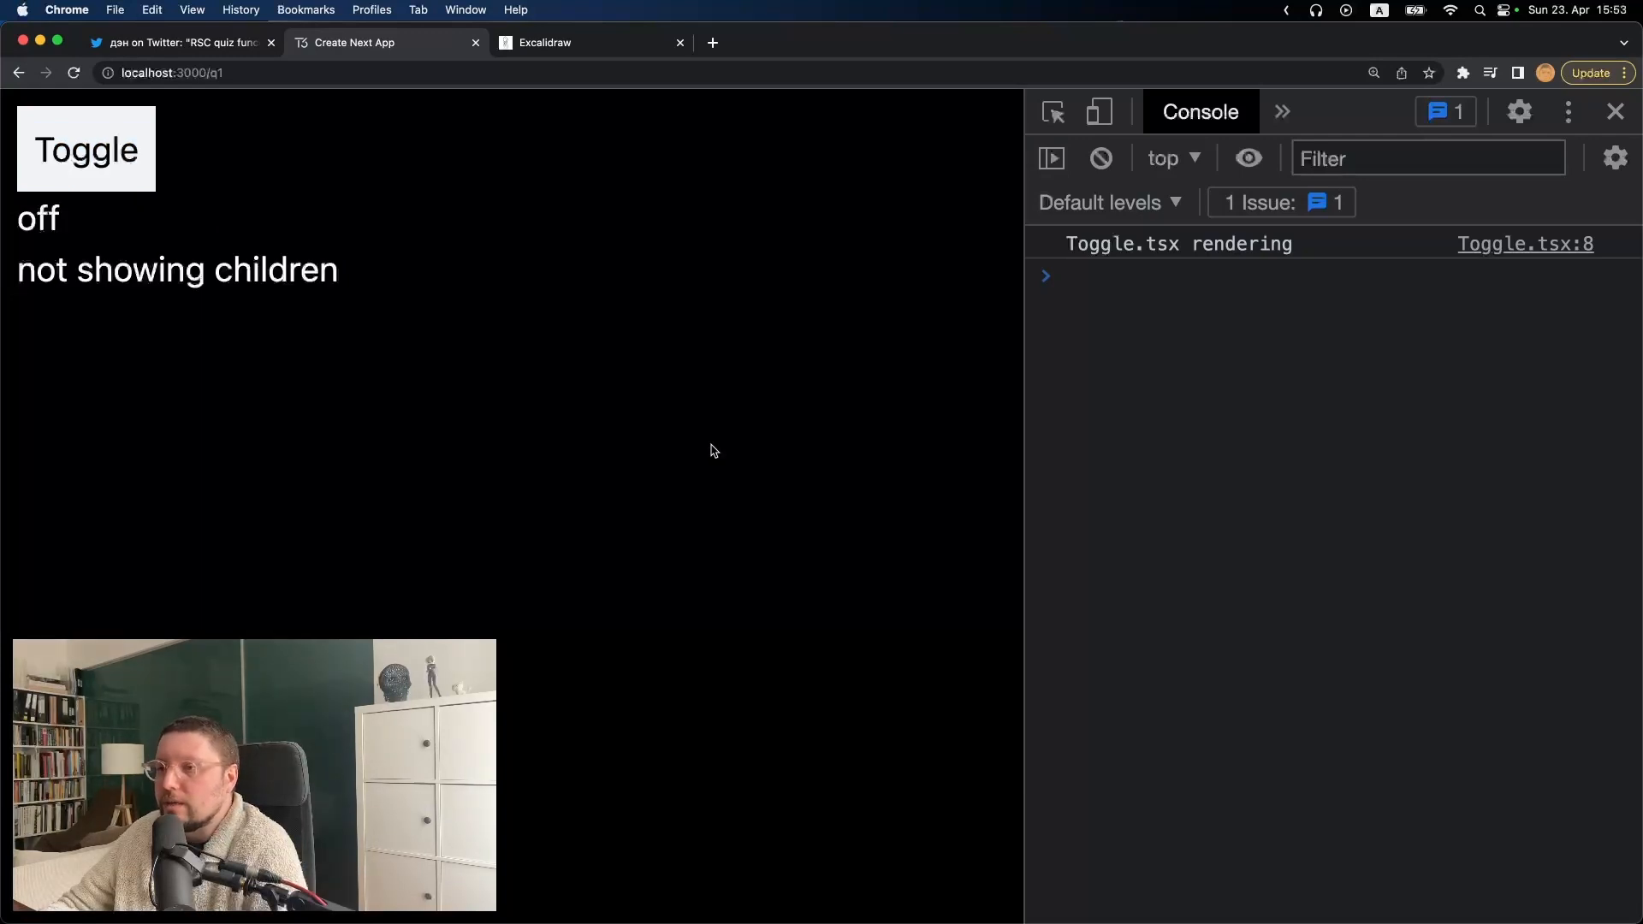
{"action": "left_click", "coordinate": [1045, 113]}
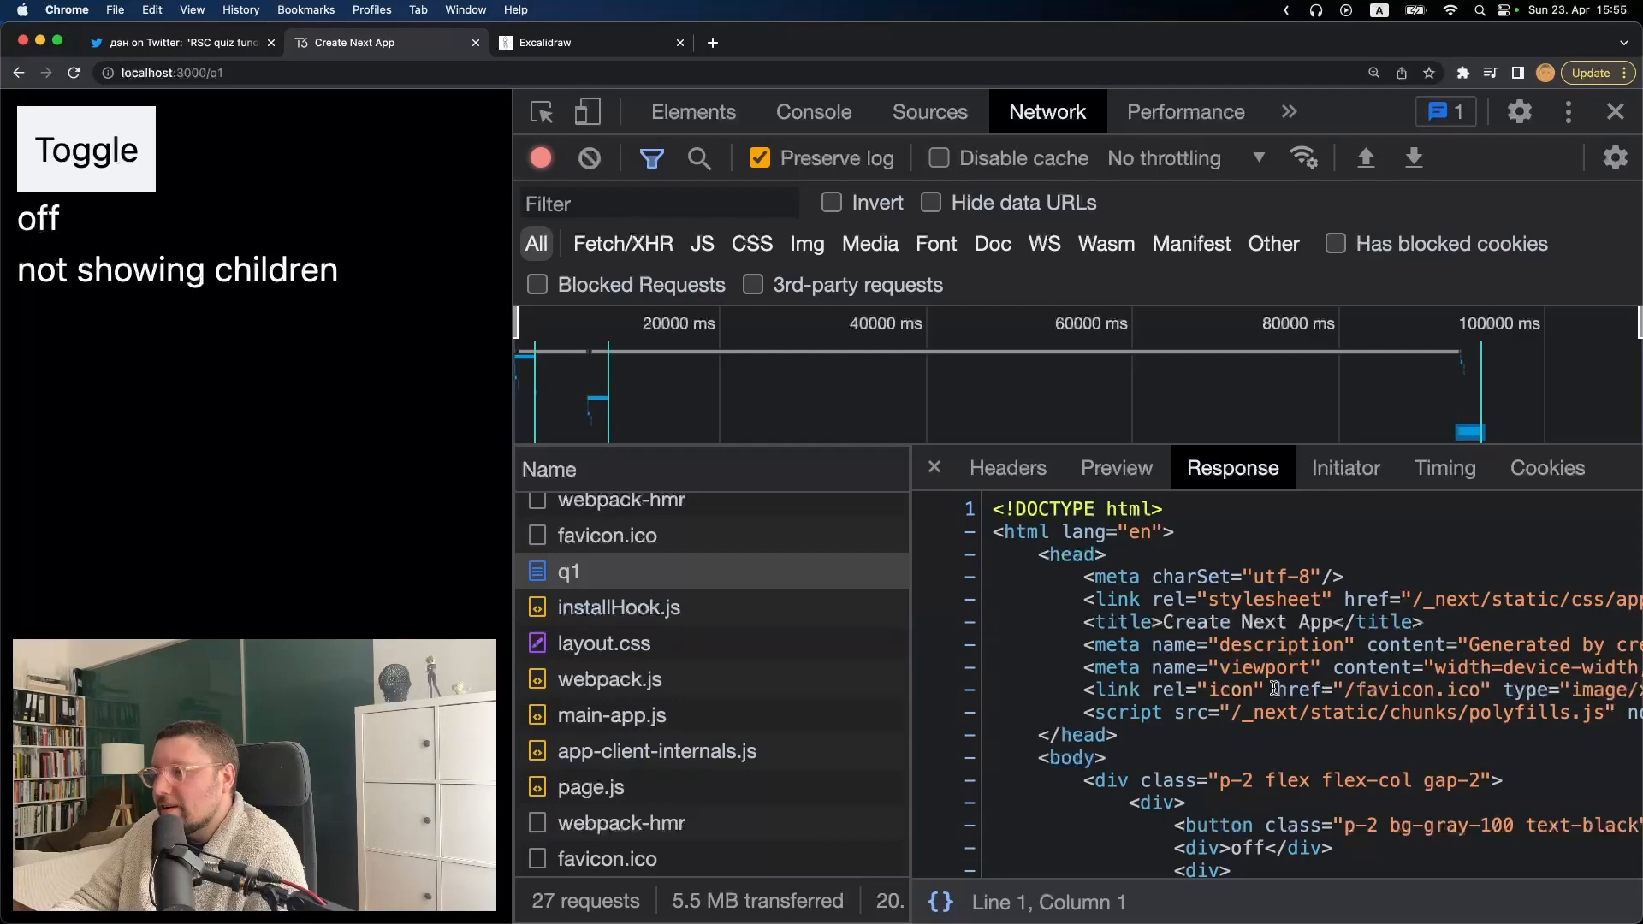
{"action": "scroll", "scroll_direction": "down", "scroll_amount": 3}
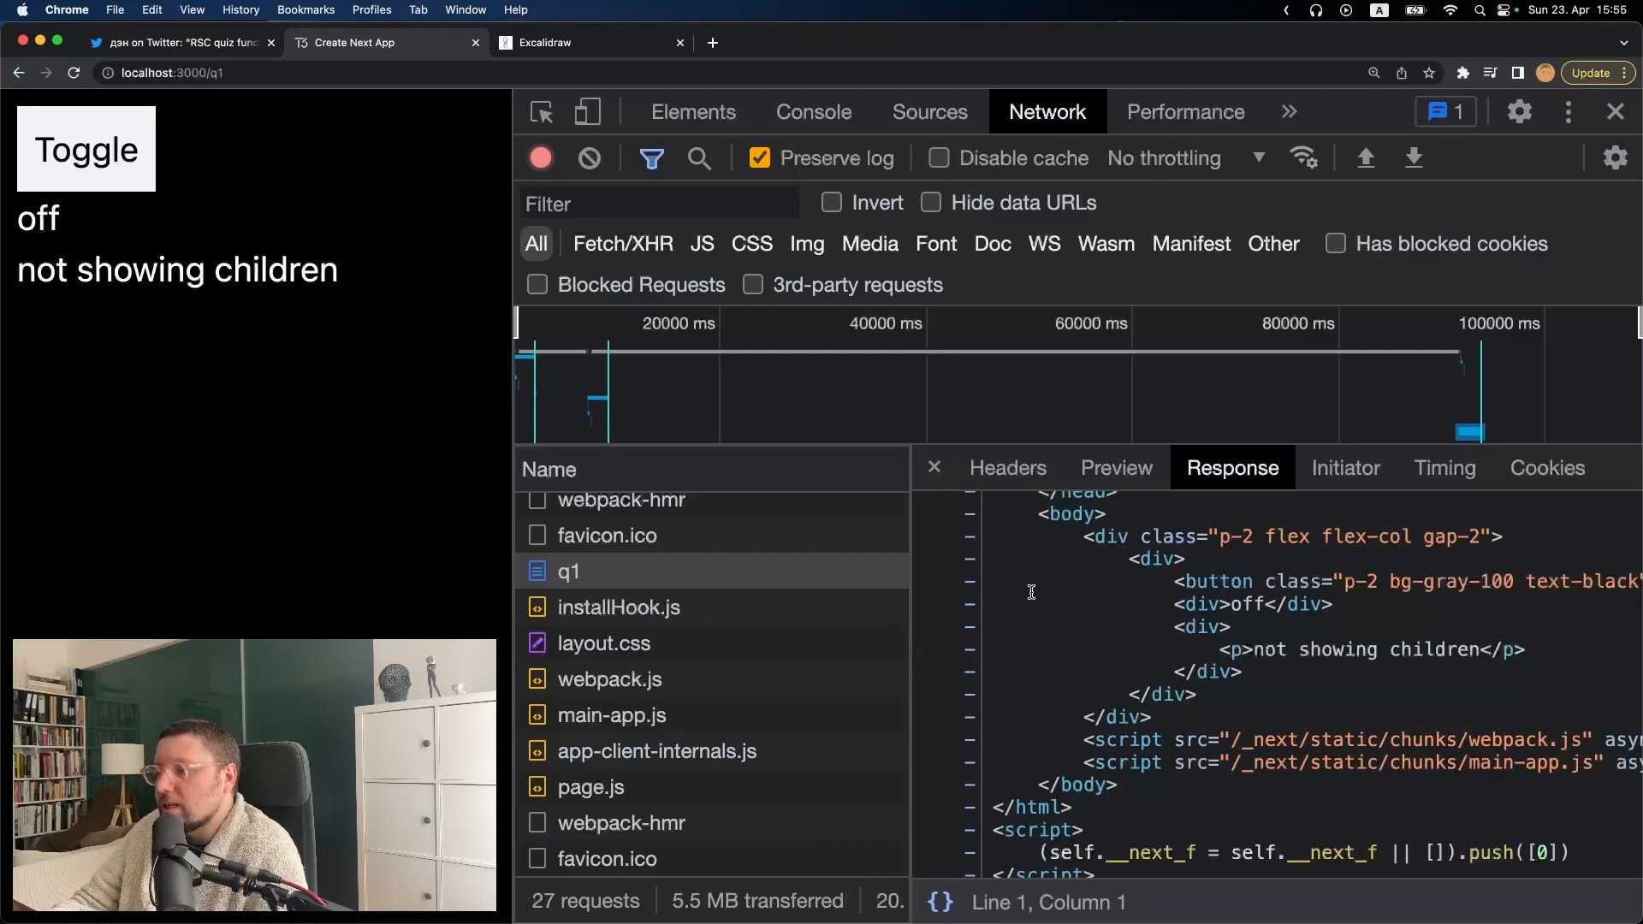
{"action": "scroll", "scroll_direction": "down", "scroll_amount": 3}
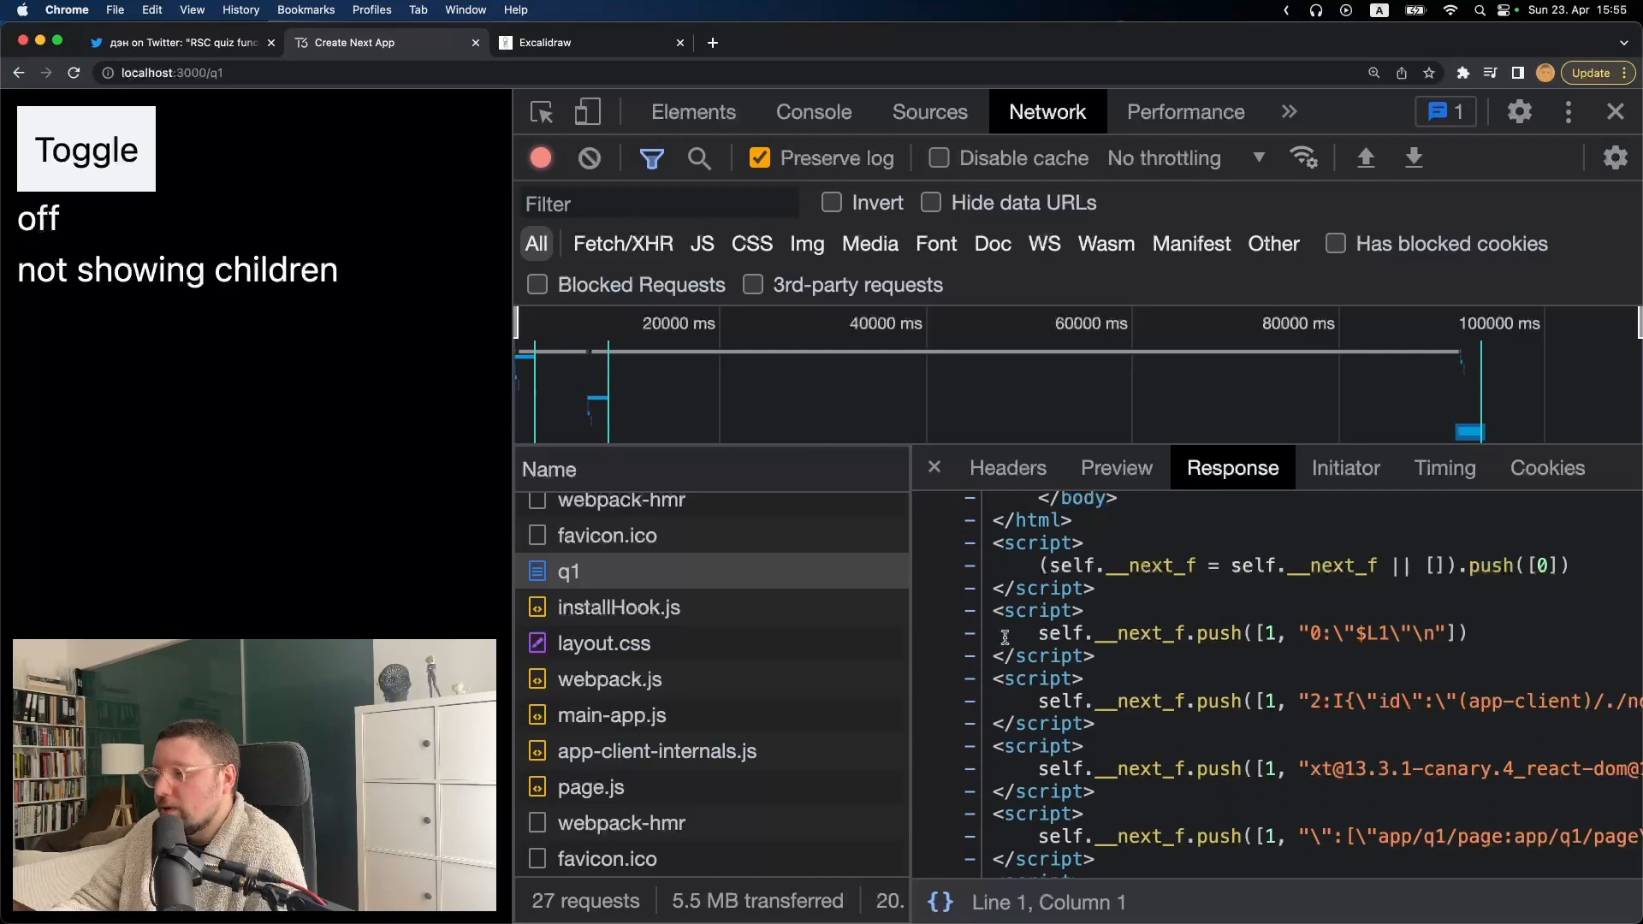
{"action": "scroll", "scroll_direction": "down", "scroll_amount": 3}
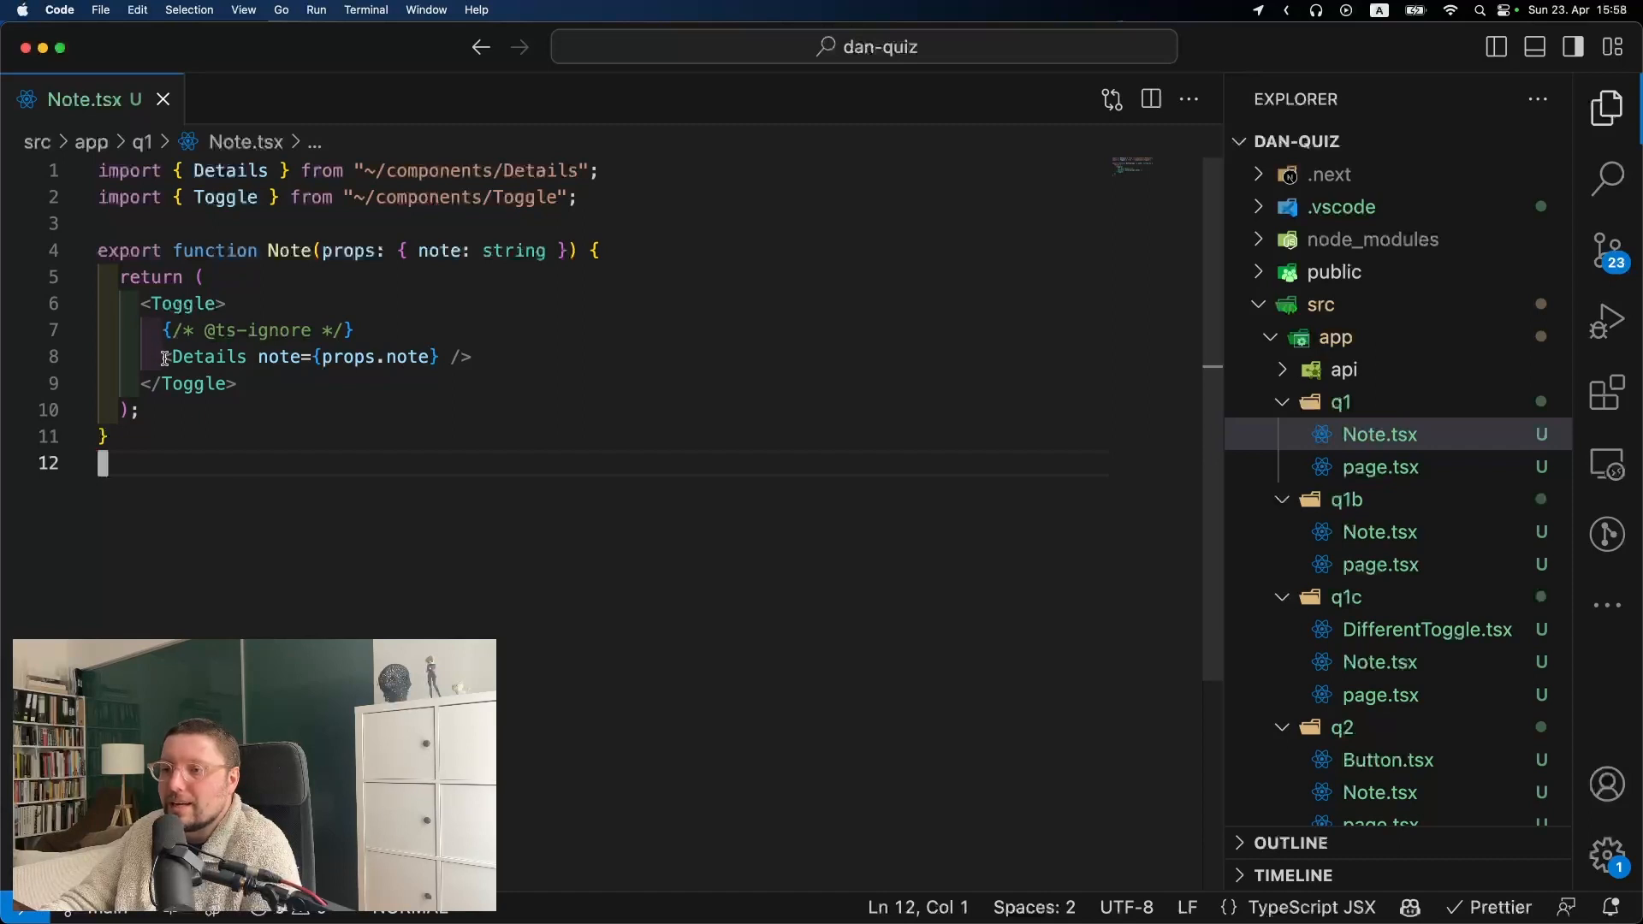
Open q1b's Note.tsx where Details is passed to Toggle as a details prop
{"action": "left_click", "coordinate": [1379, 530]}
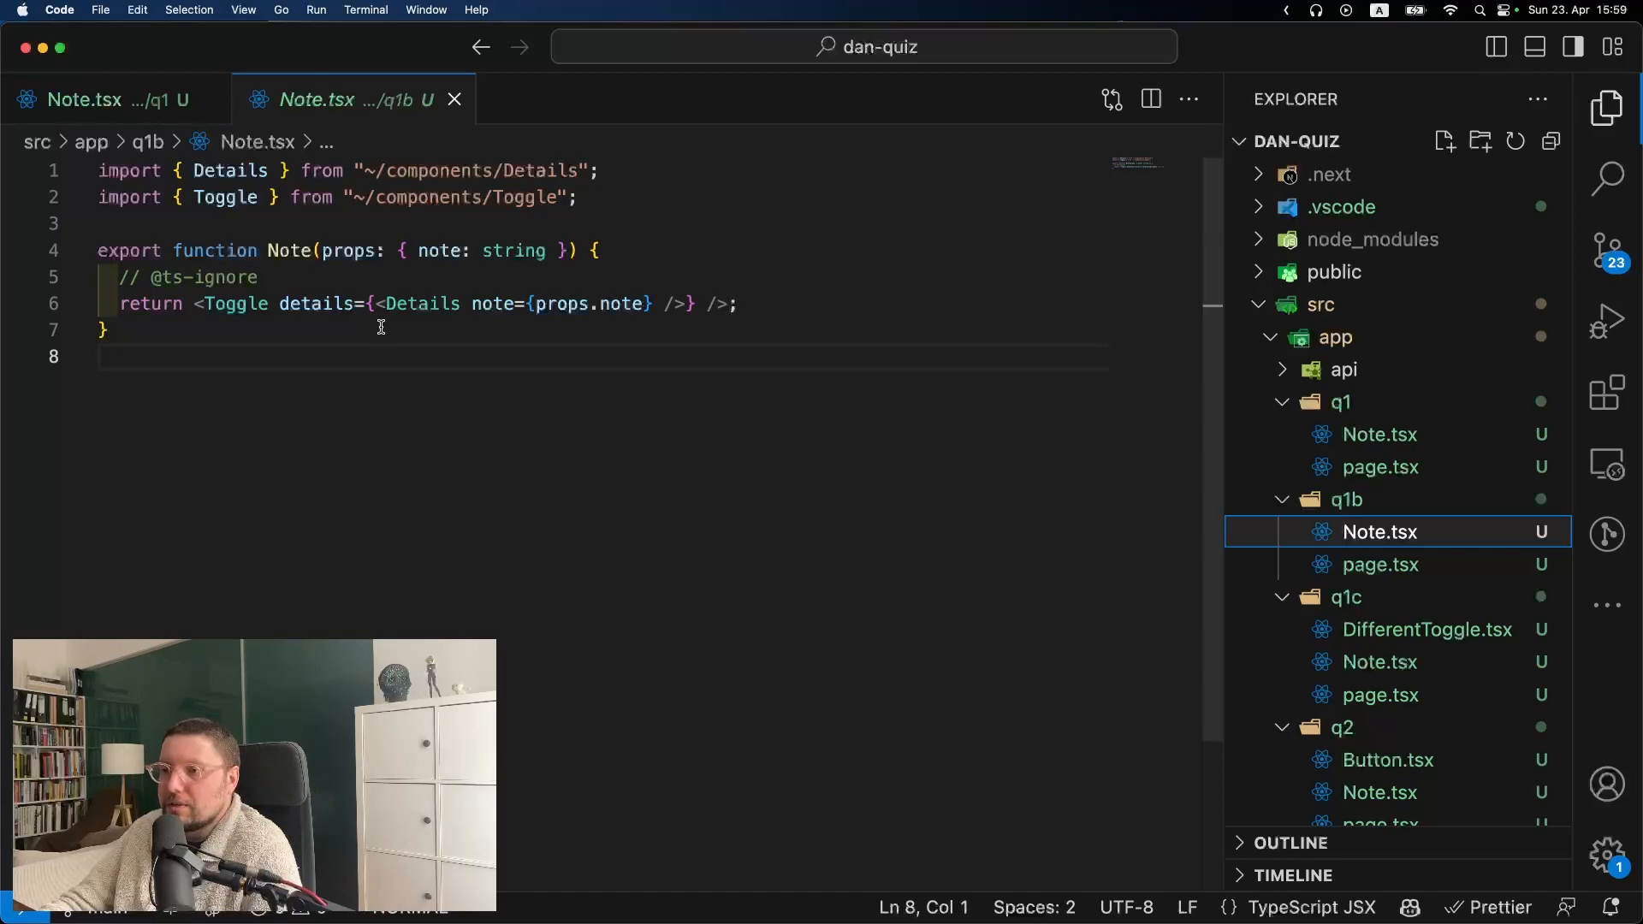
{"action": "mouse_move", "coordinate": [376, 315]}
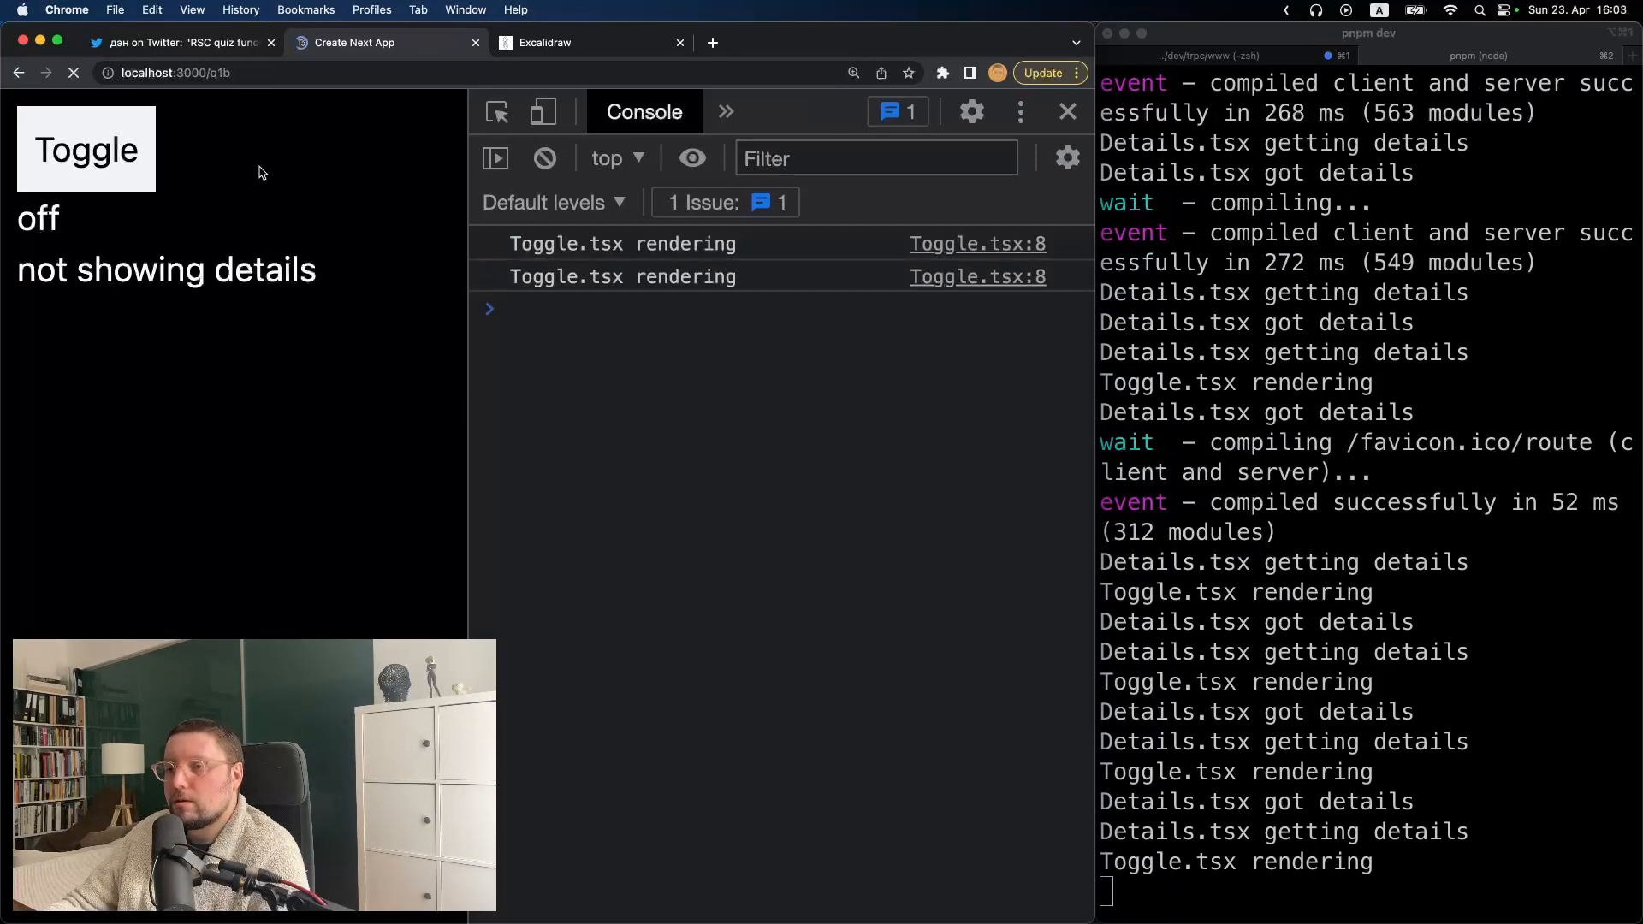
Switch the q1b toggle on, review q1c's Toggle.tsx, and bring up the q1c page
{"action": "left_click", "coordinate": [85, 148]}
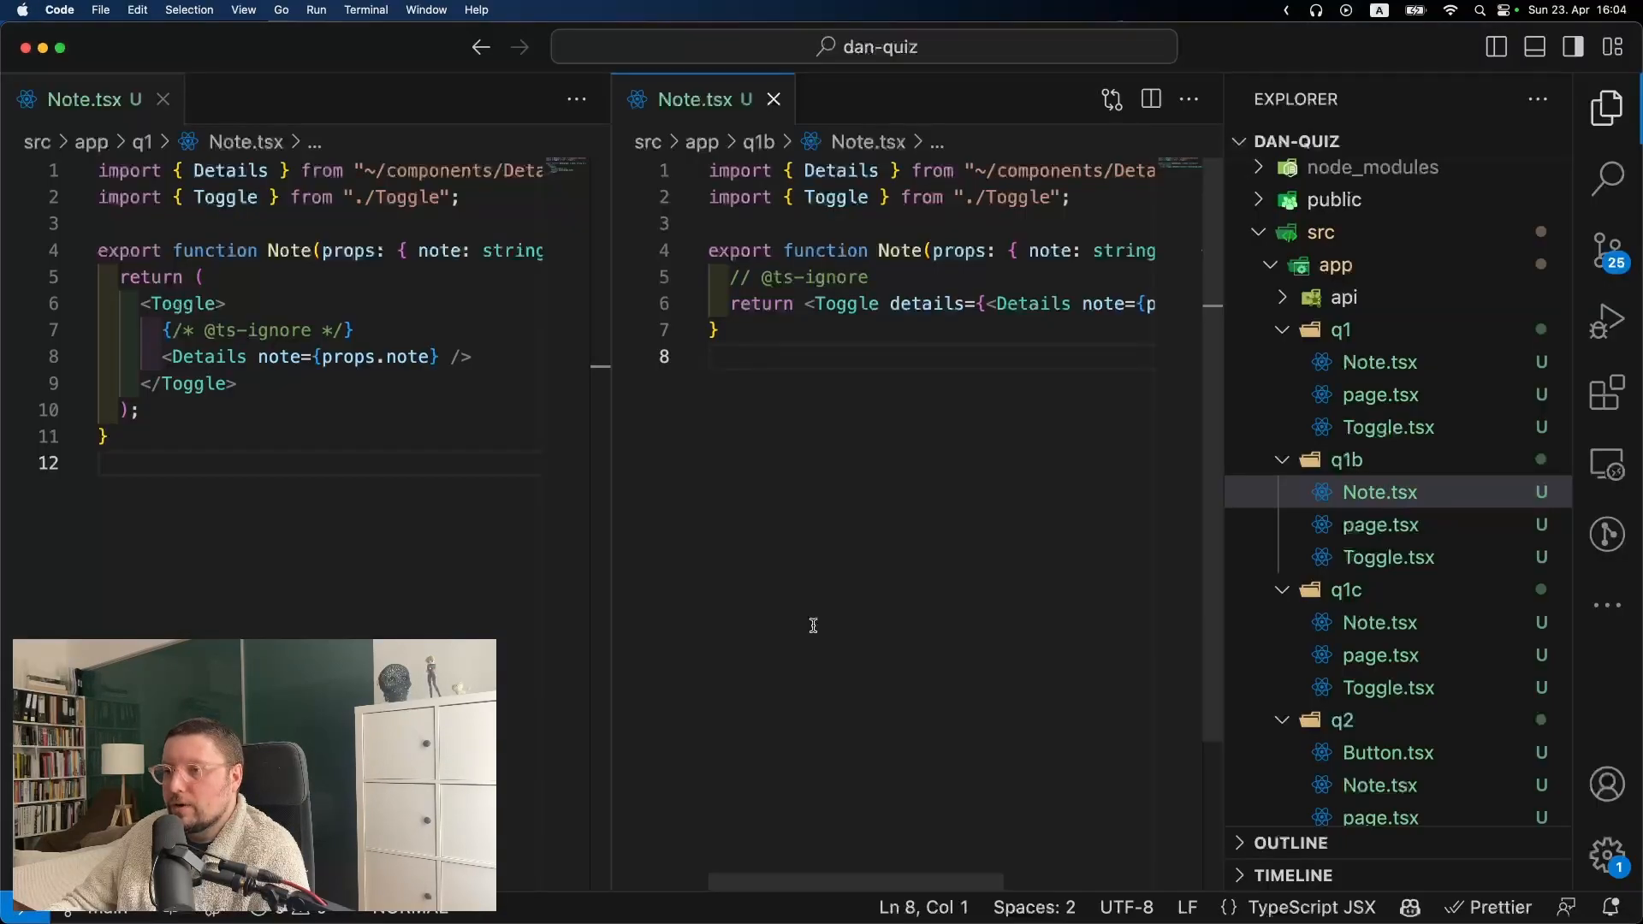
{"action": "mouse_move", "coordinate": [443, 510]}
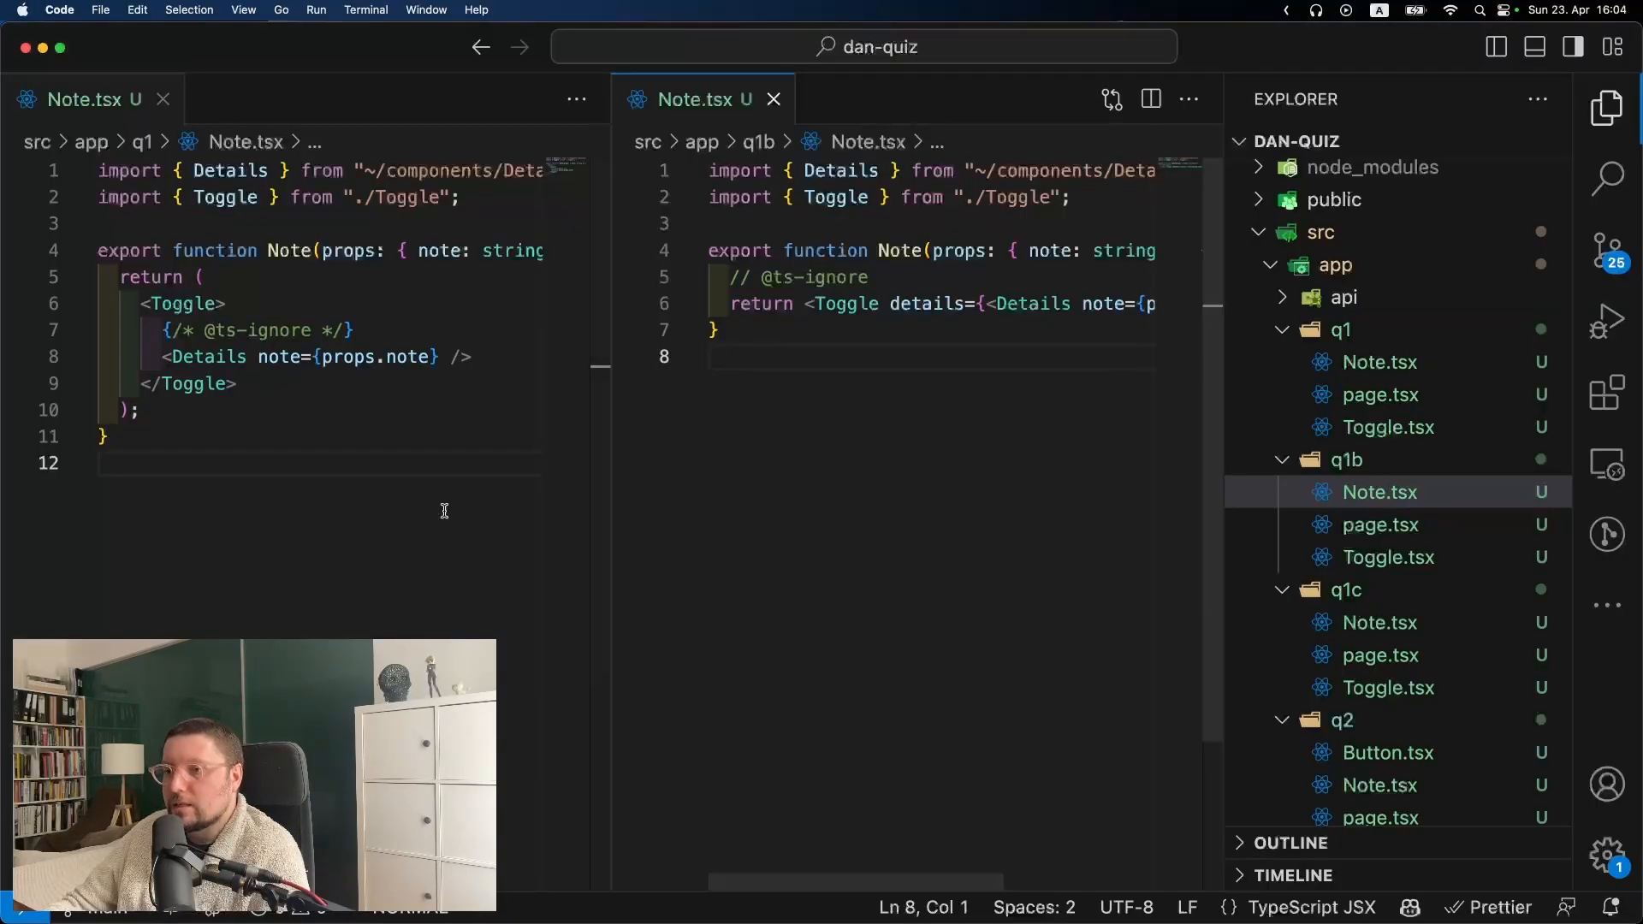
{"action": "scroll", "scroll_direction": "right", "scroll_amount": 3}
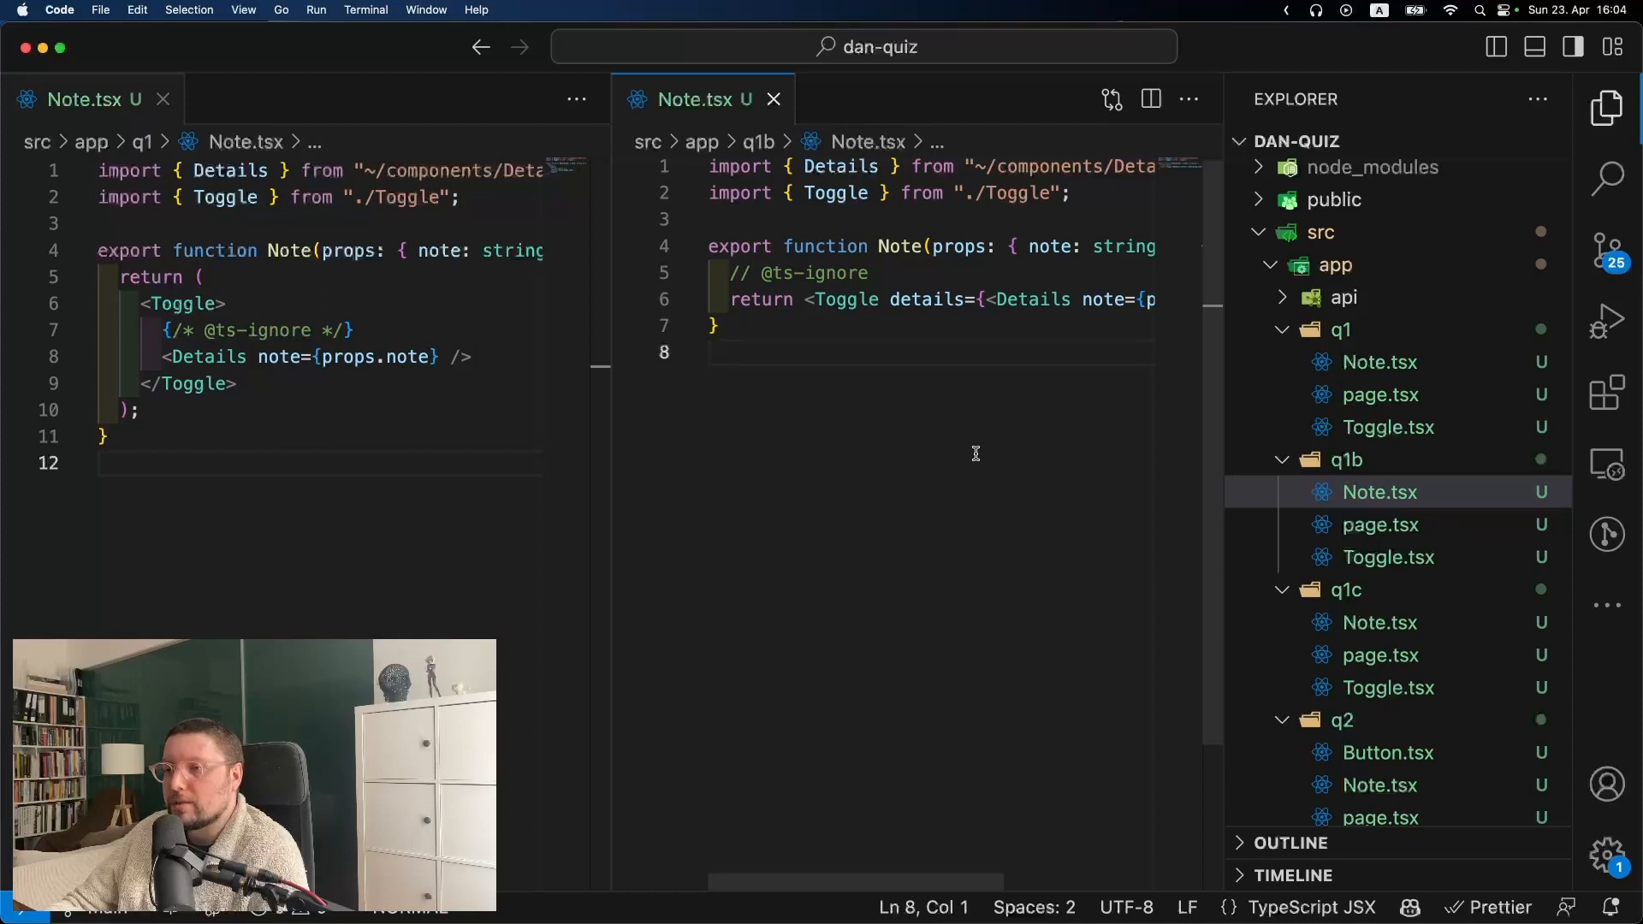
{"action": "left_click", "coordinate": [1386, 687]}
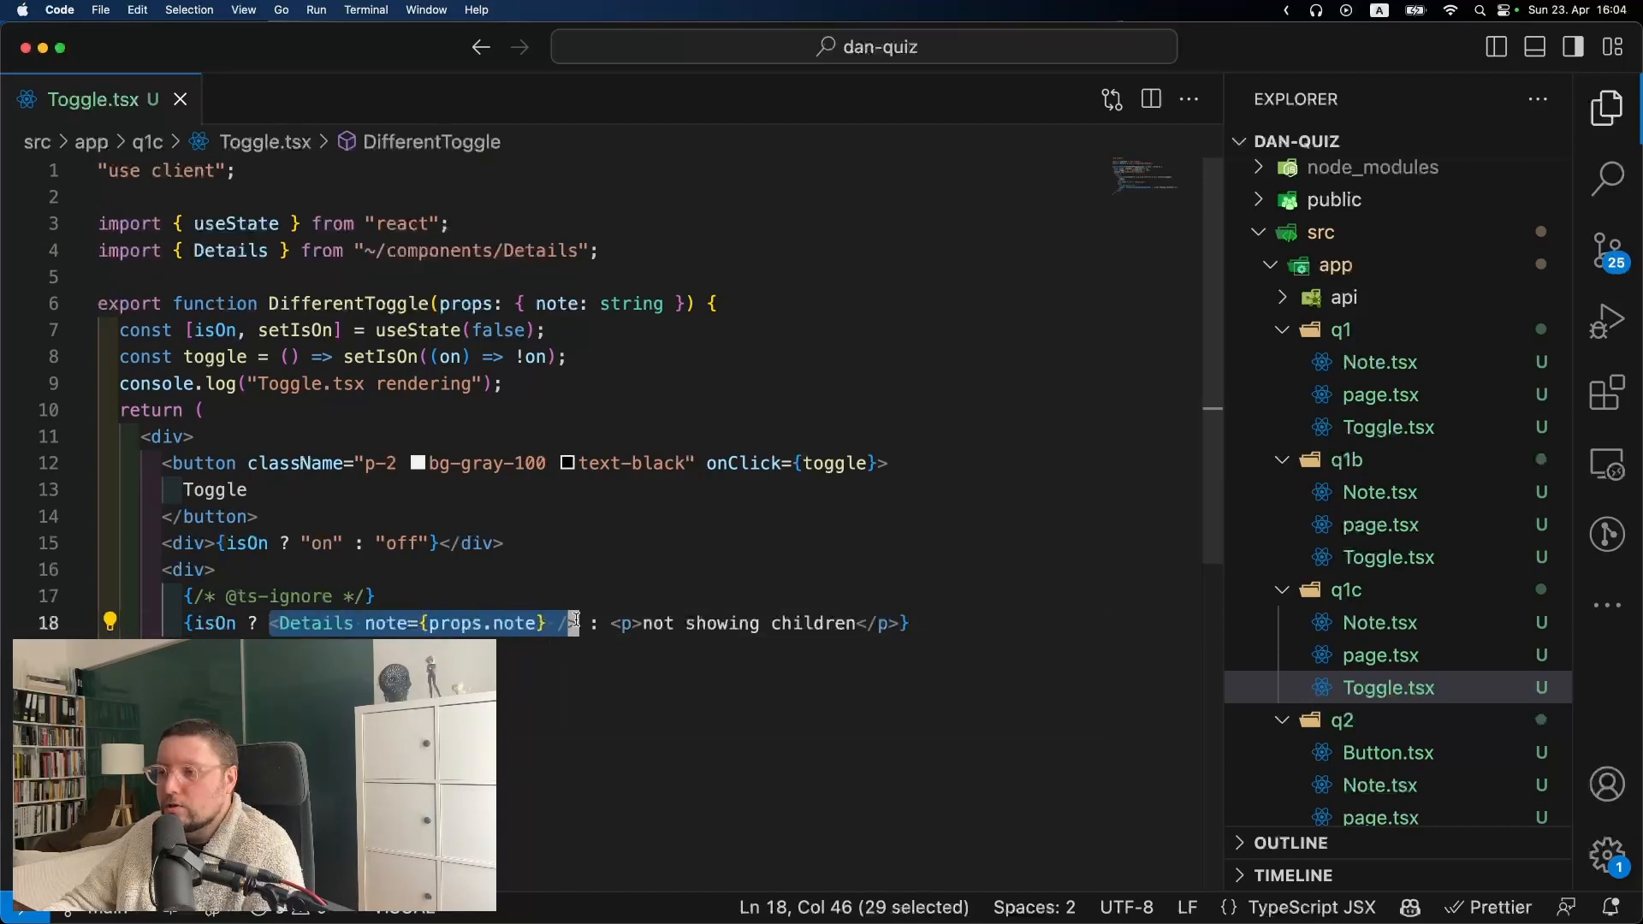
{"action": "left_click", "coordinate": [547, 777]}
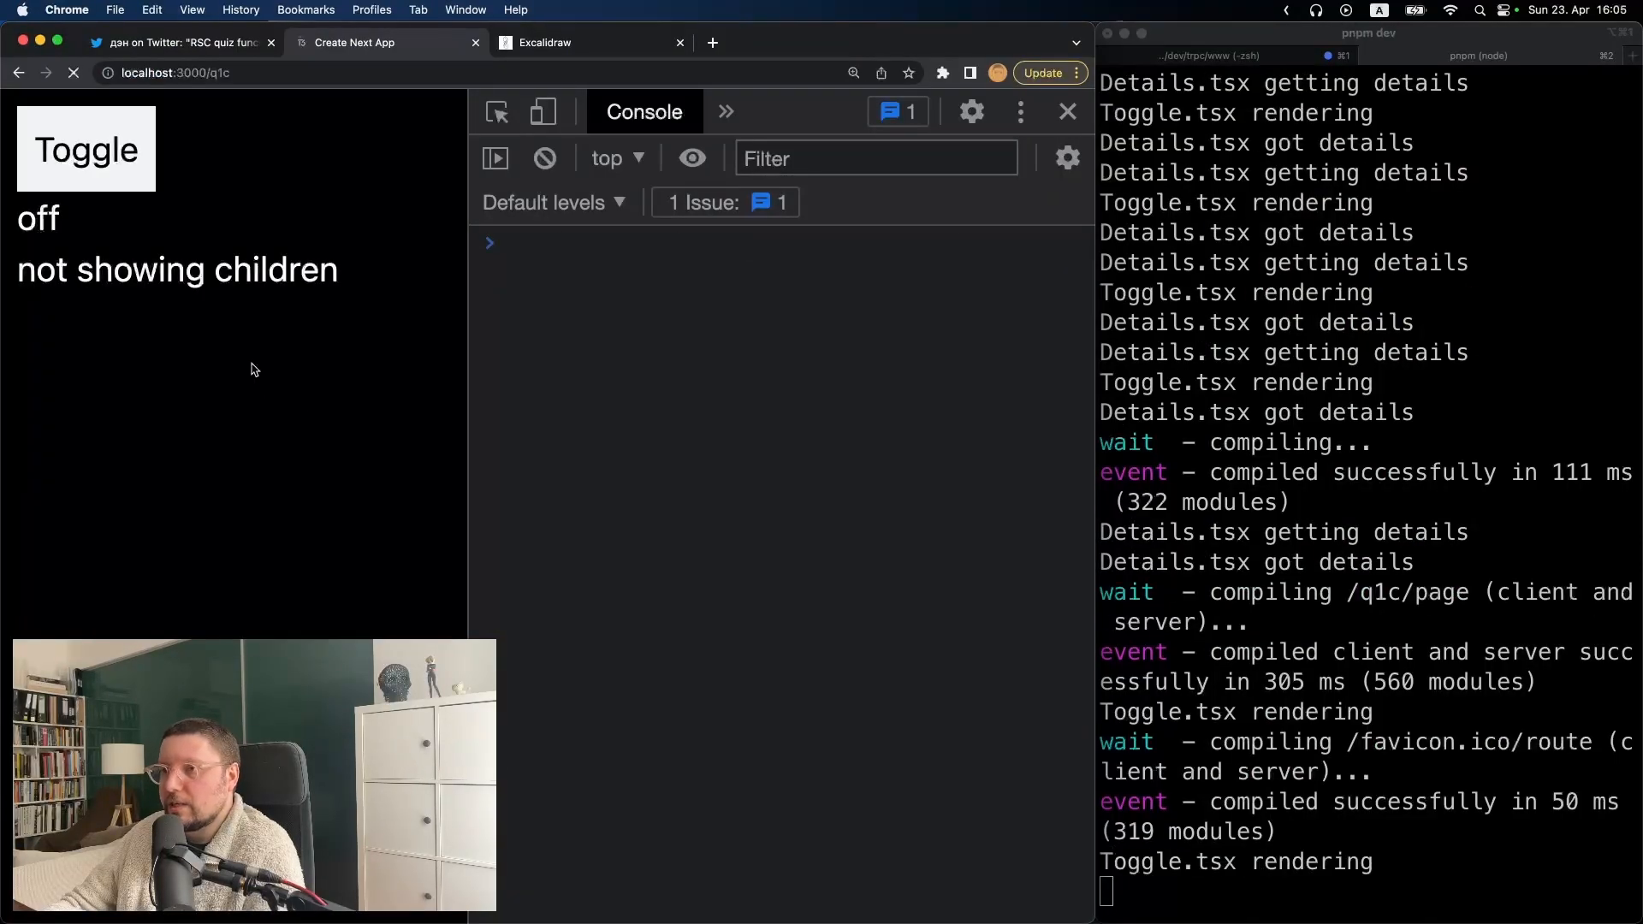
Toggle q1c and scroll its console's repeated Toggle rendering and Details messages, then return to the quiz tweet
{"action": "left_click", "coordinate": [86, 148]}
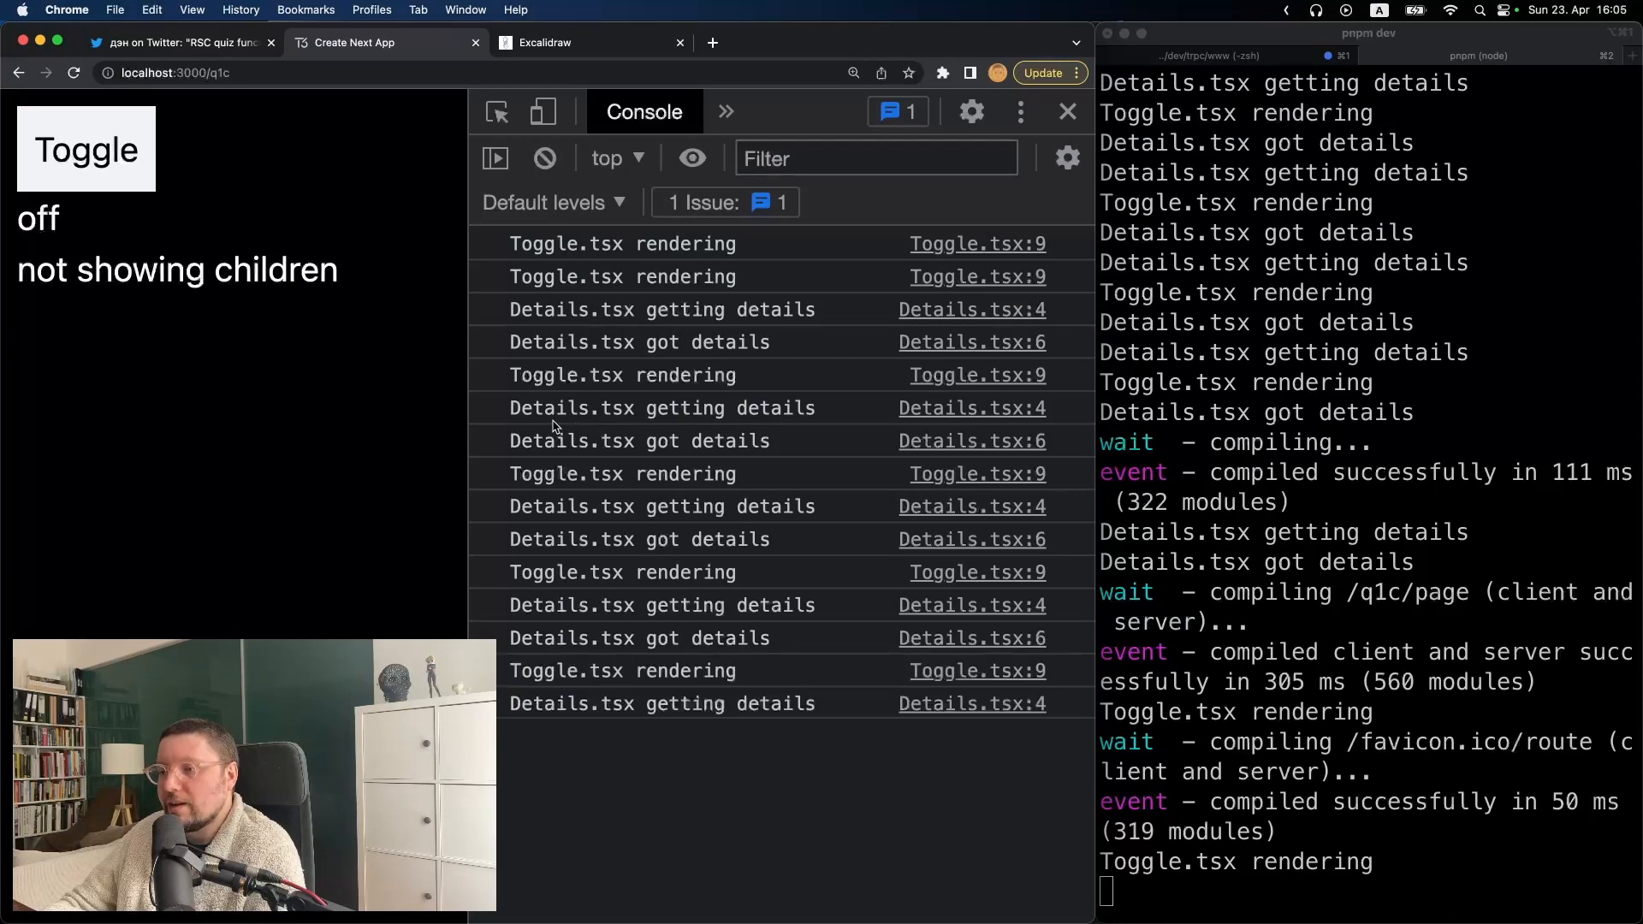
{"action": "scroll", "scroll_direction": "down", "scroll_amount": 3}
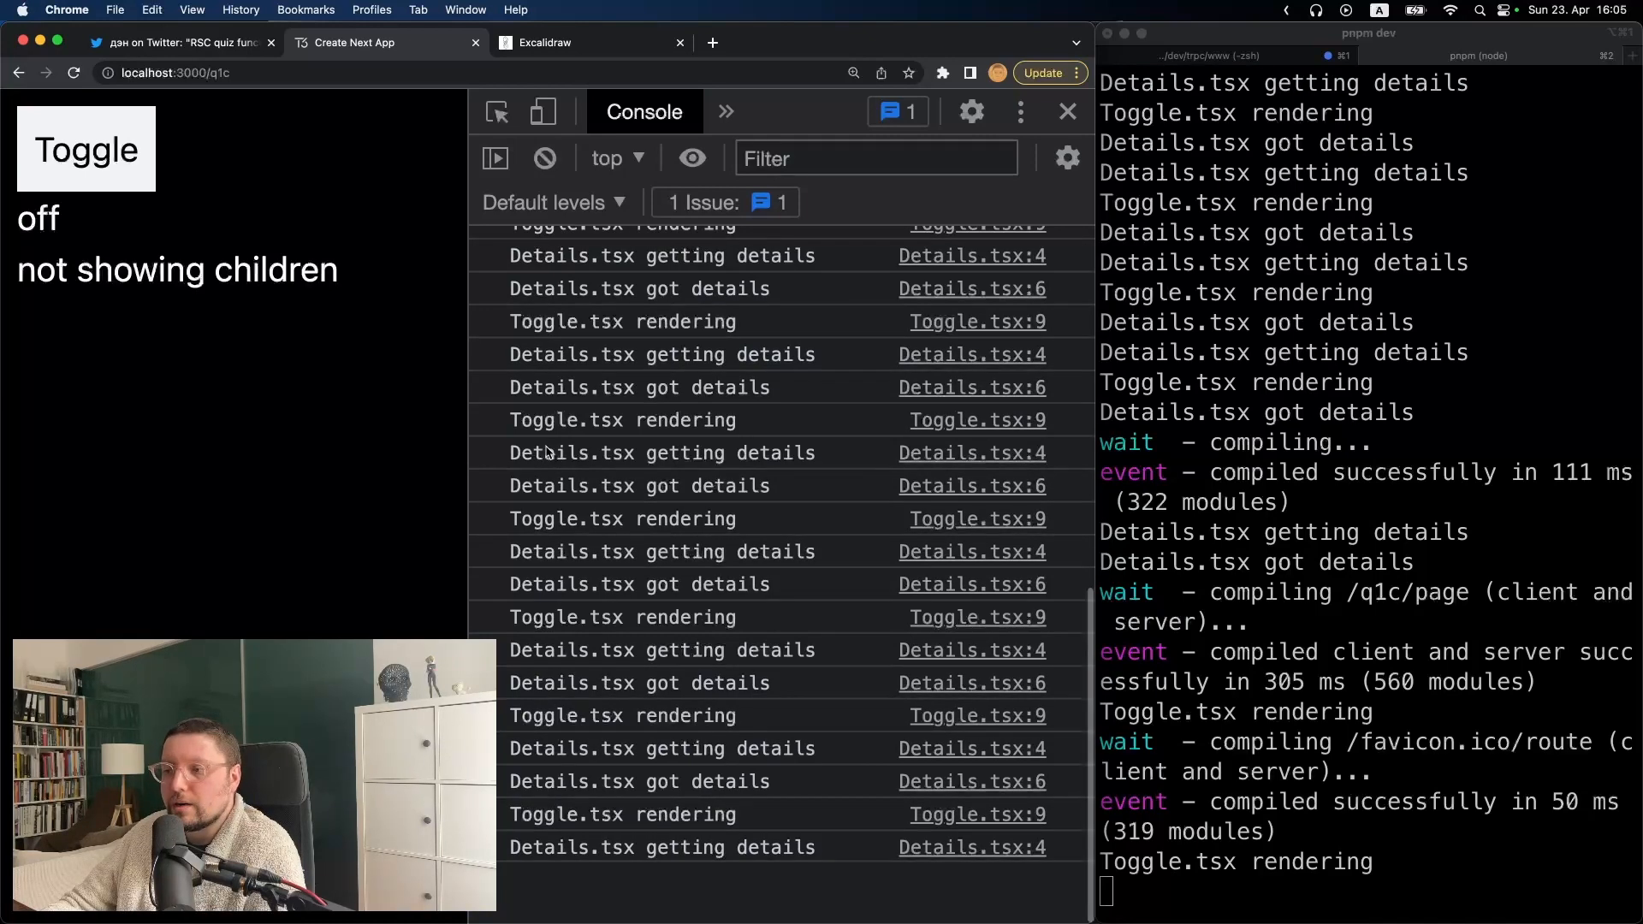
{"action": "left_click", "coordinate": [178, 43]}
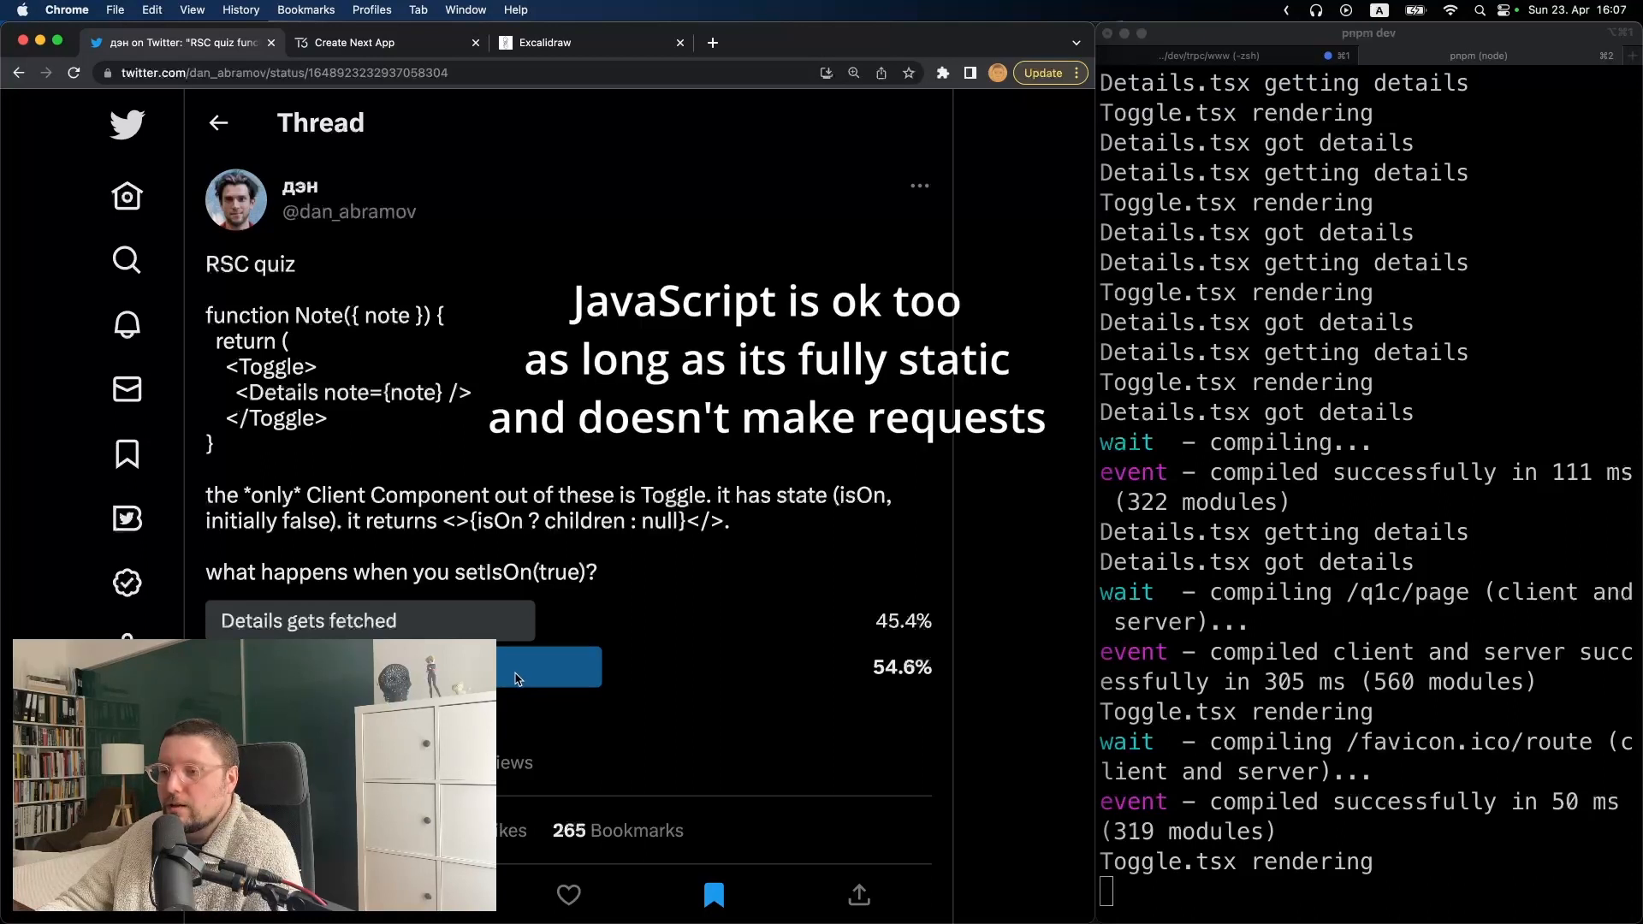
{"action": "mouse_move", "coordinate": [499, 682]}
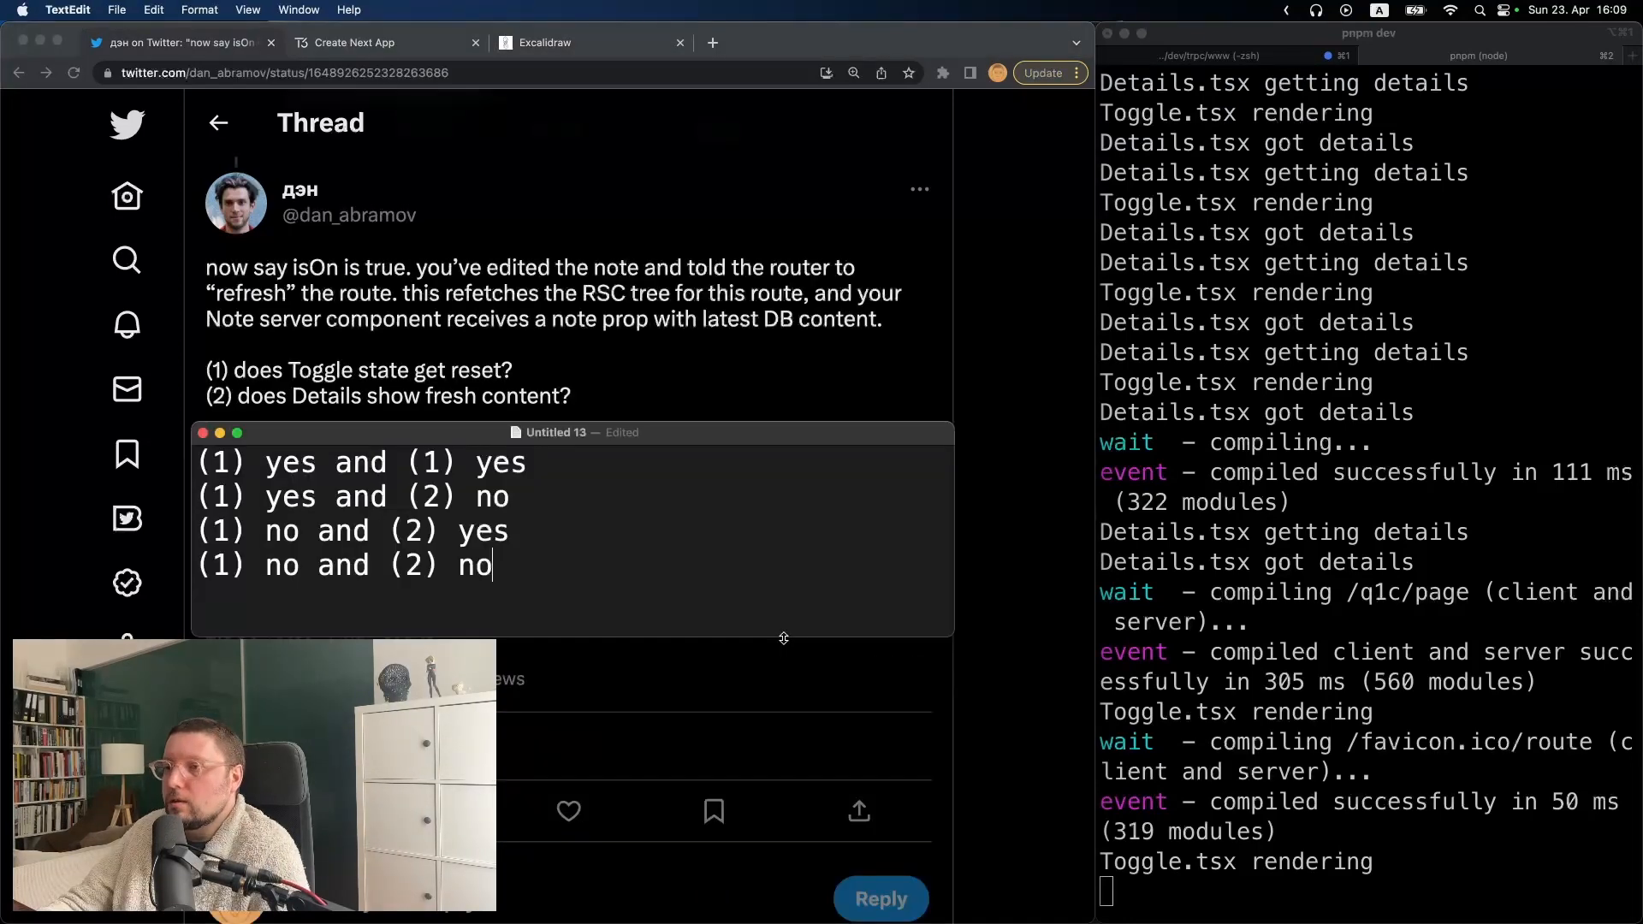
{"action": "mouse_move", "coordinate": [766, 633]}
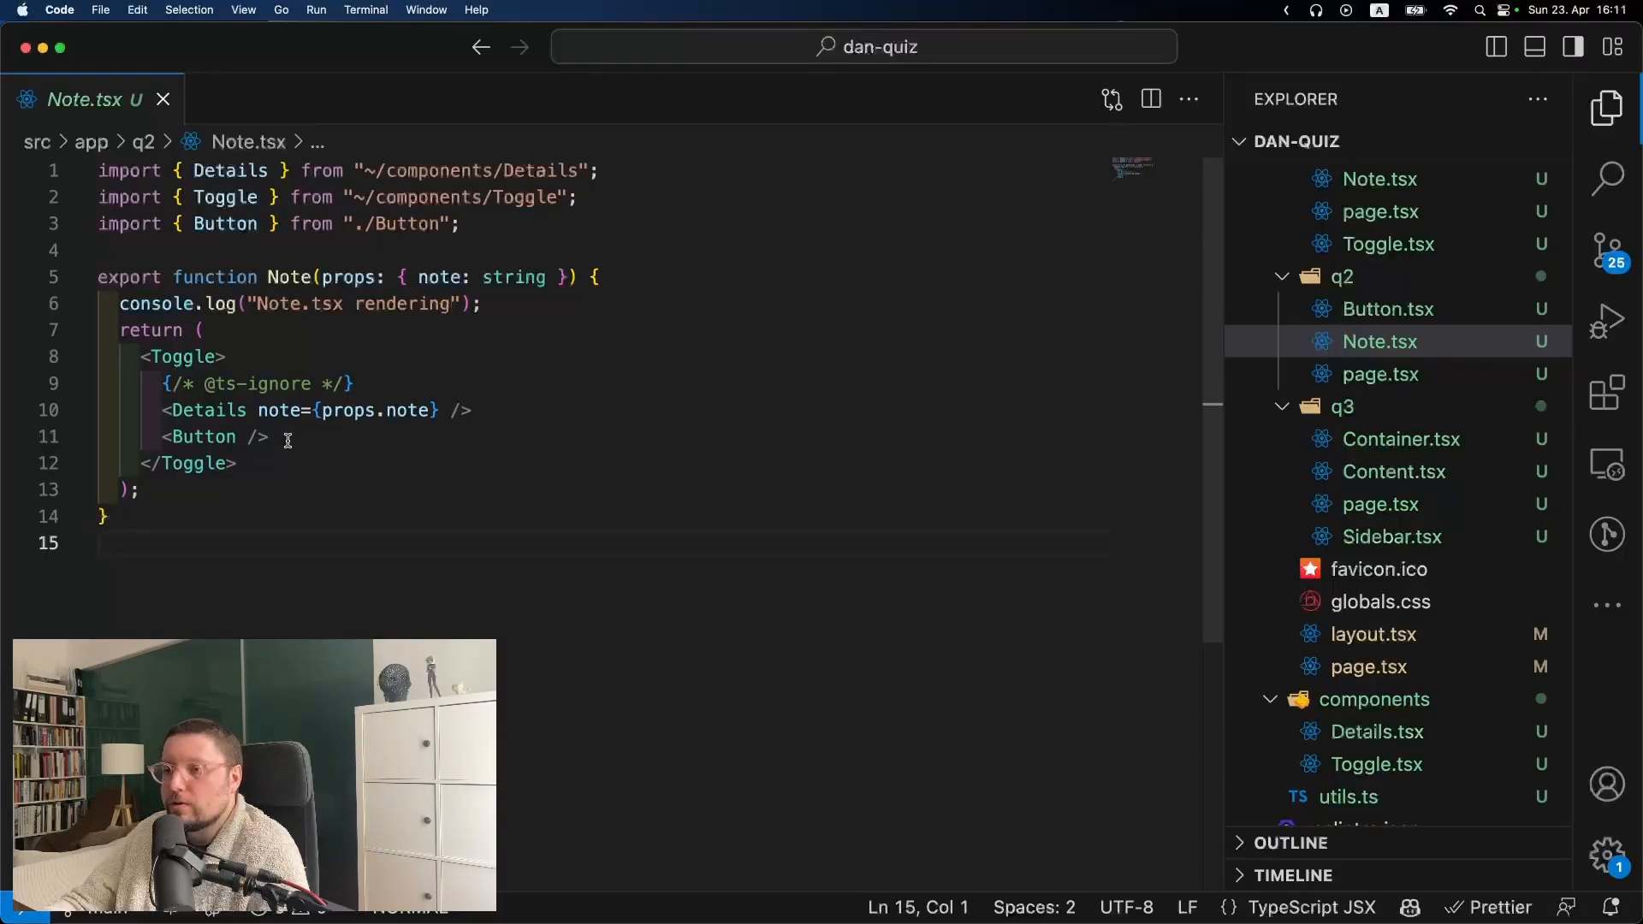
{"action": "double_click", "coordinate": [199, 436]}
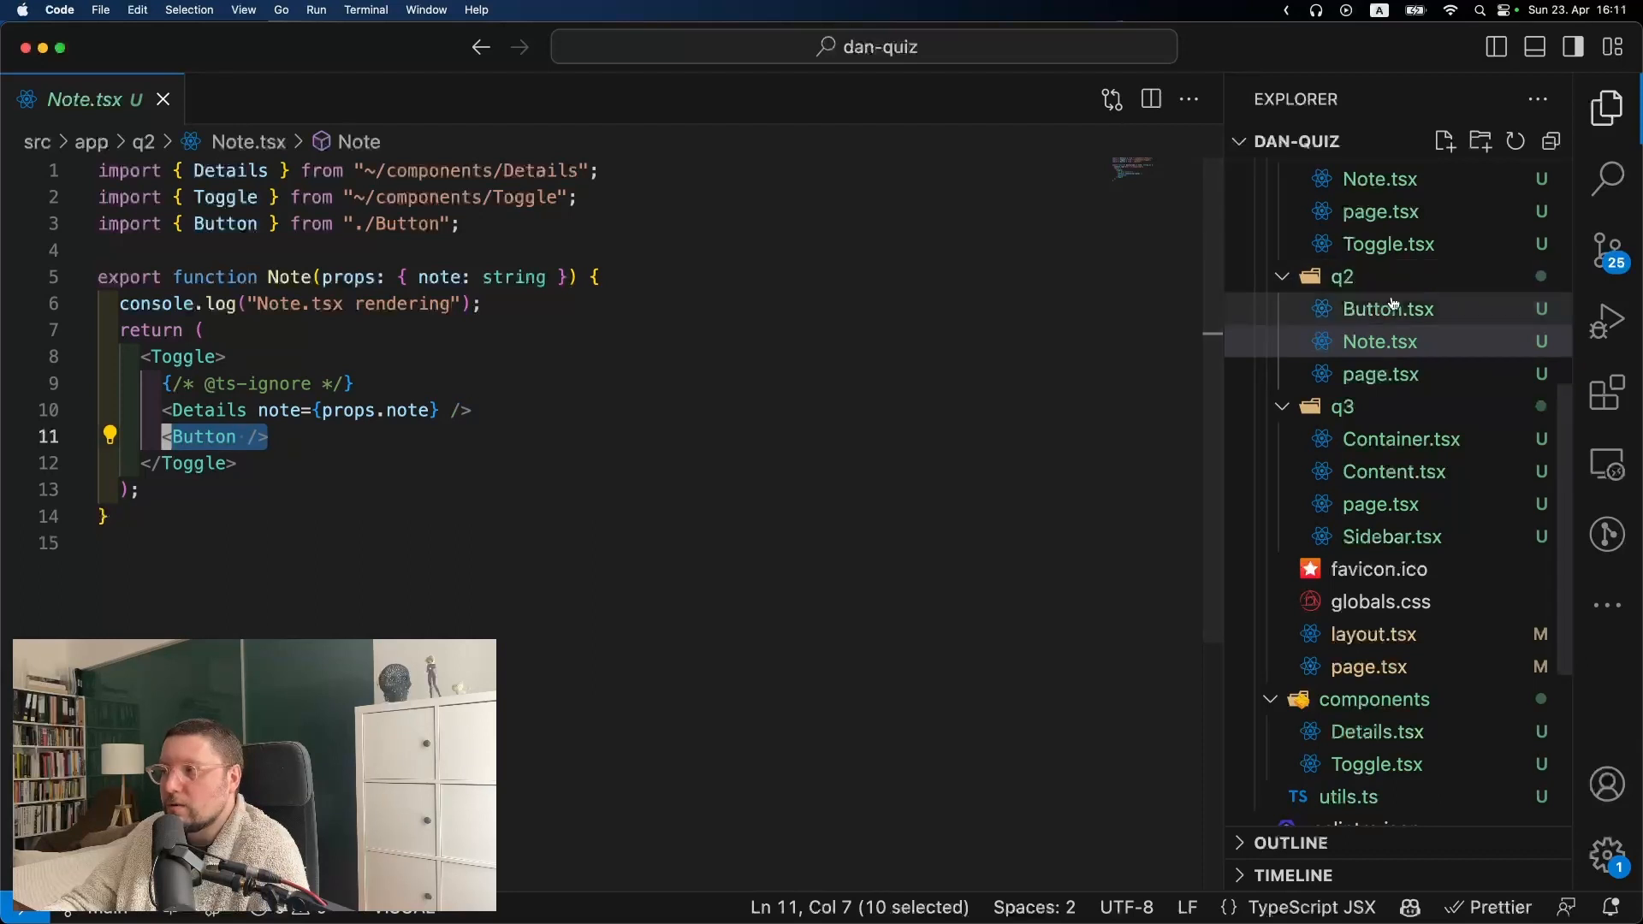
{"action": "left_click", "coordinate": [1388, 309]}
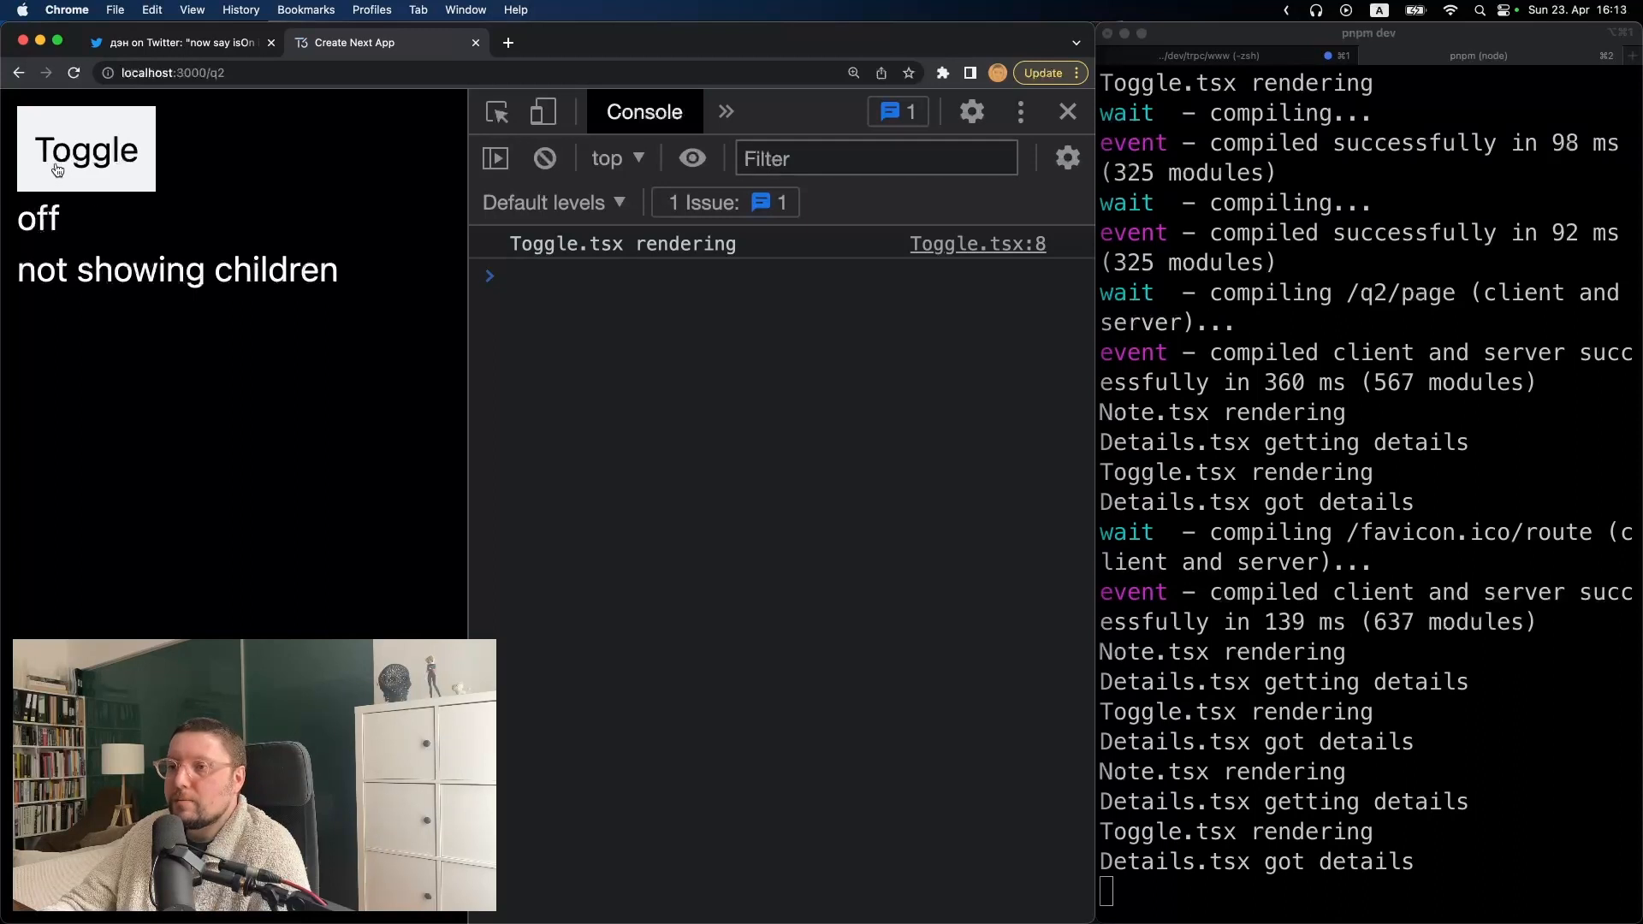
Turn the q2 toggle on and refresh the route, keeping it on while Details updates to foobar 3
{"action": "left_click", "coordinate": [85, 148]}
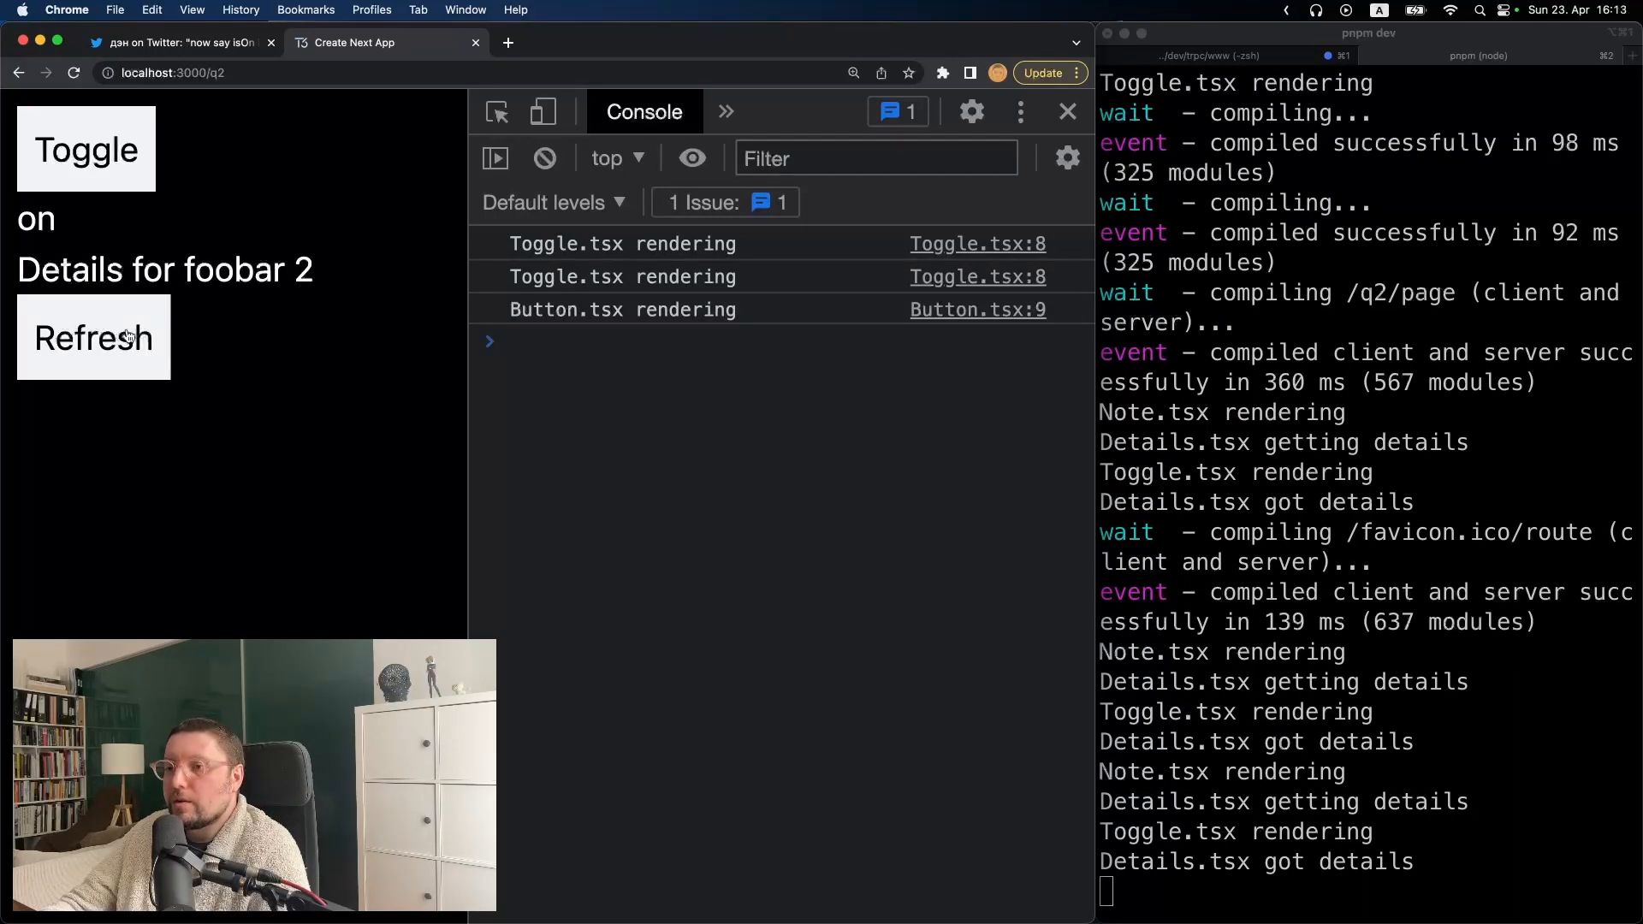
{"action": "left_click", "coordinate": [92, 337]}
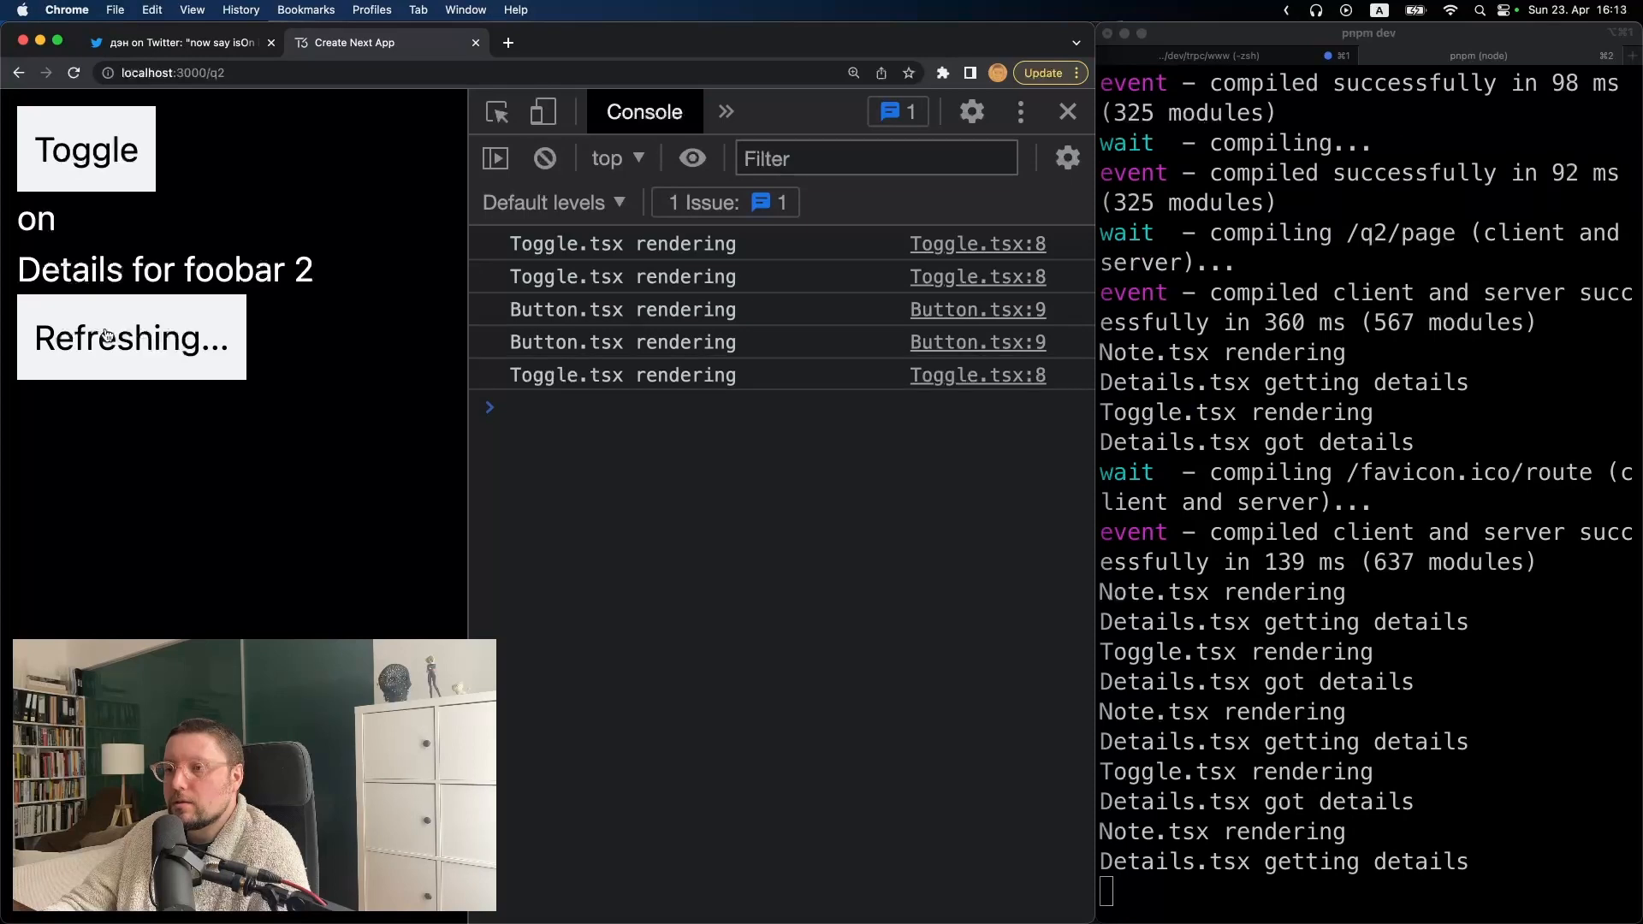
{"action": "left_click", "coordinate": [130, 338]}
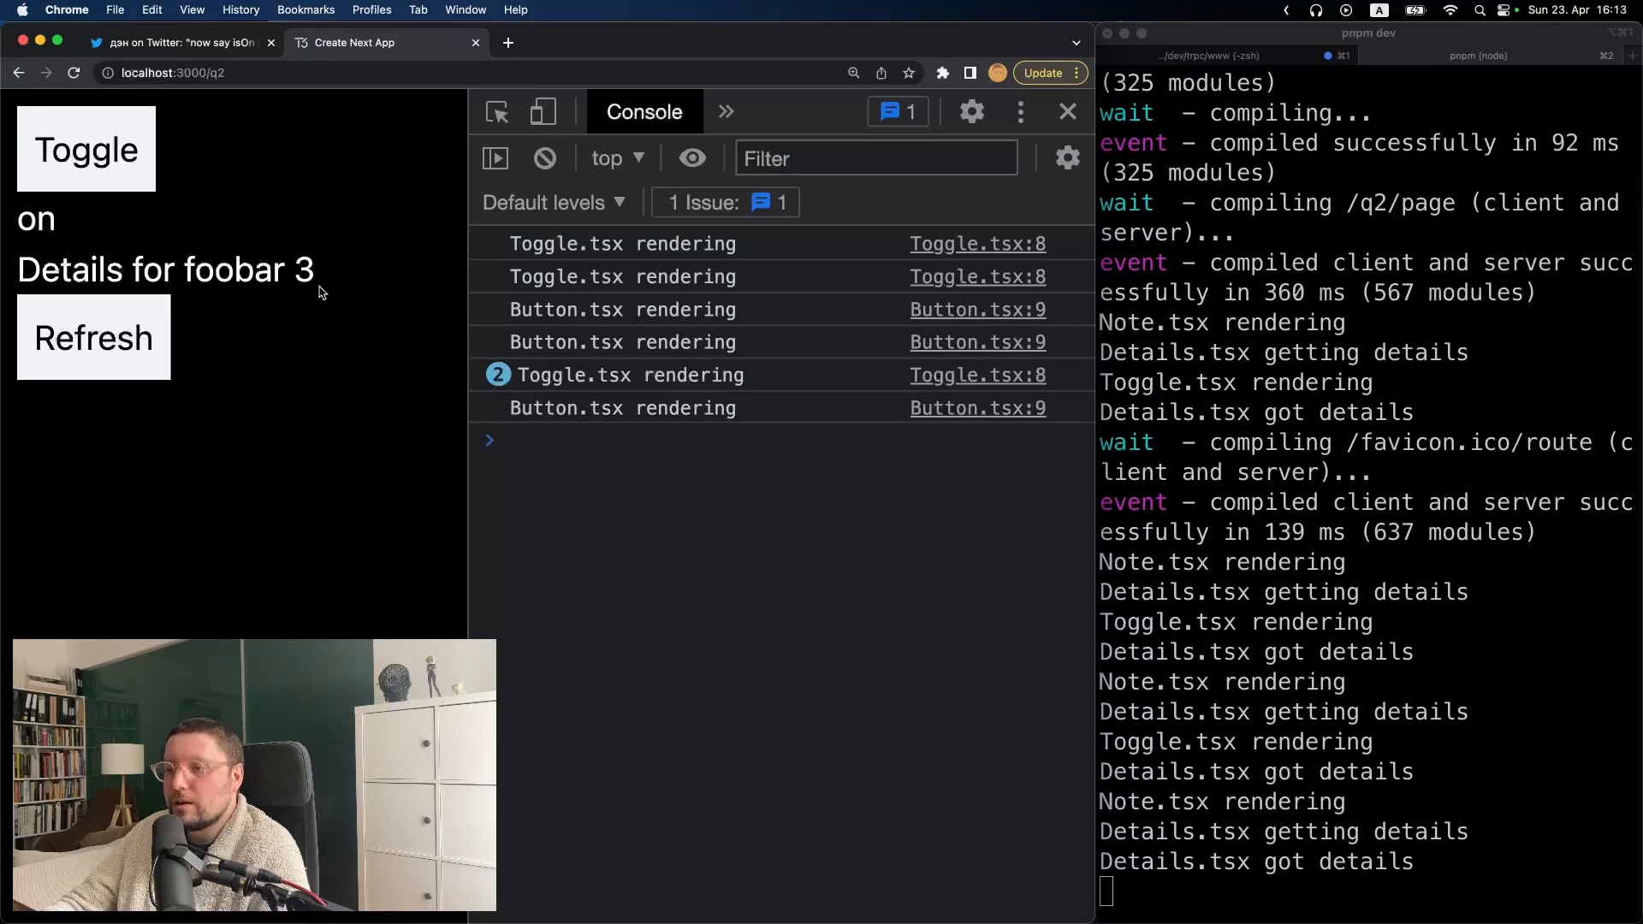
{"action": "left_click", "coordinate": [178, 41]}
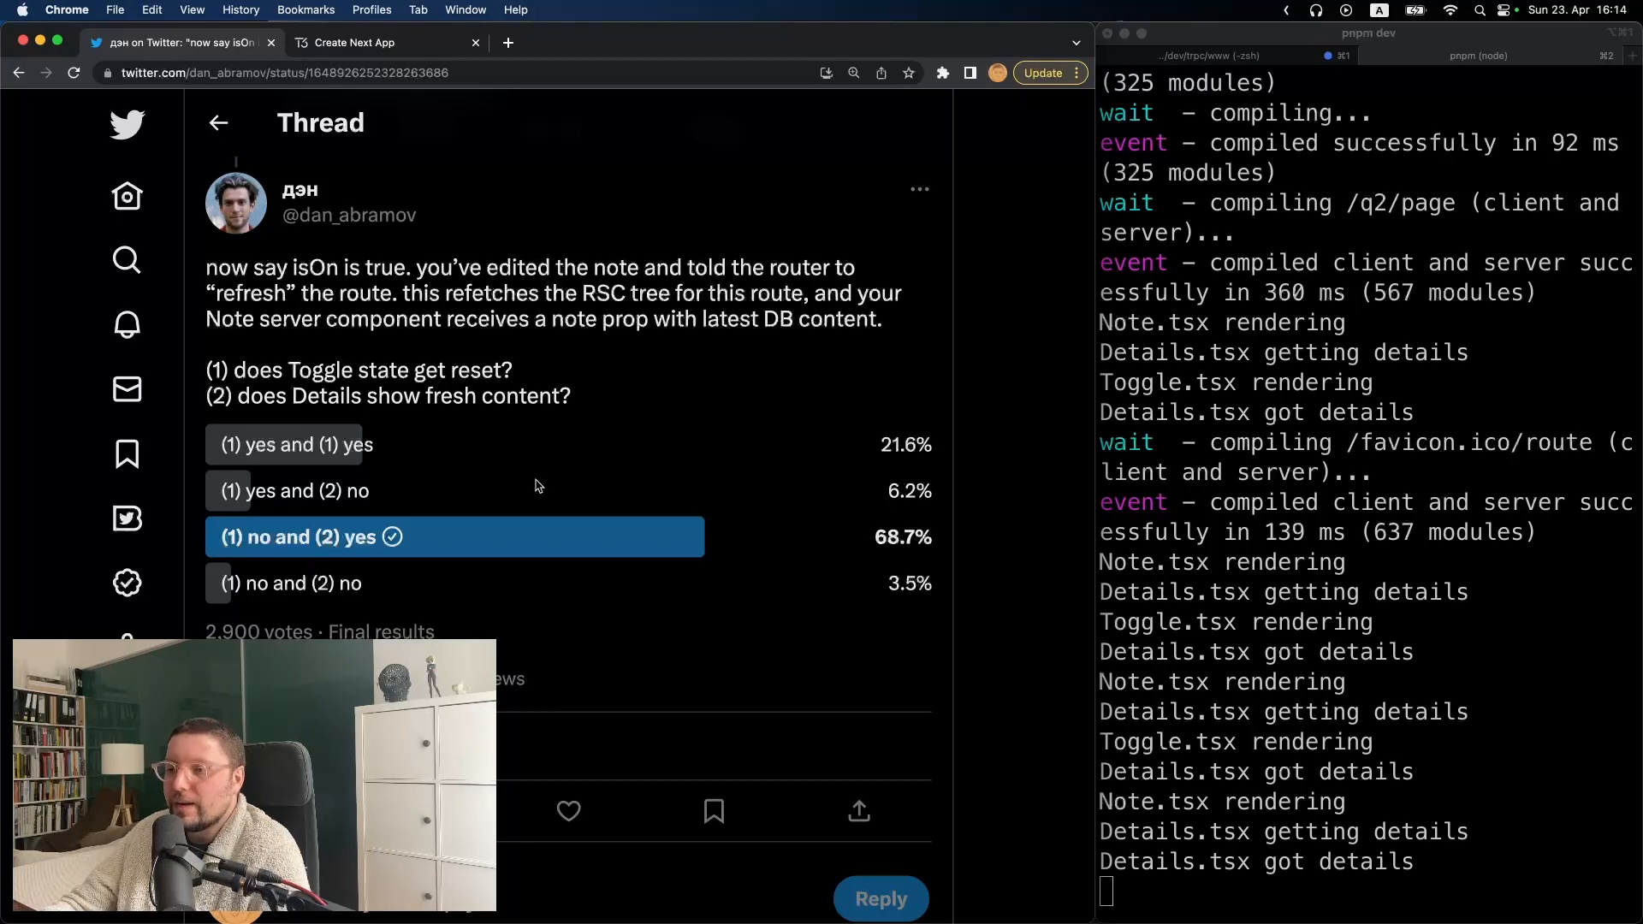
{"action": "mouse_move", "coordinate": [679, 541]}
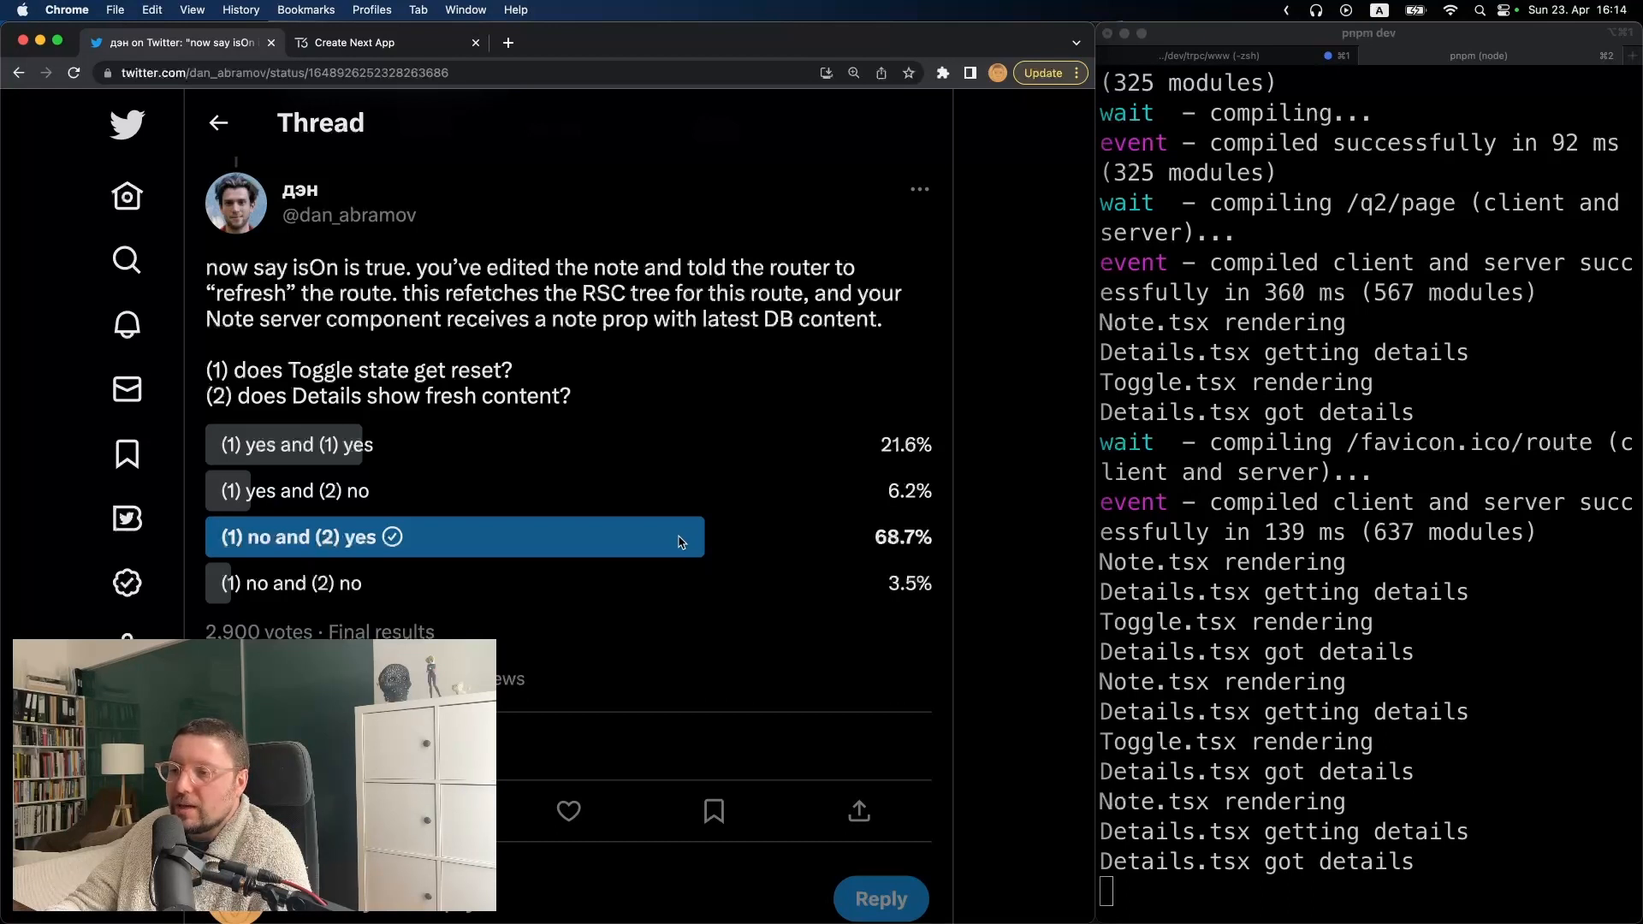
{"action": "mouse_move", "coordinate": [671, 544]}
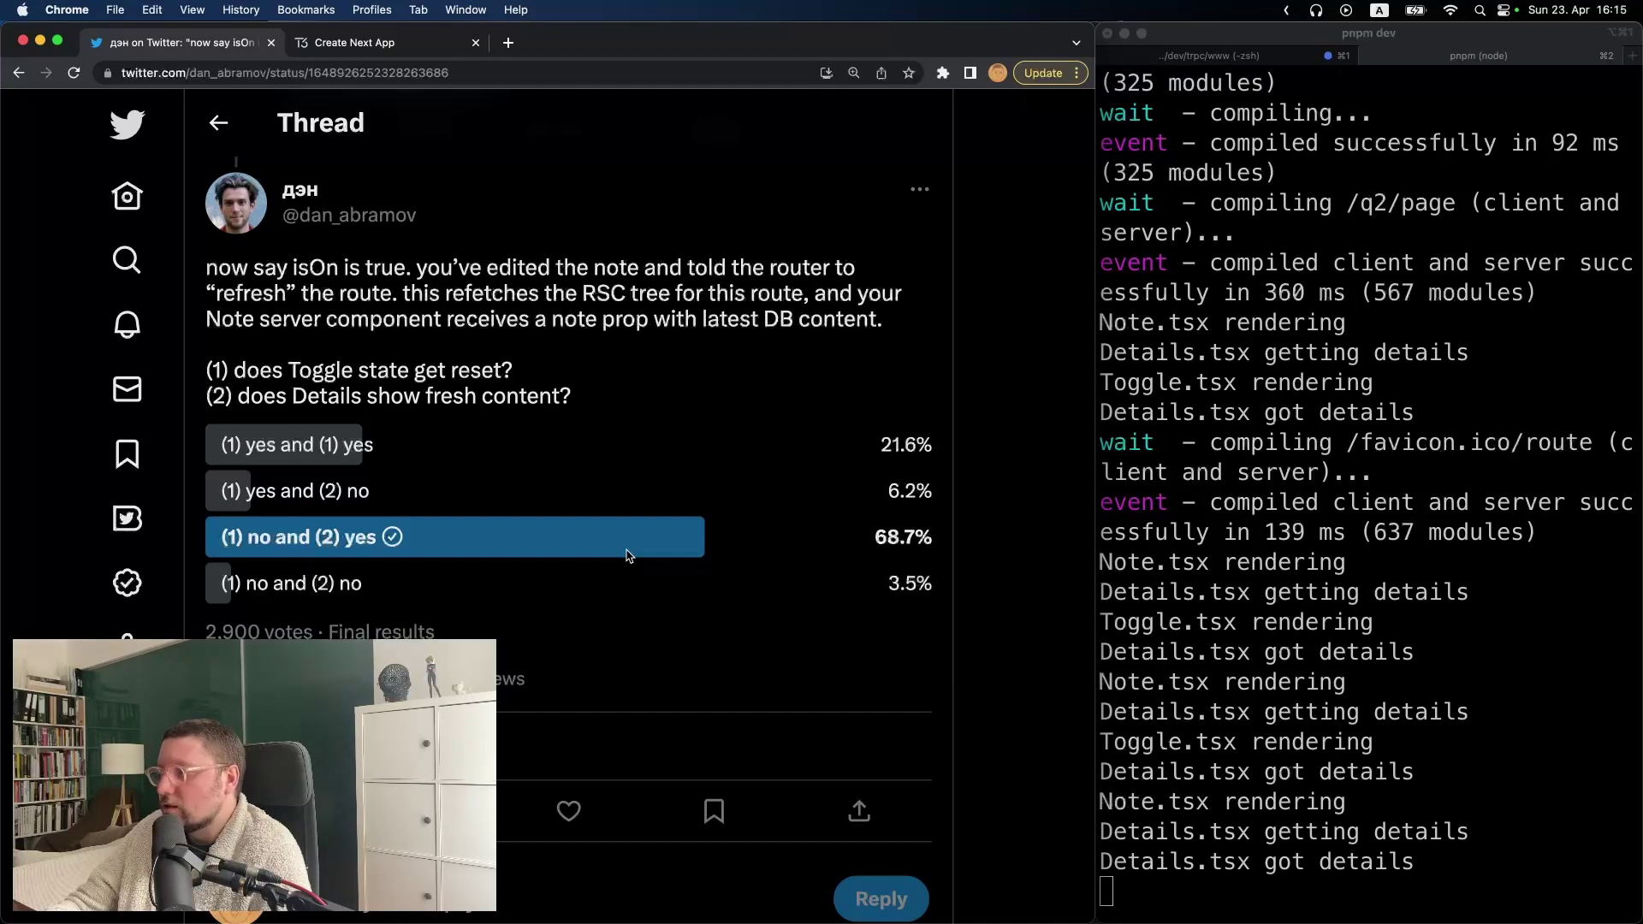
{"action": "left_click", "coordinate": [382, 41]}
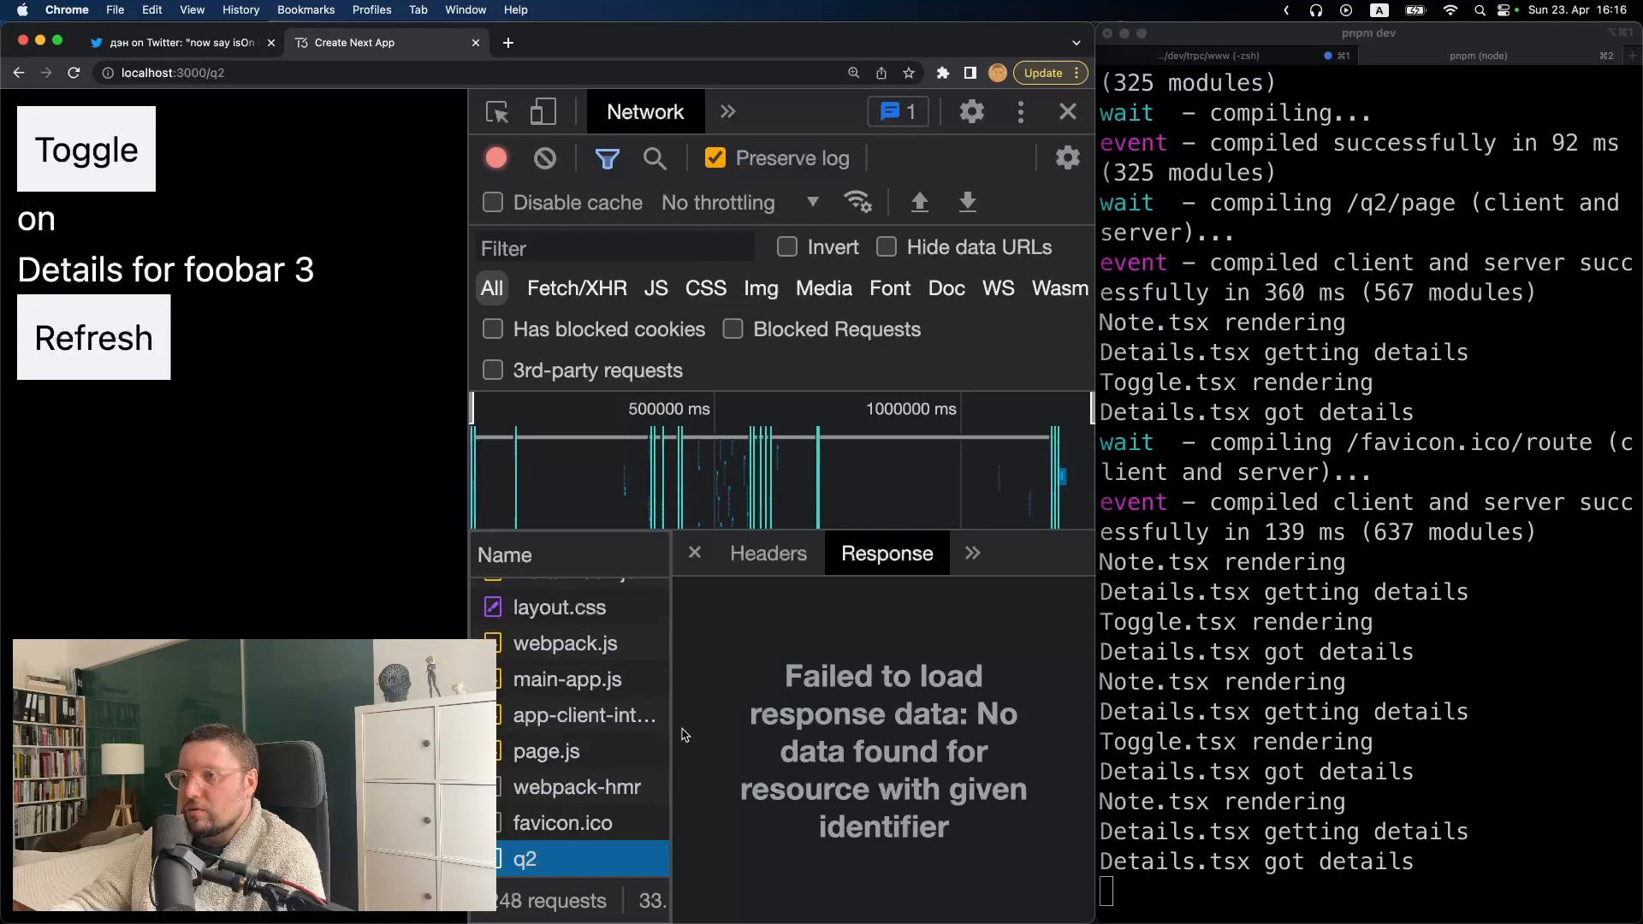
{"action": "mouse_move", "coordinate": [726, 674]}
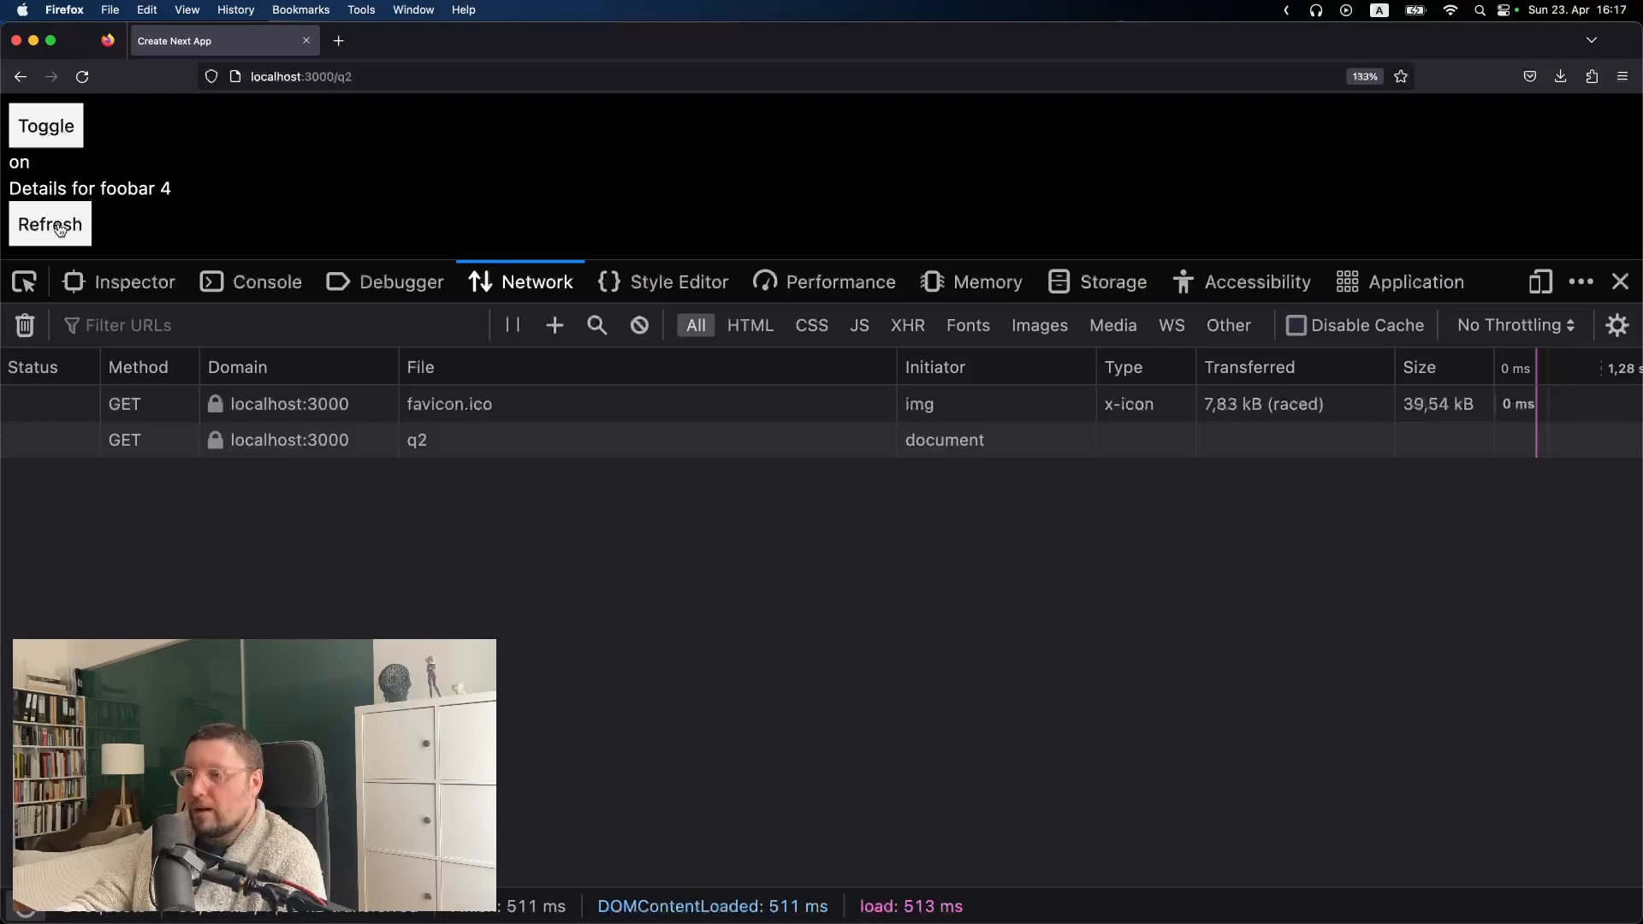
Refresh q2 and inspect the fetch-server response payload containing Details for foobar 7
{"action": "left_click", "coordinate": [48, 224]}
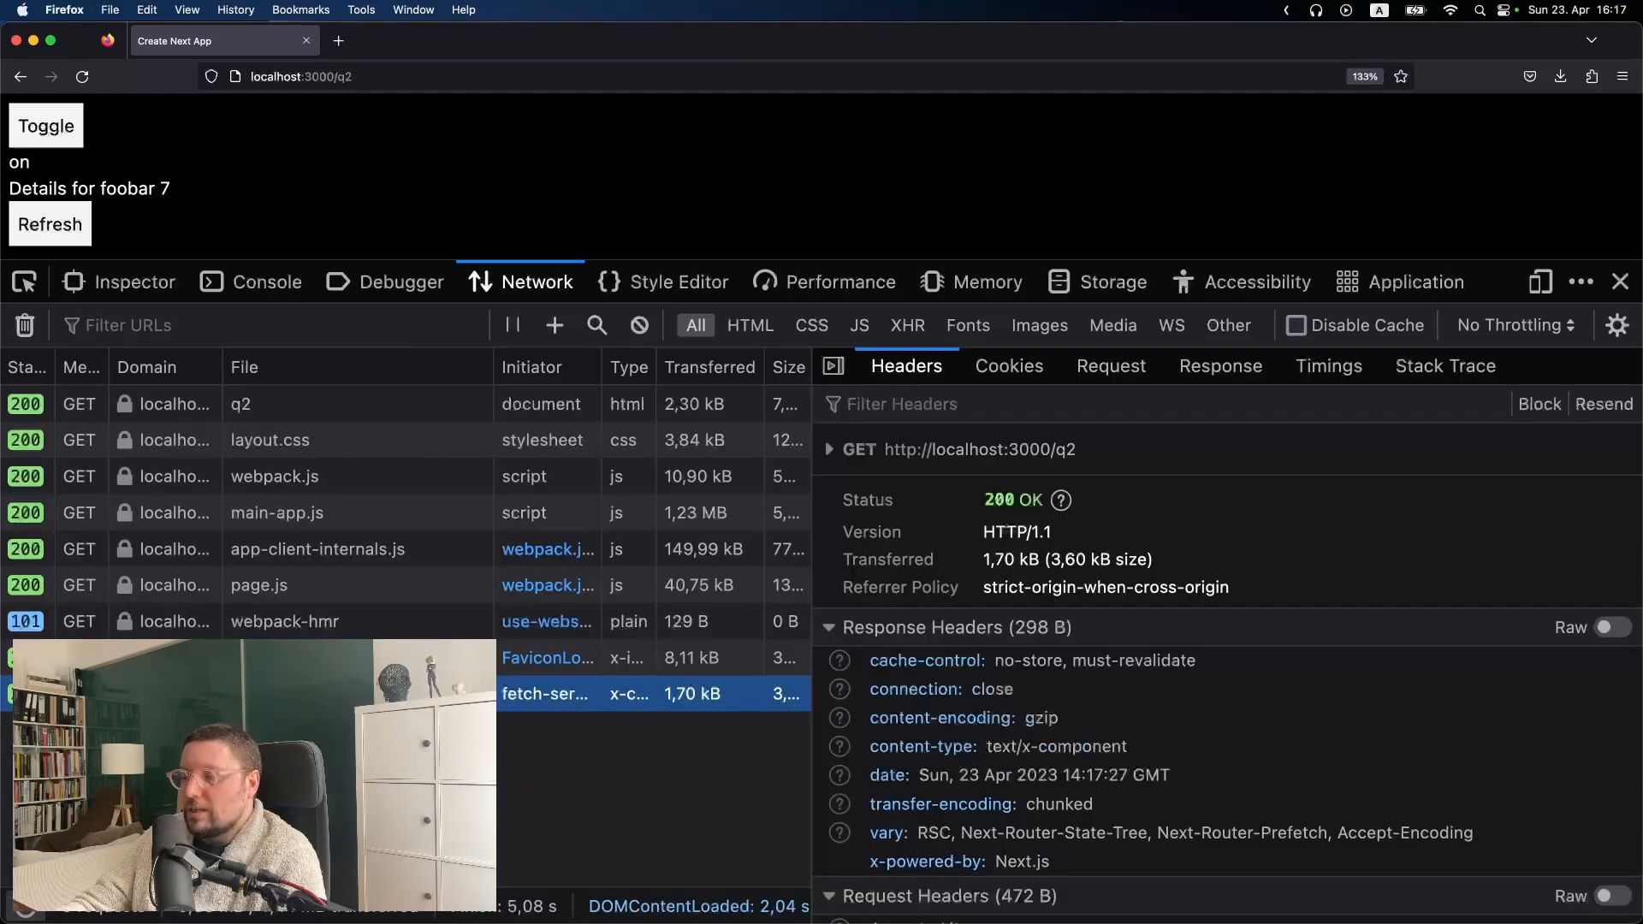
{"action": "left_click", "coordinate": [1220, 366]}
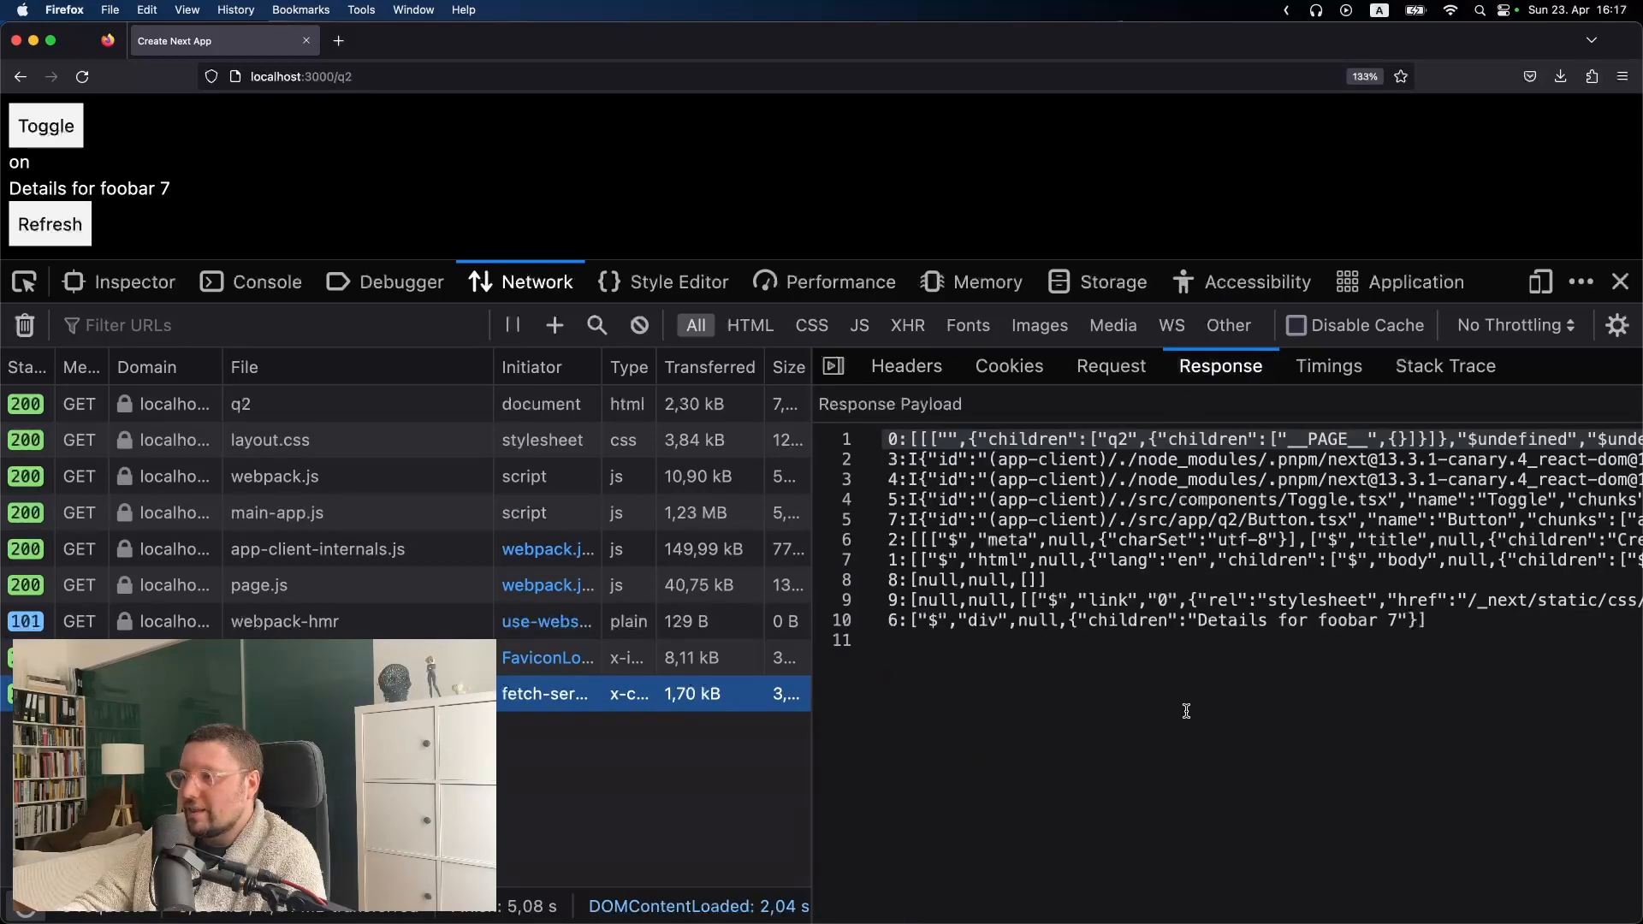
{"action": "mouse_move", "coordinate": [1109, 655]}
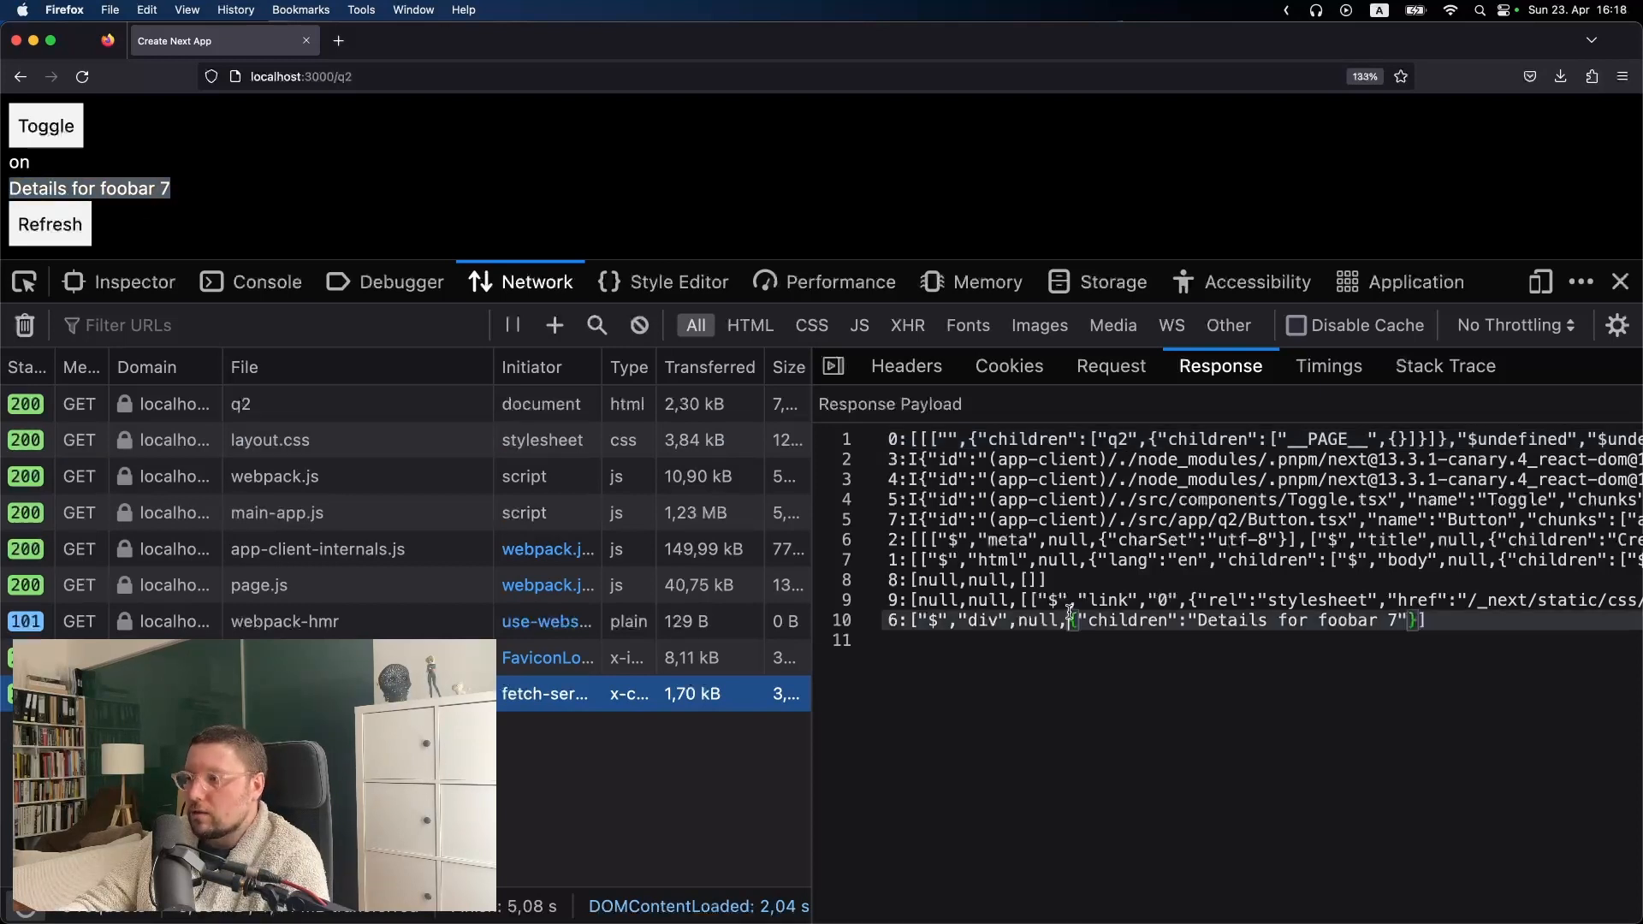
{"action": "double_click", "coordinate": [1346, 619]}
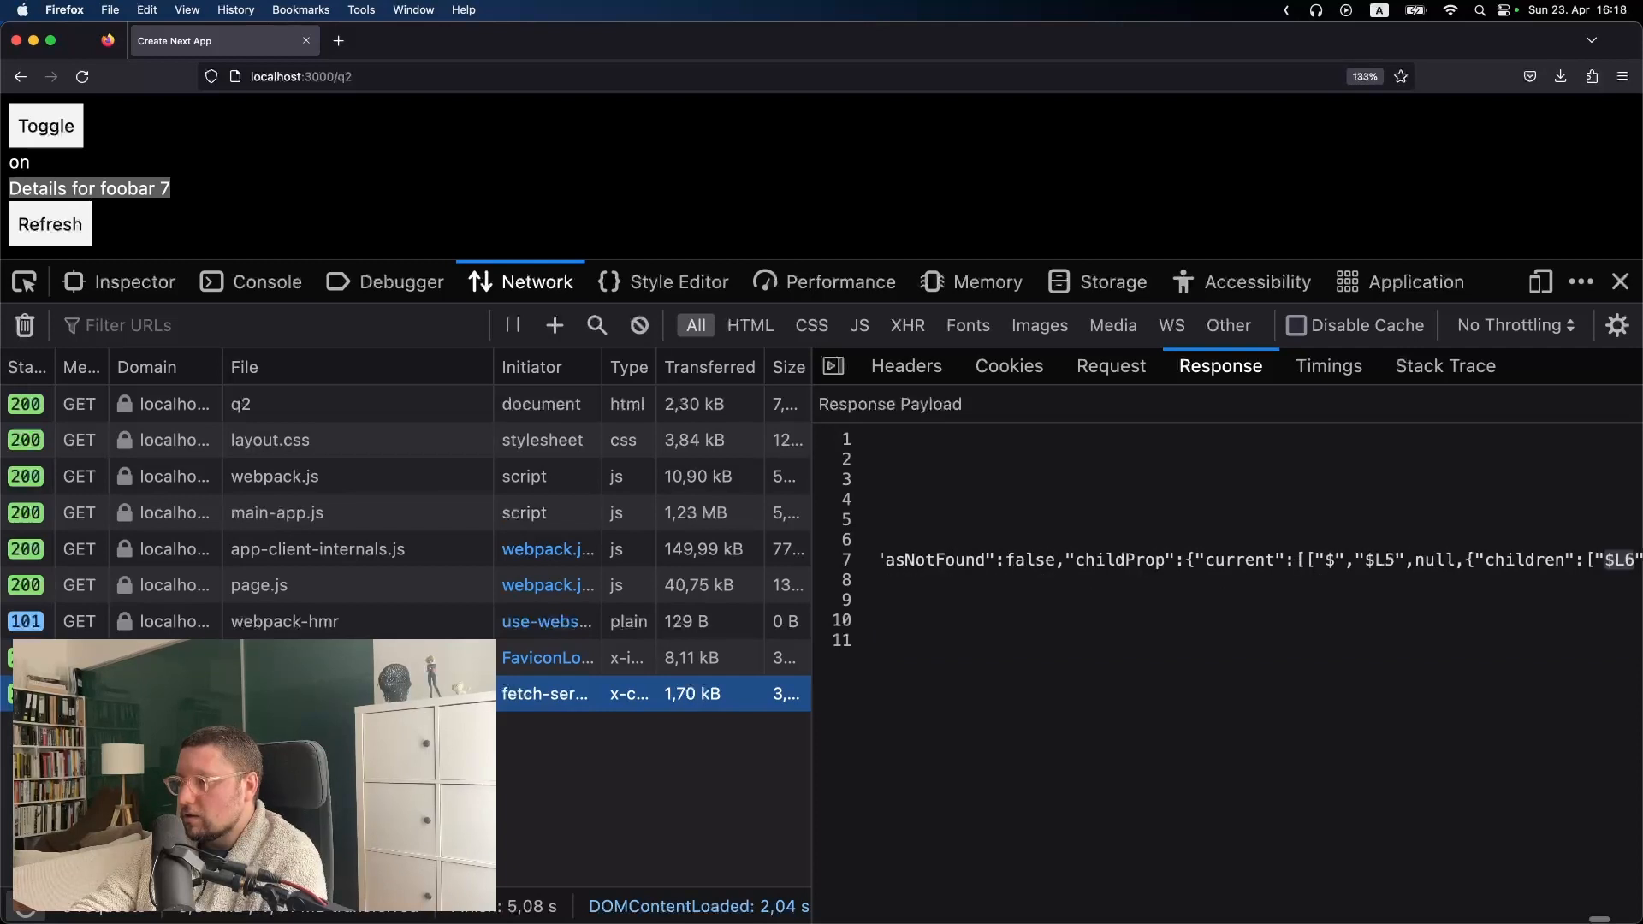
{"action": "scroll", "scroll_direction": "right", "scroll_amount": 3}
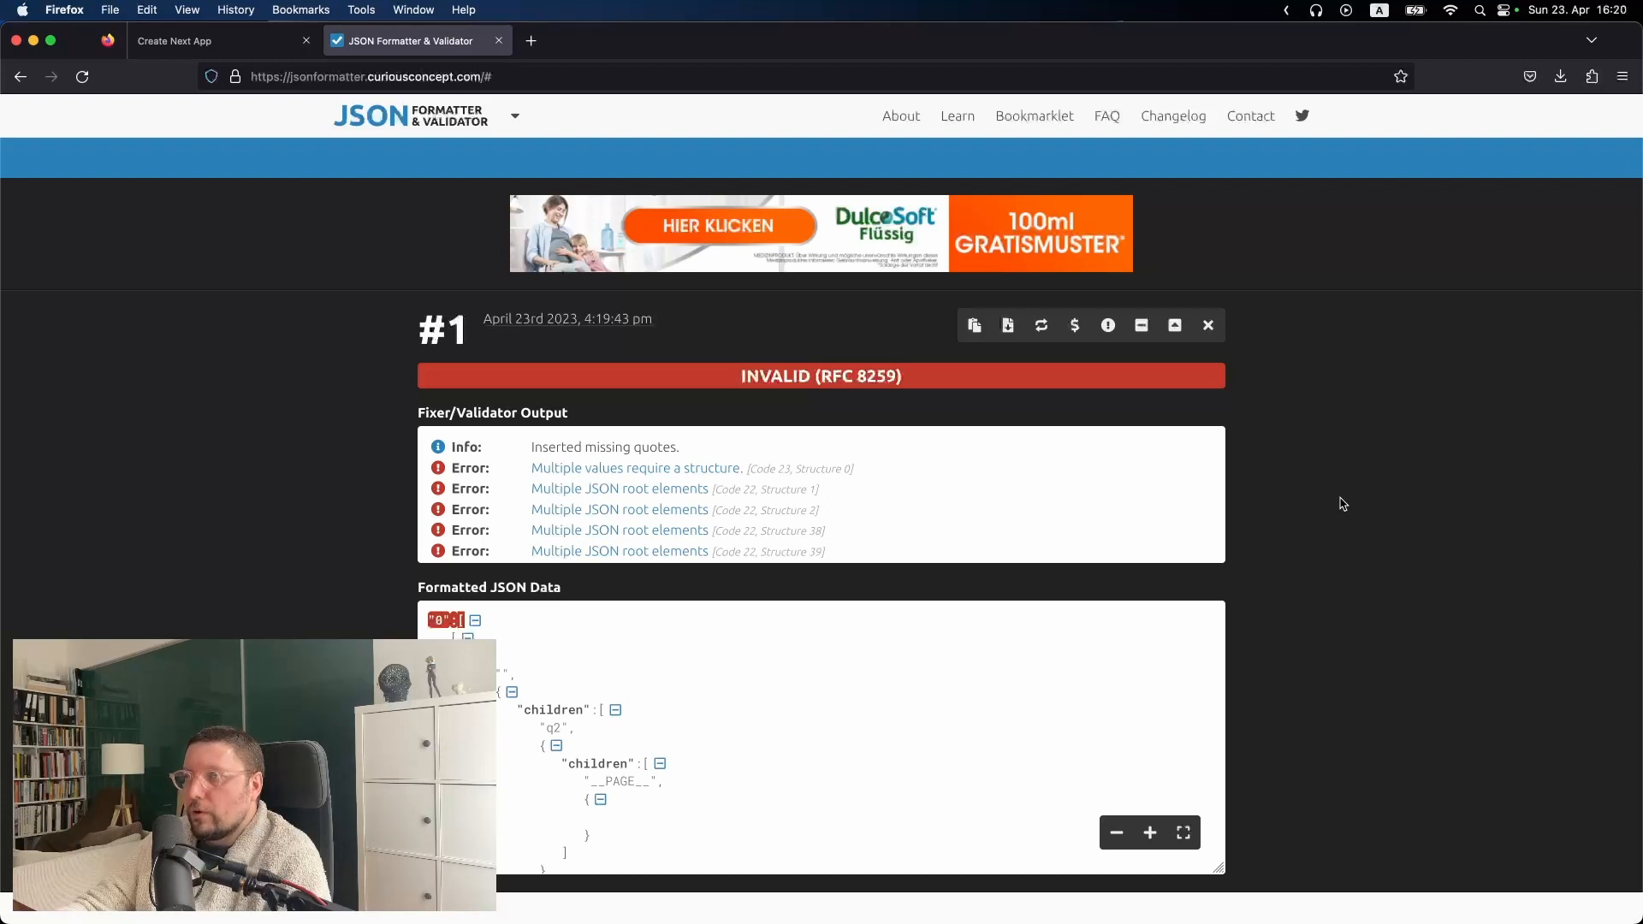
{"action": "mouse_move", "coordinate": [1314, 442]}
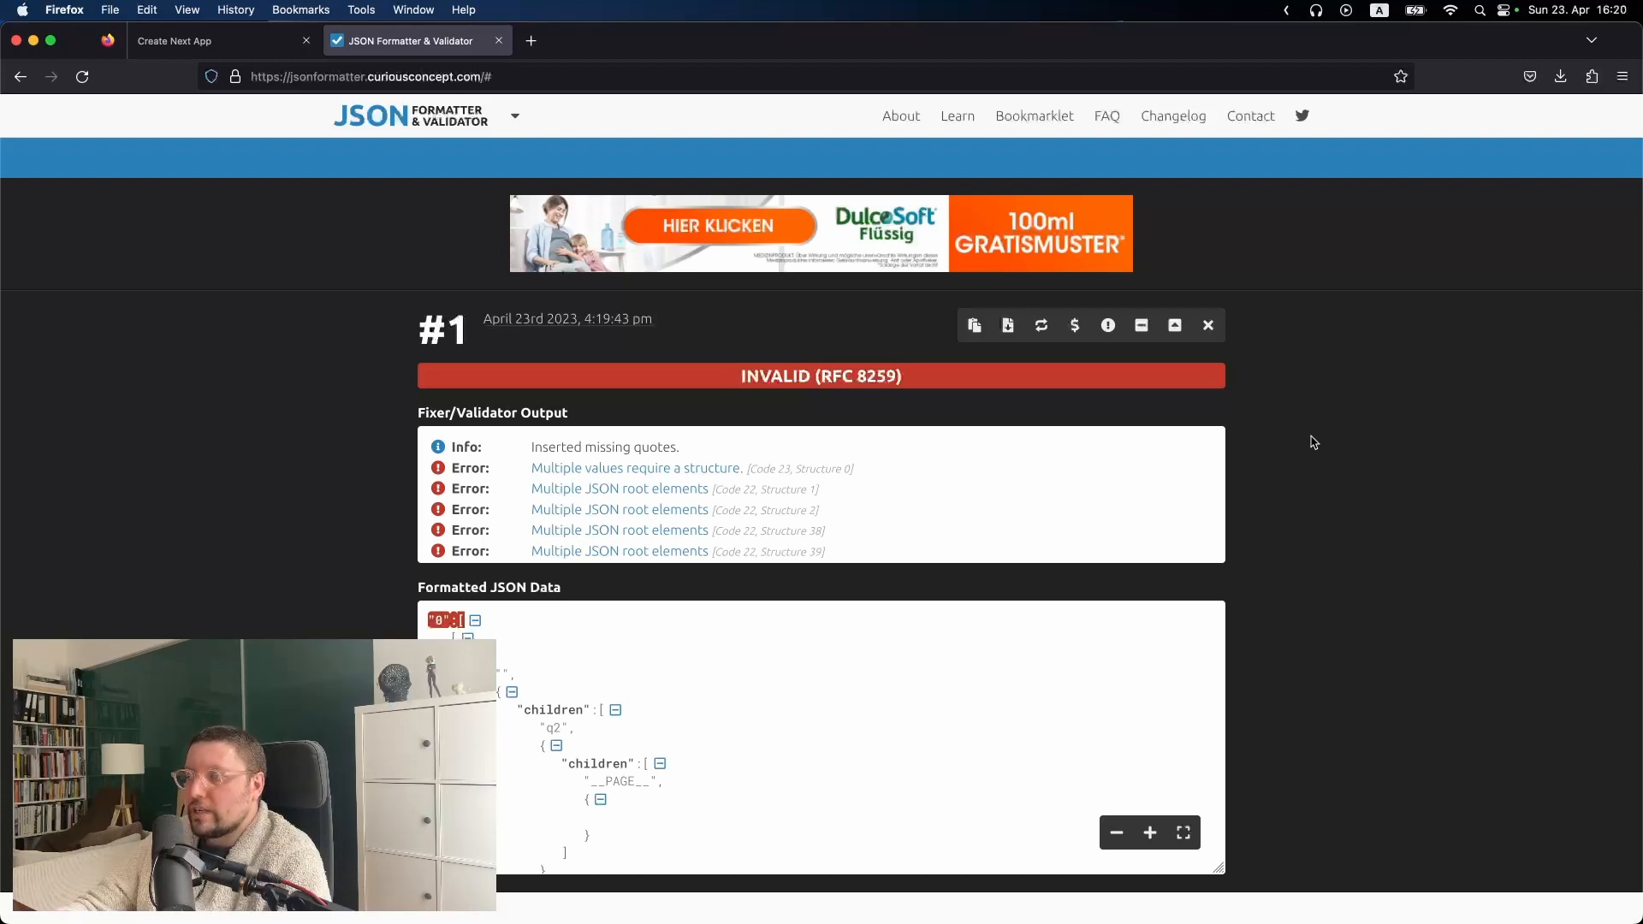
{"action": "mouse_move", "coordinate": [1319, 570]}
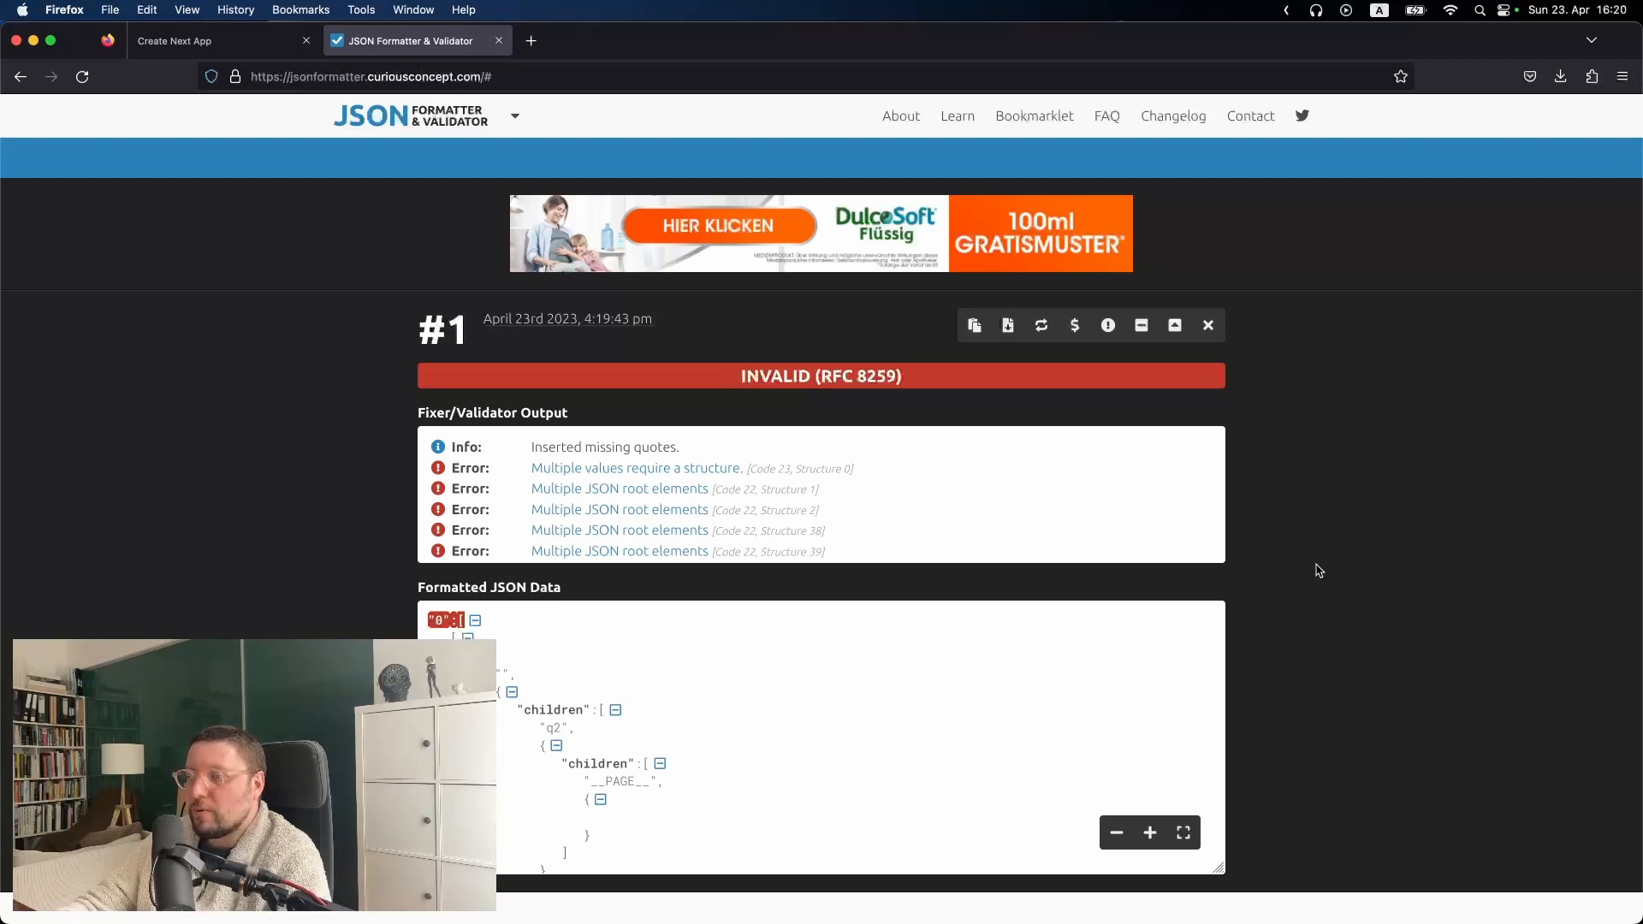
{"action": "scroll", "scroll_direction": "down", "scroll_amount": 3}
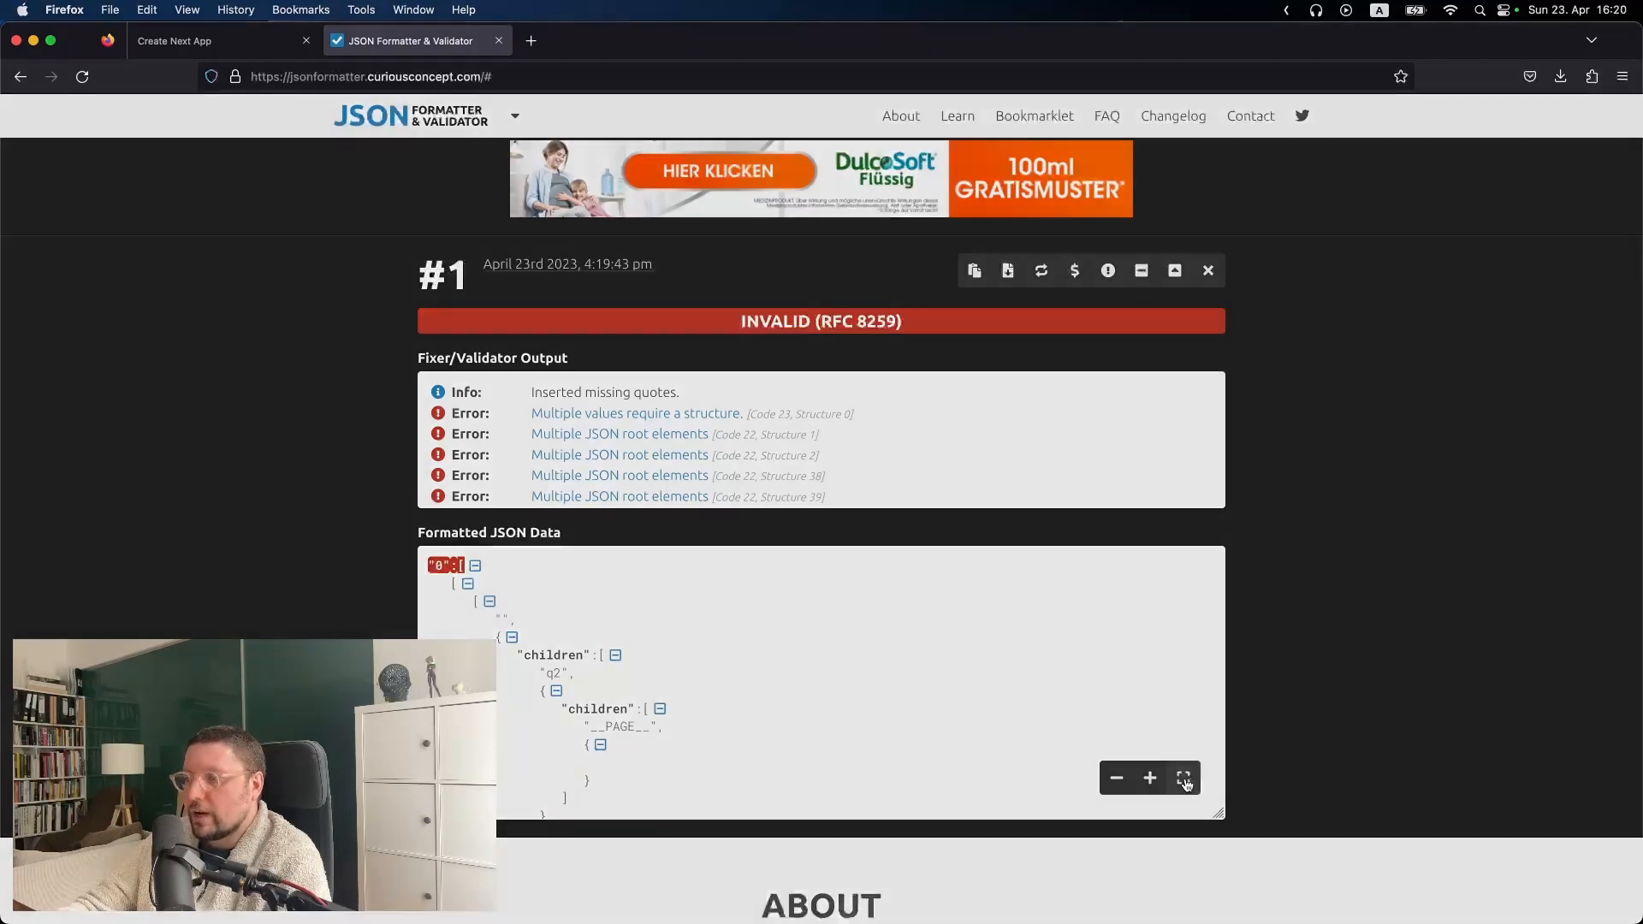
{"action": "left_click", "coordinate": [1182, 777]}
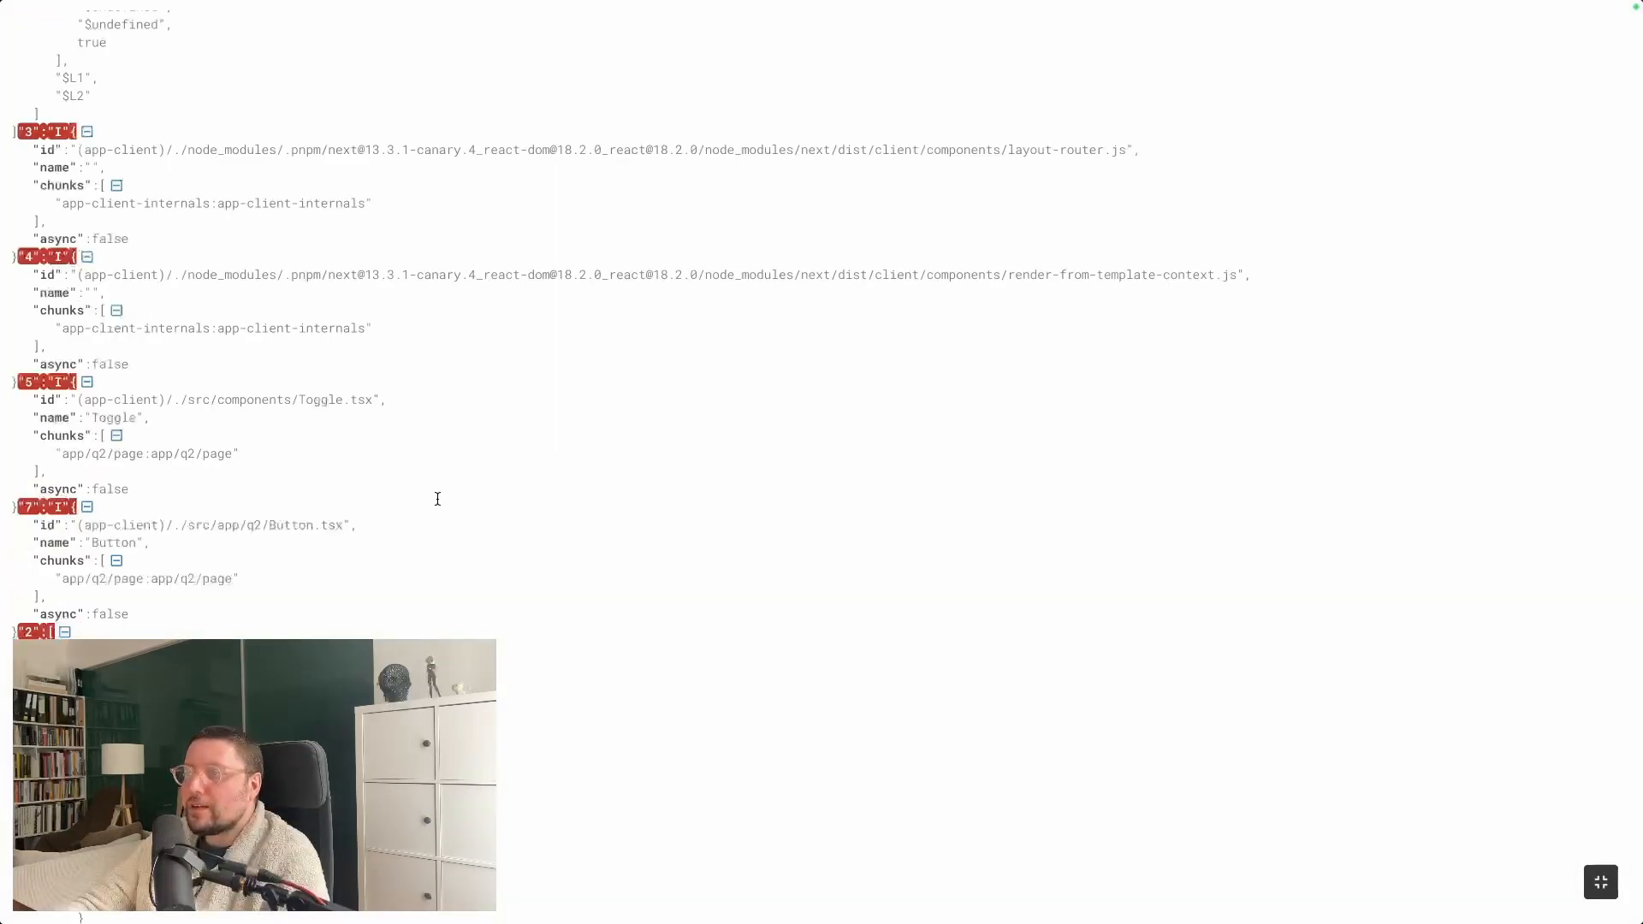
{"action": "mouse_move", "coordinate": [166, 236]}
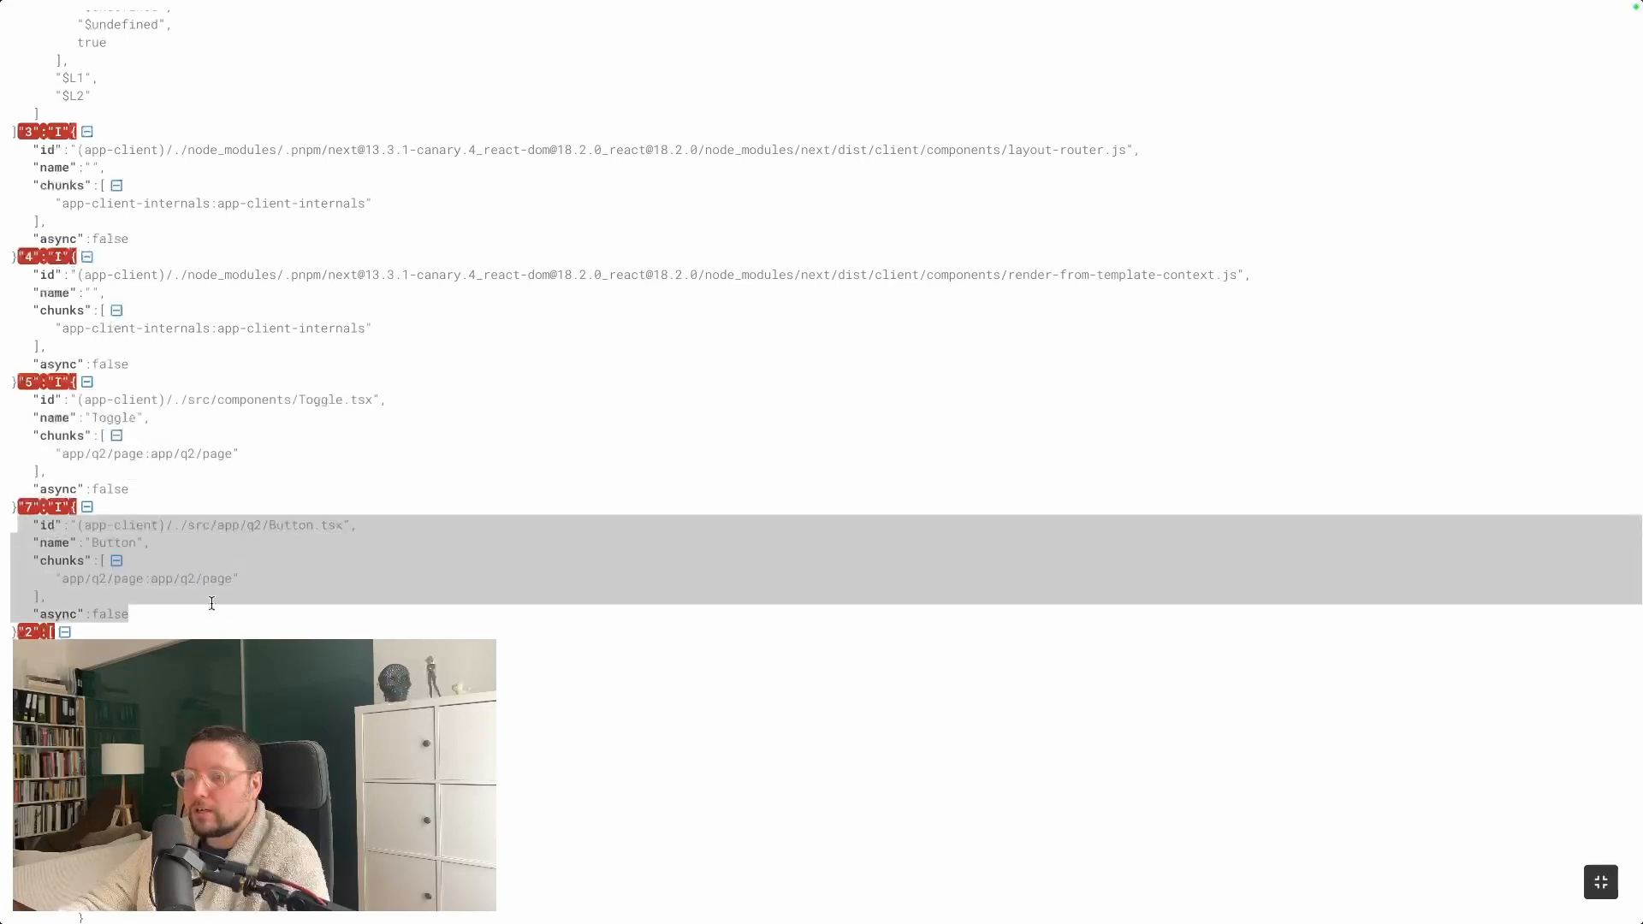
{"action": "scroll", "scroll_direction": "down", "scroll_amount": 3}
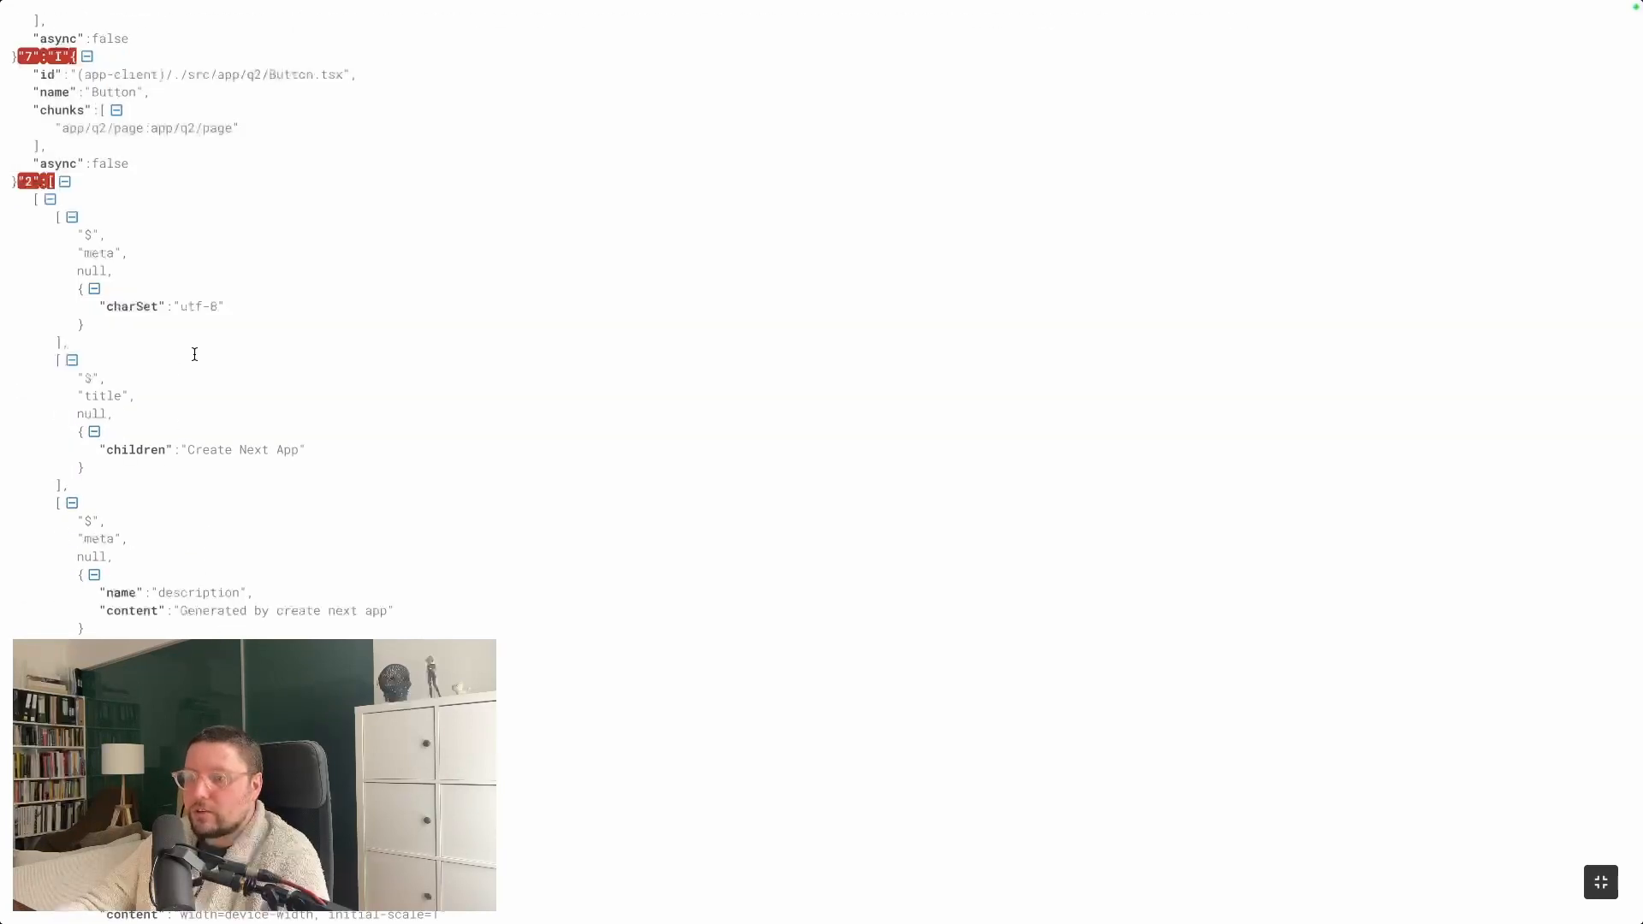
{"action": "scroll", "scroll_direction": "down", "scroll_amount": 3}
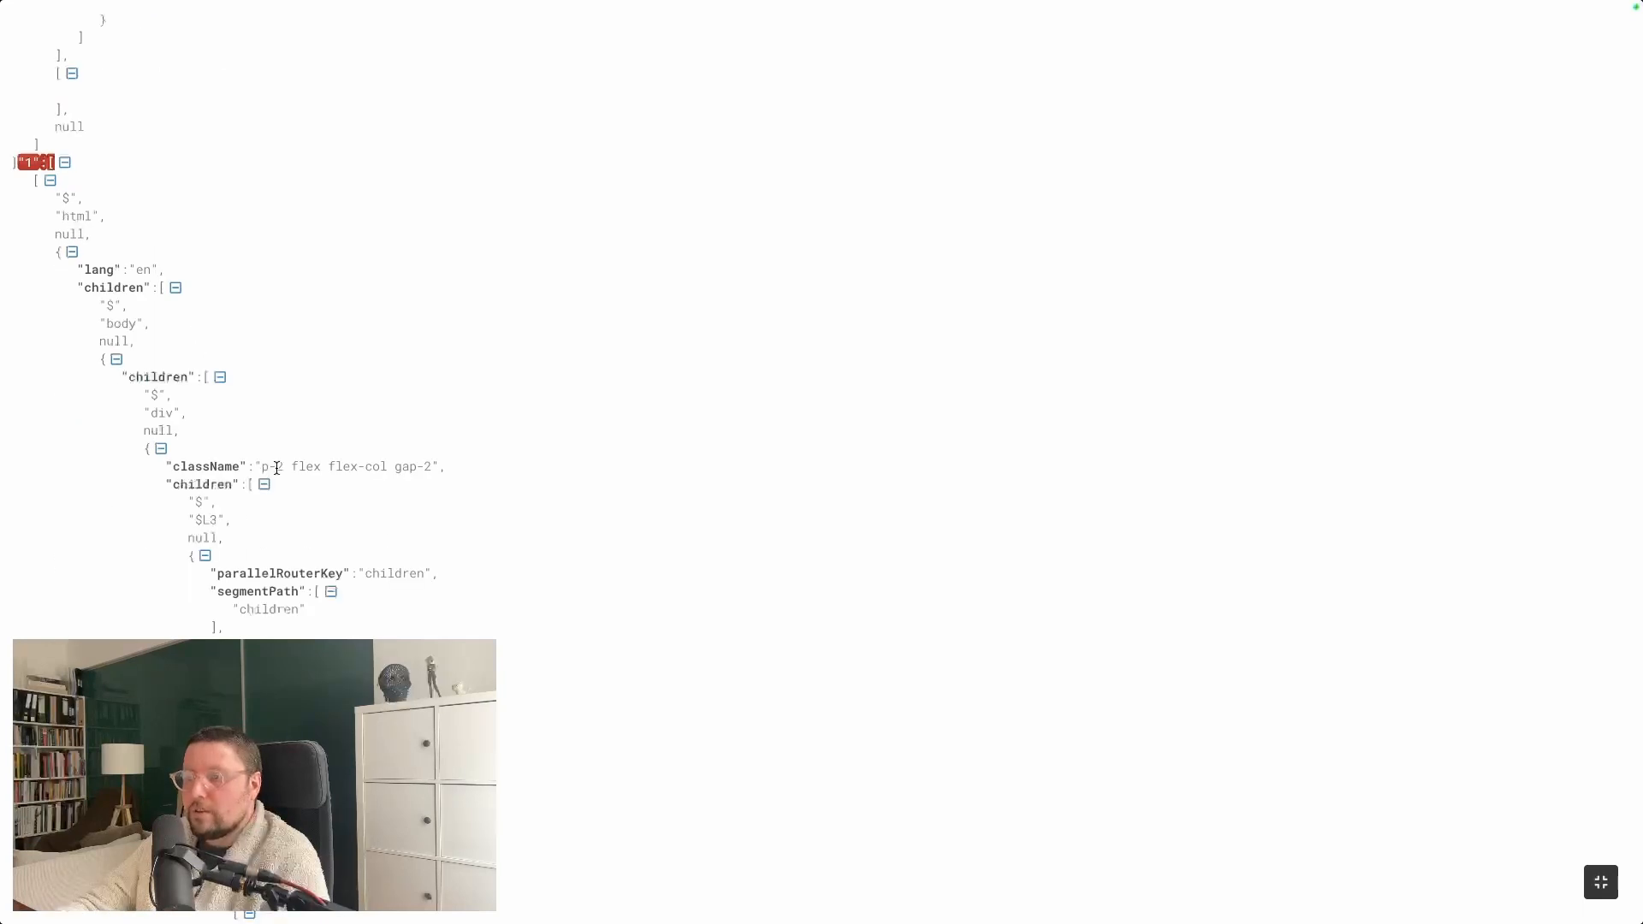
{"action": "double_click", "coordinate": [305, 465]}
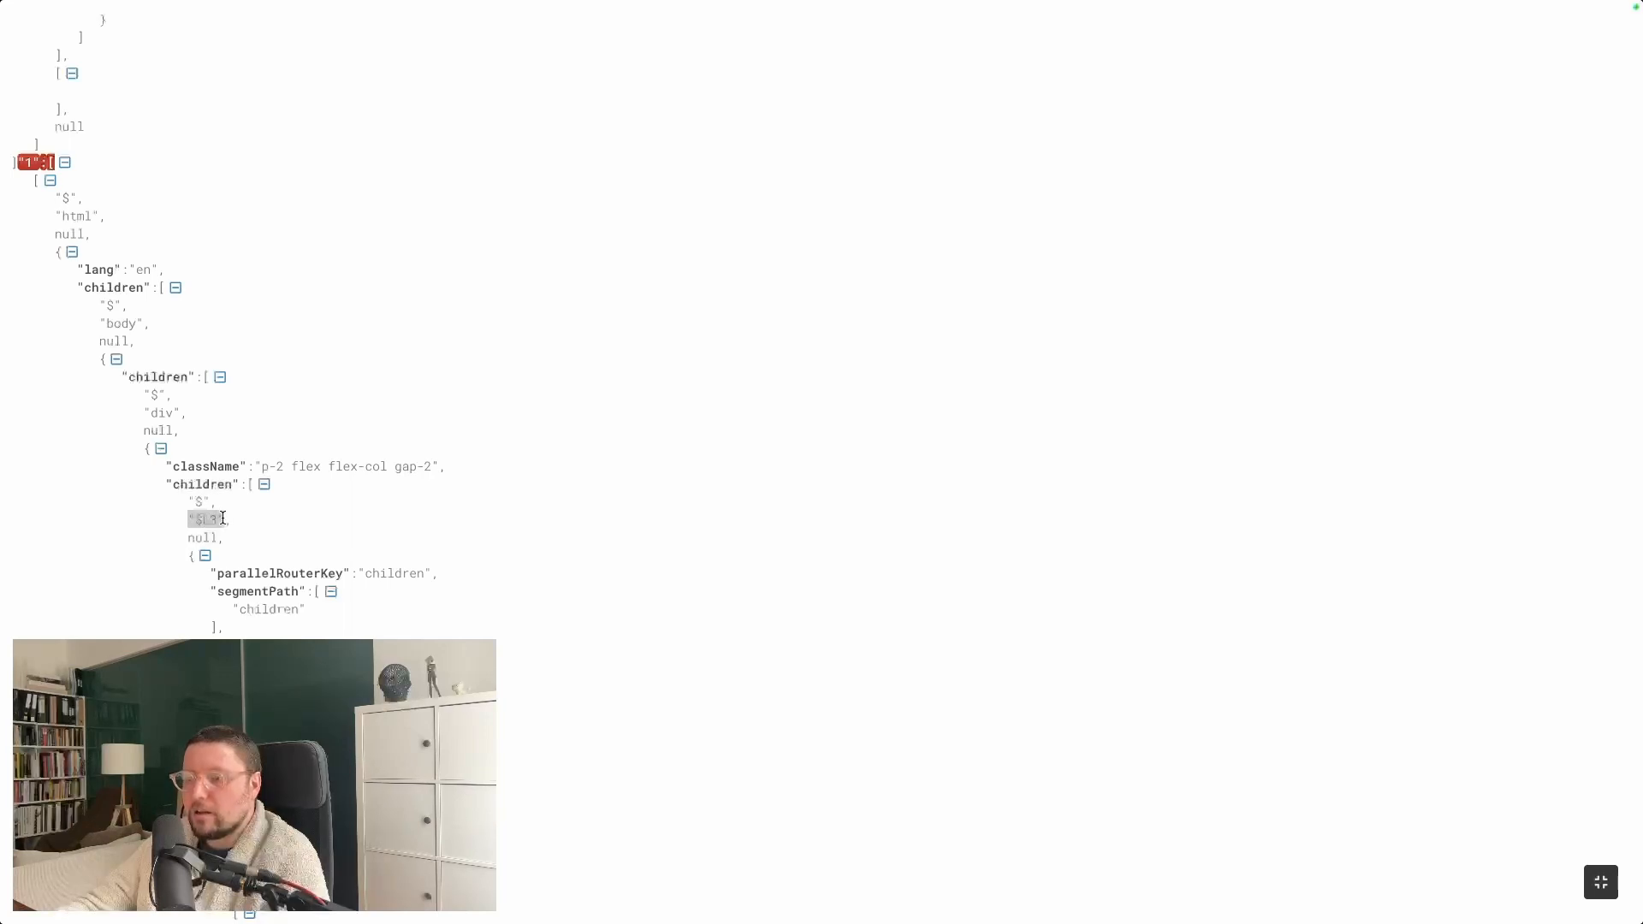
{"action": "scroll", "scroll_direction": "down", "scroll_amount": 3}
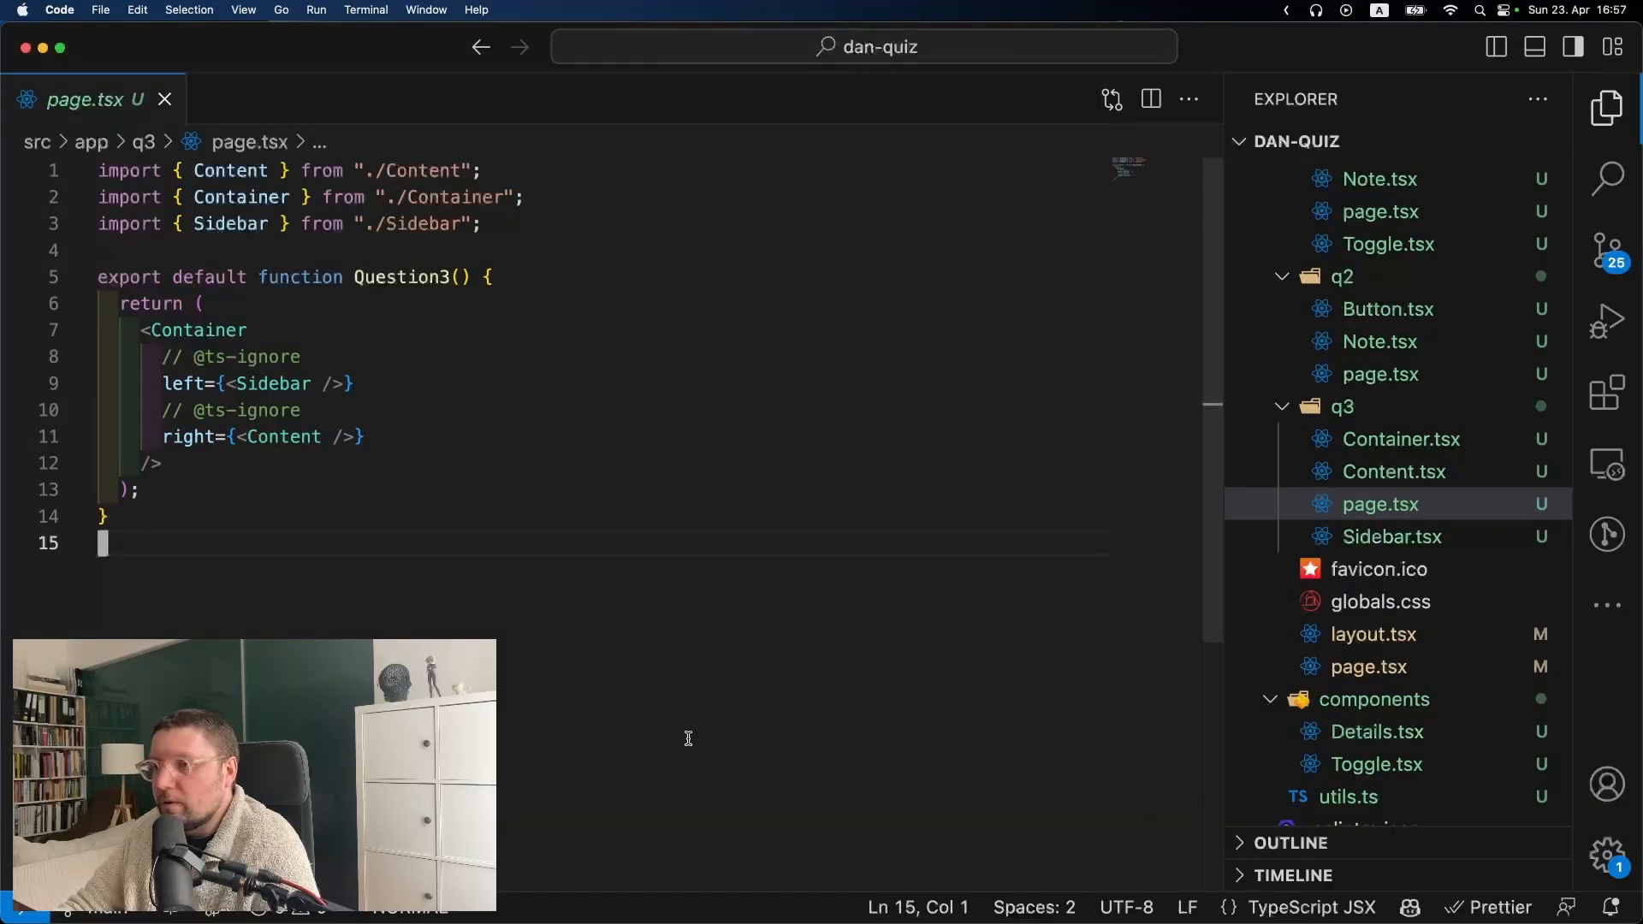
Highlight the right prop in page.tsx, then view Container.tsx and Content.tsx from the Explorer
{"action": "double_click", "coordinate": [194, 330]}
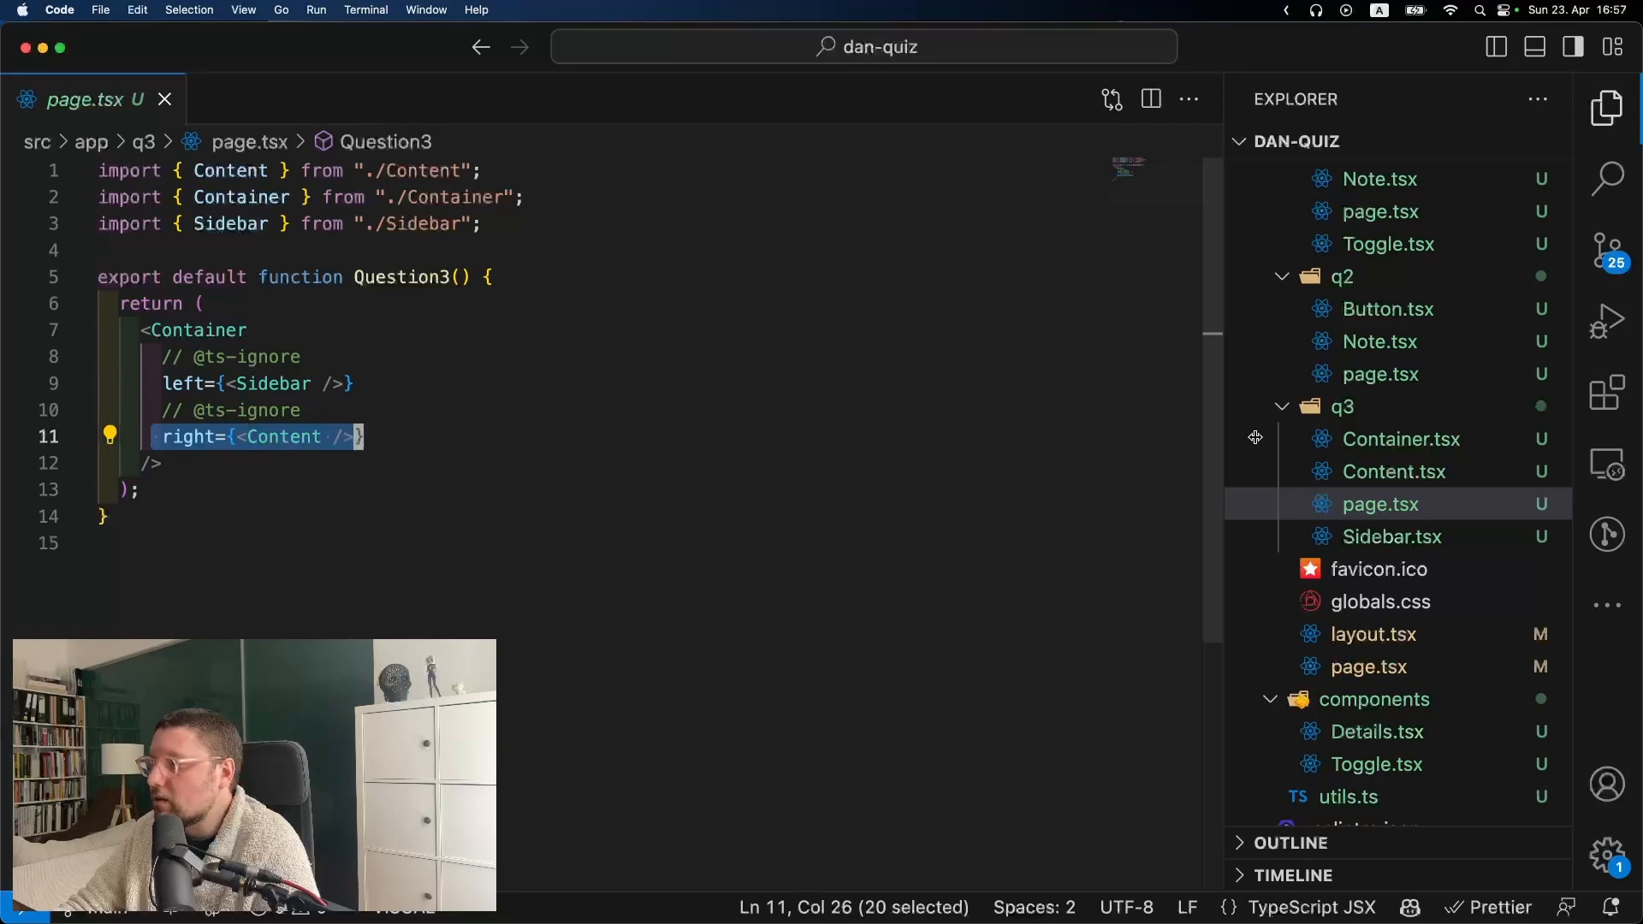
{"action": "left_click", "coordinate": [1402, 439]}
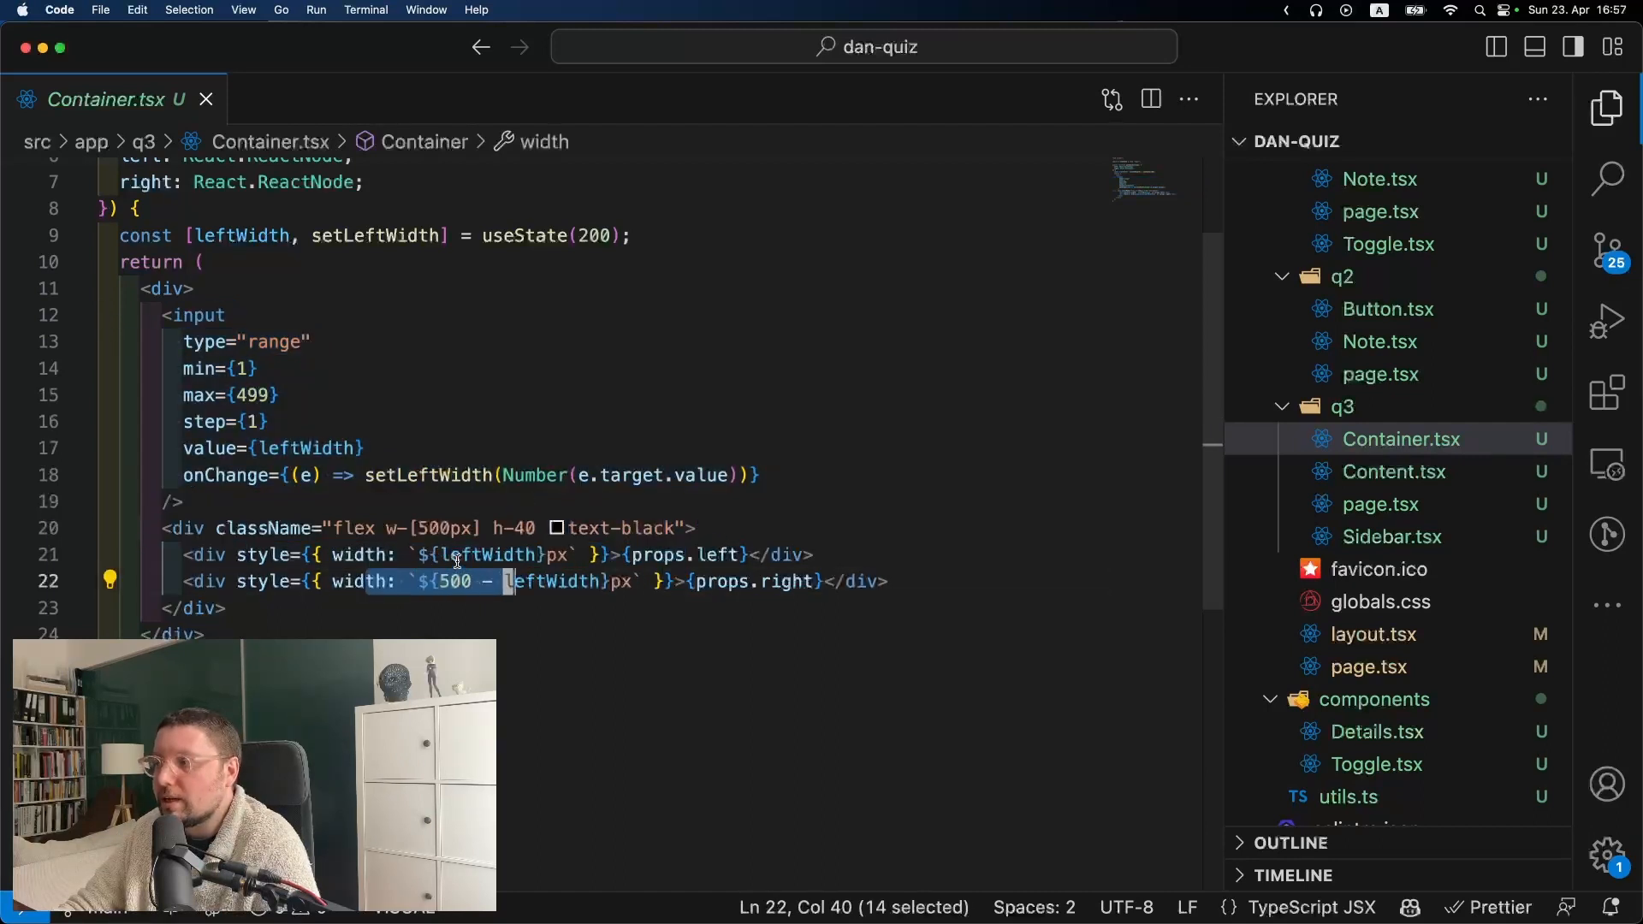
{"action": "mouse_move", "coordinate": [1393, 472]}
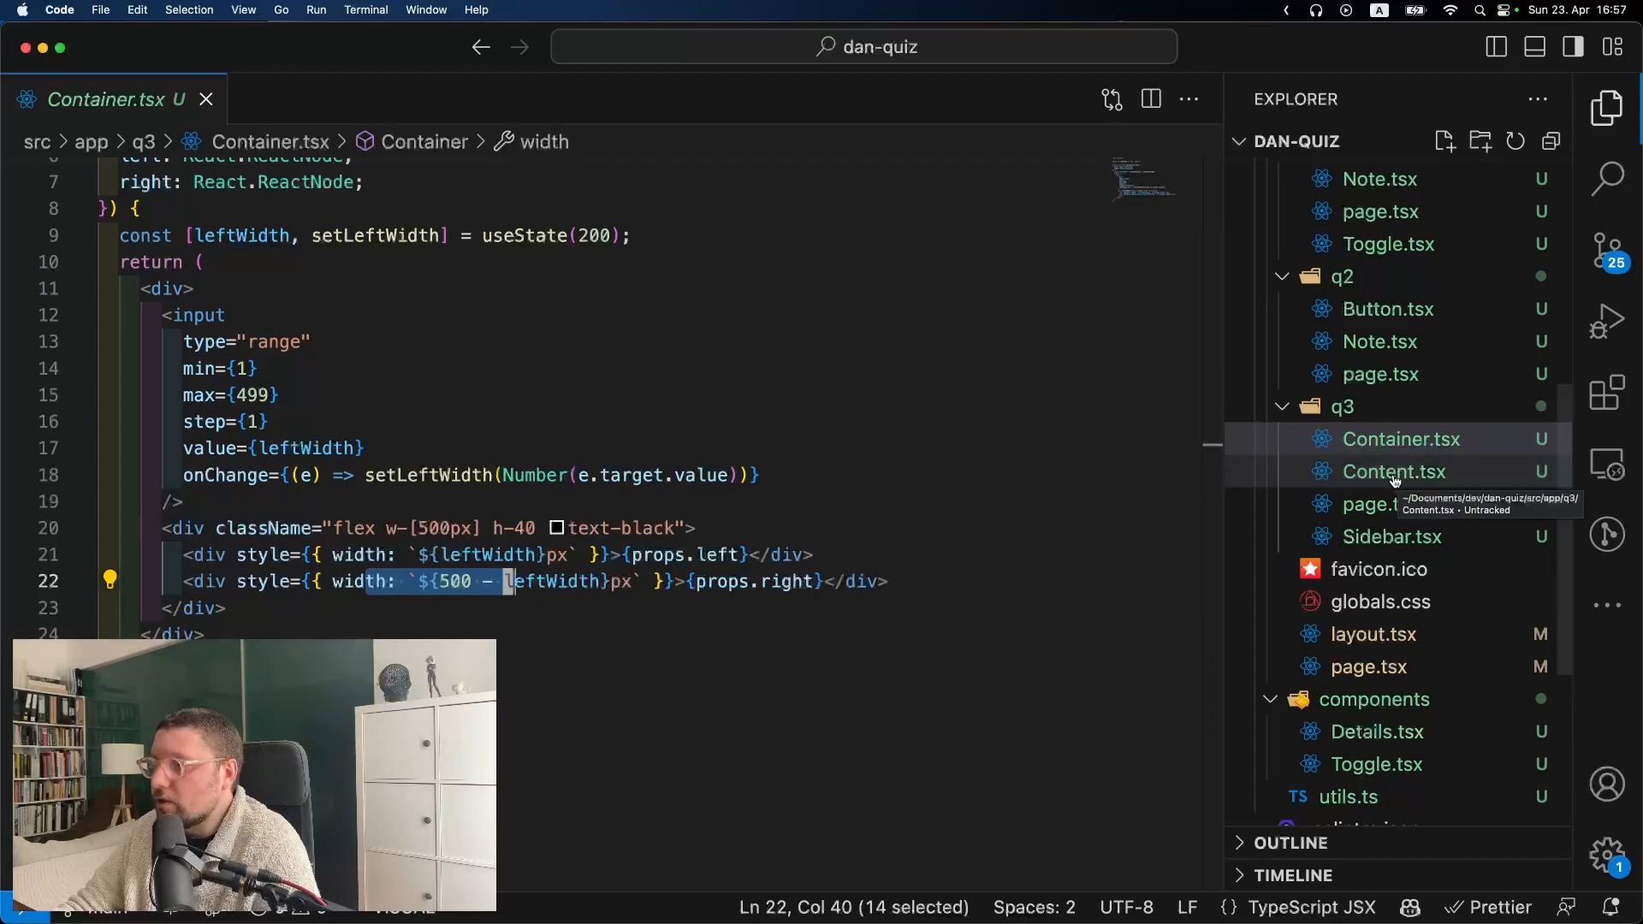
{"action": "left_click", "coordinate": [1393, 472]}
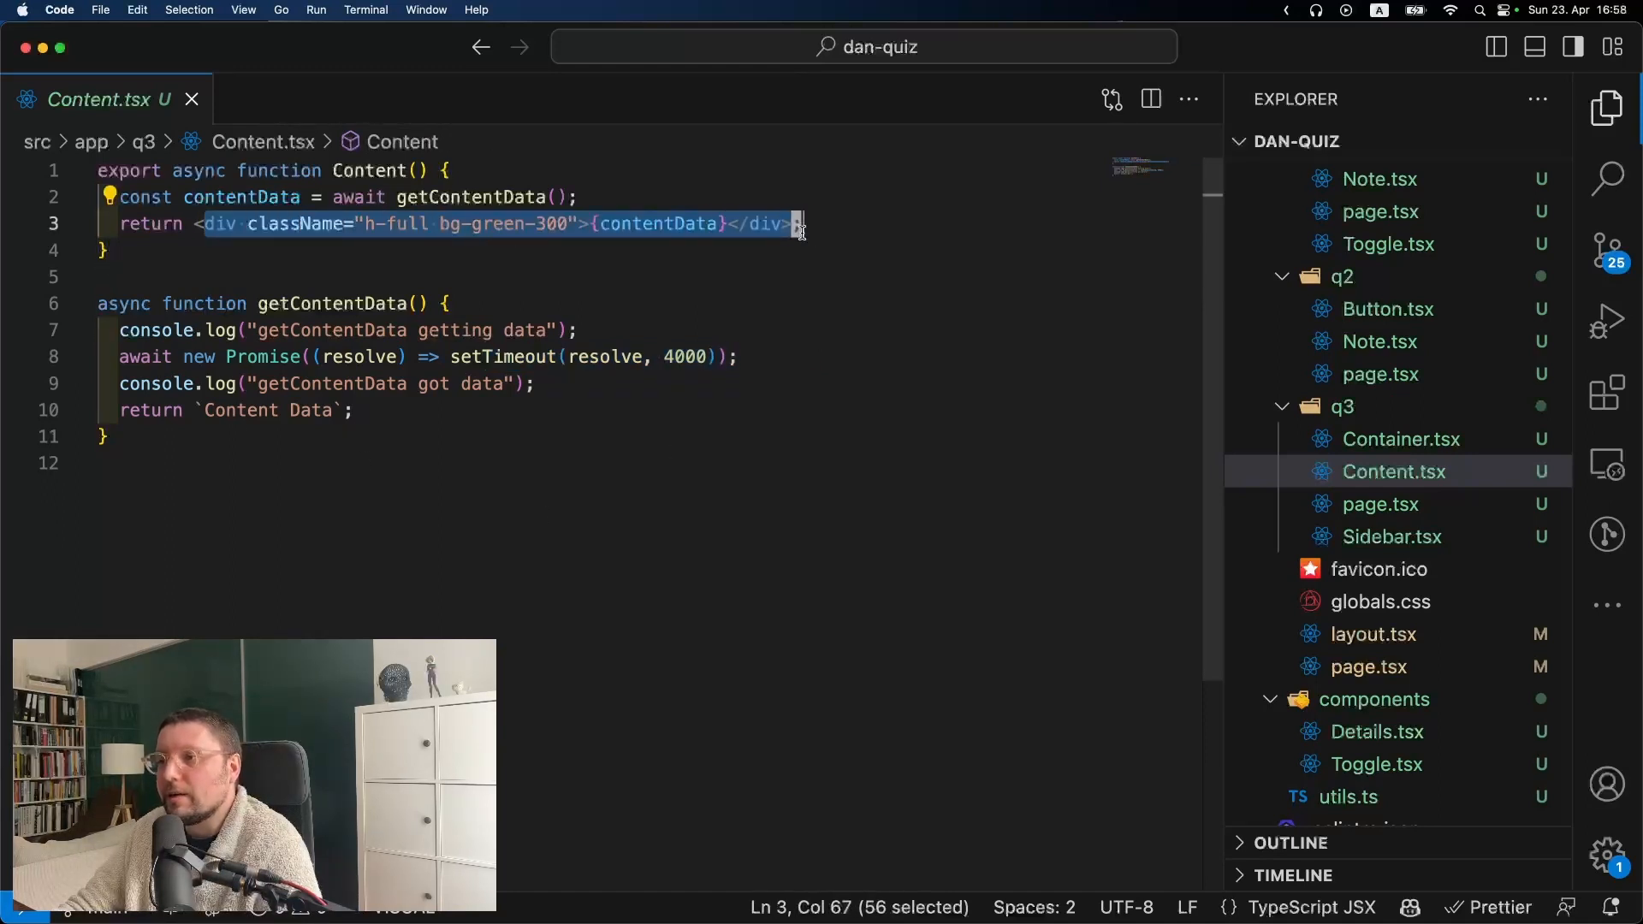
{"action": "left_click", "coordinate": [1391, 536]}
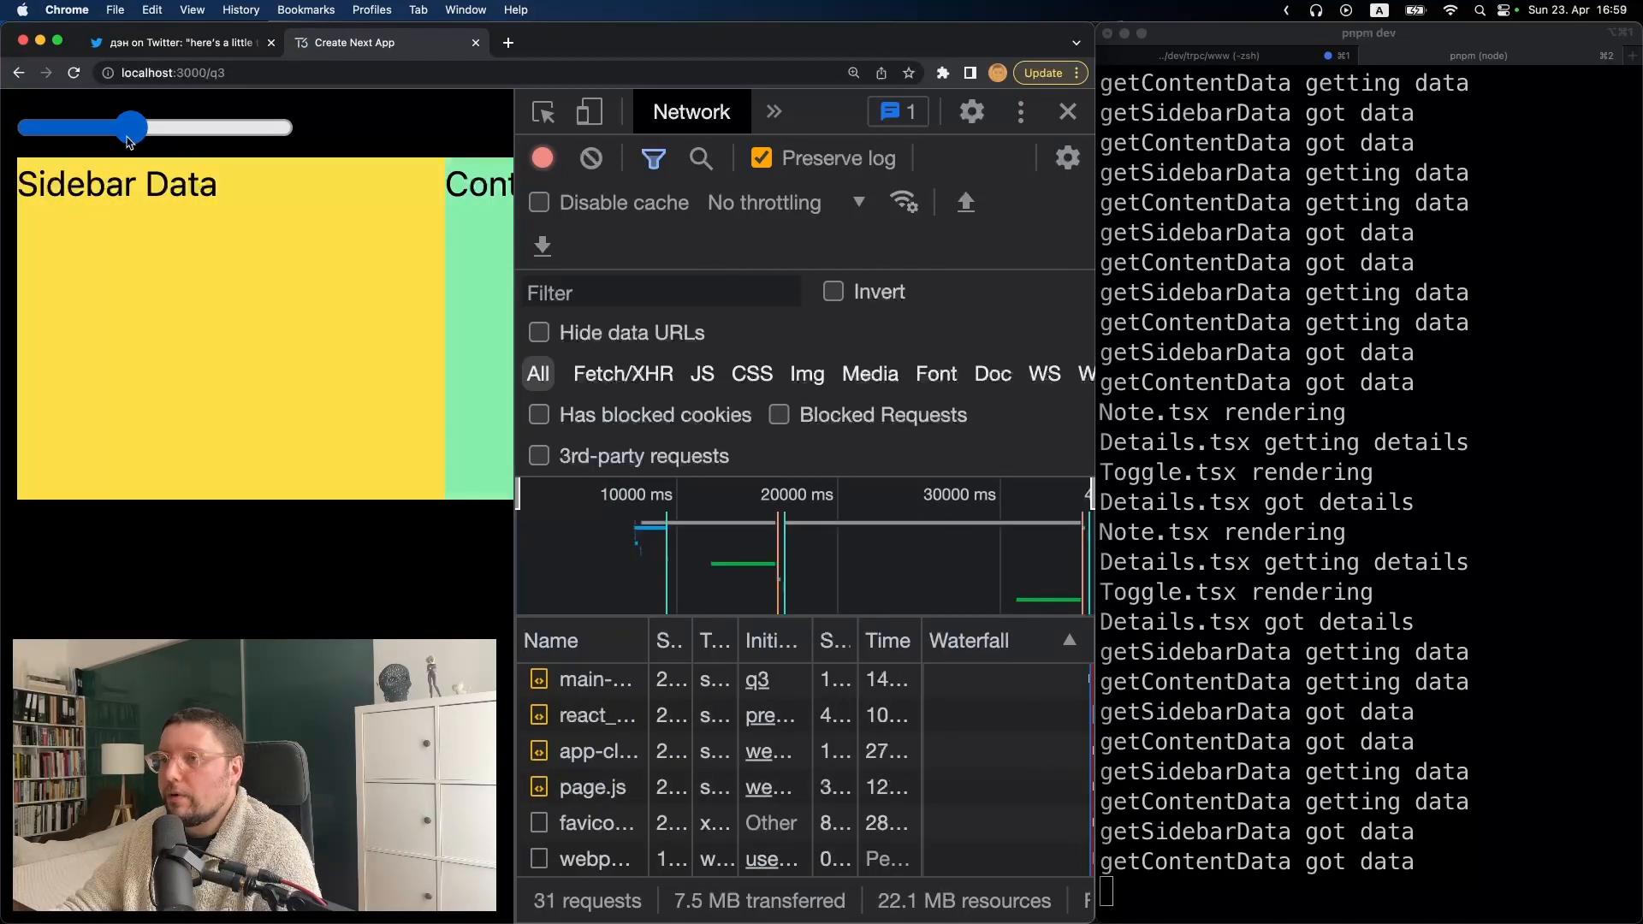
Drag the width slider left so Sidebar Data narrows and Content Data is fully readable
{"action": "left_click_drag", "start_coordinate": [129, 127], "coordinate": [105, 127]}
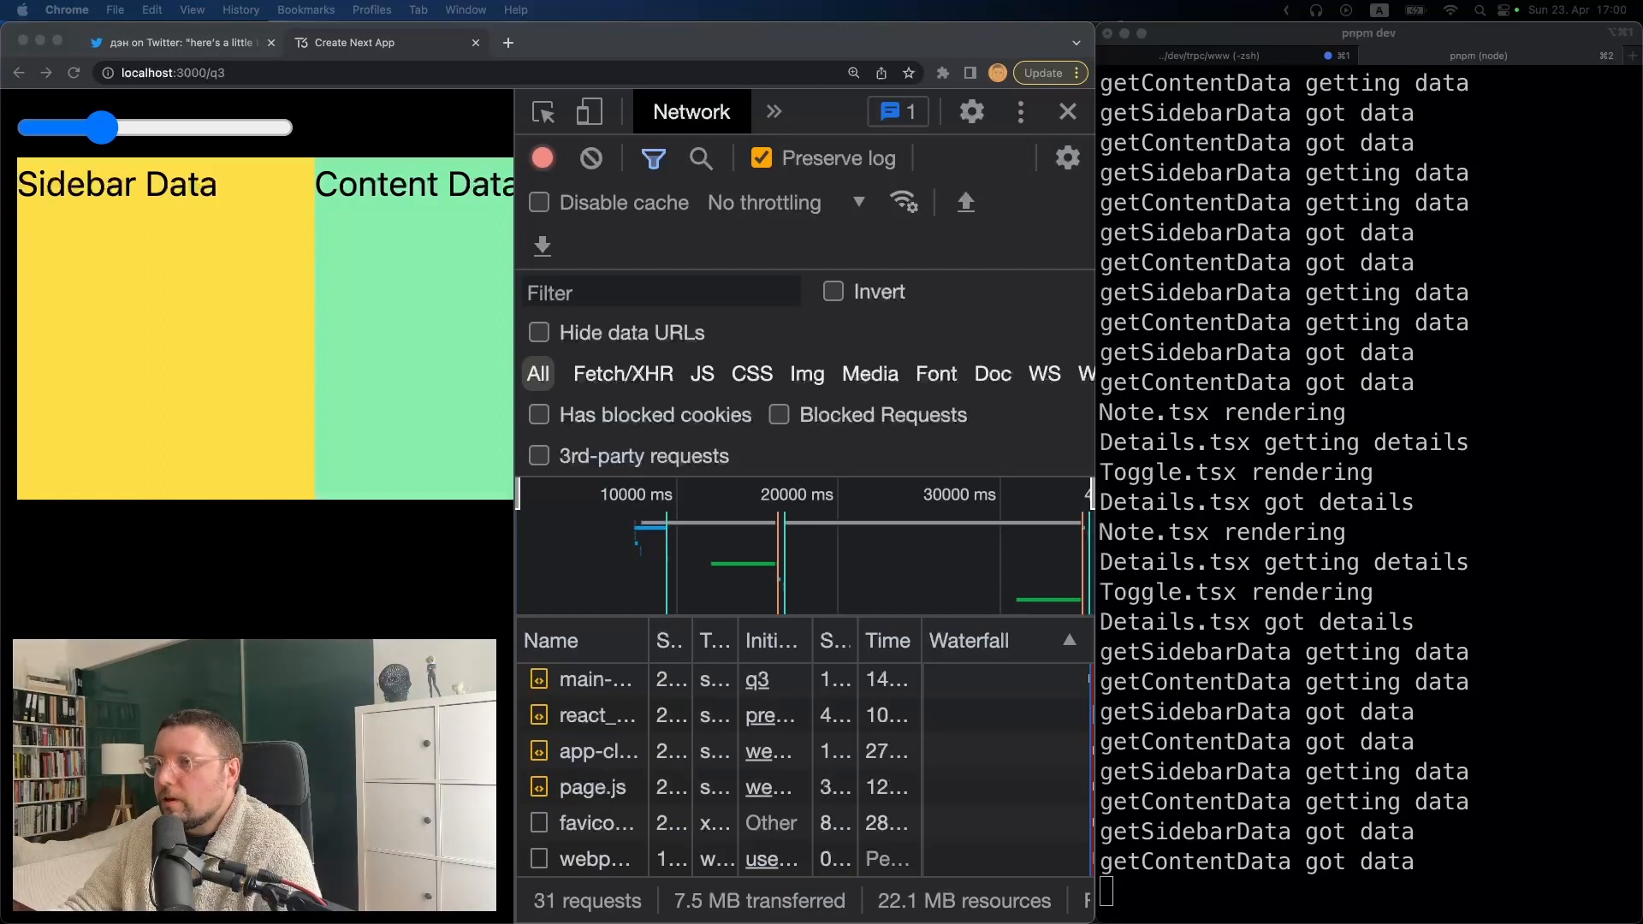
{"action": "mouse_move", "coordinate": [125, 217]}
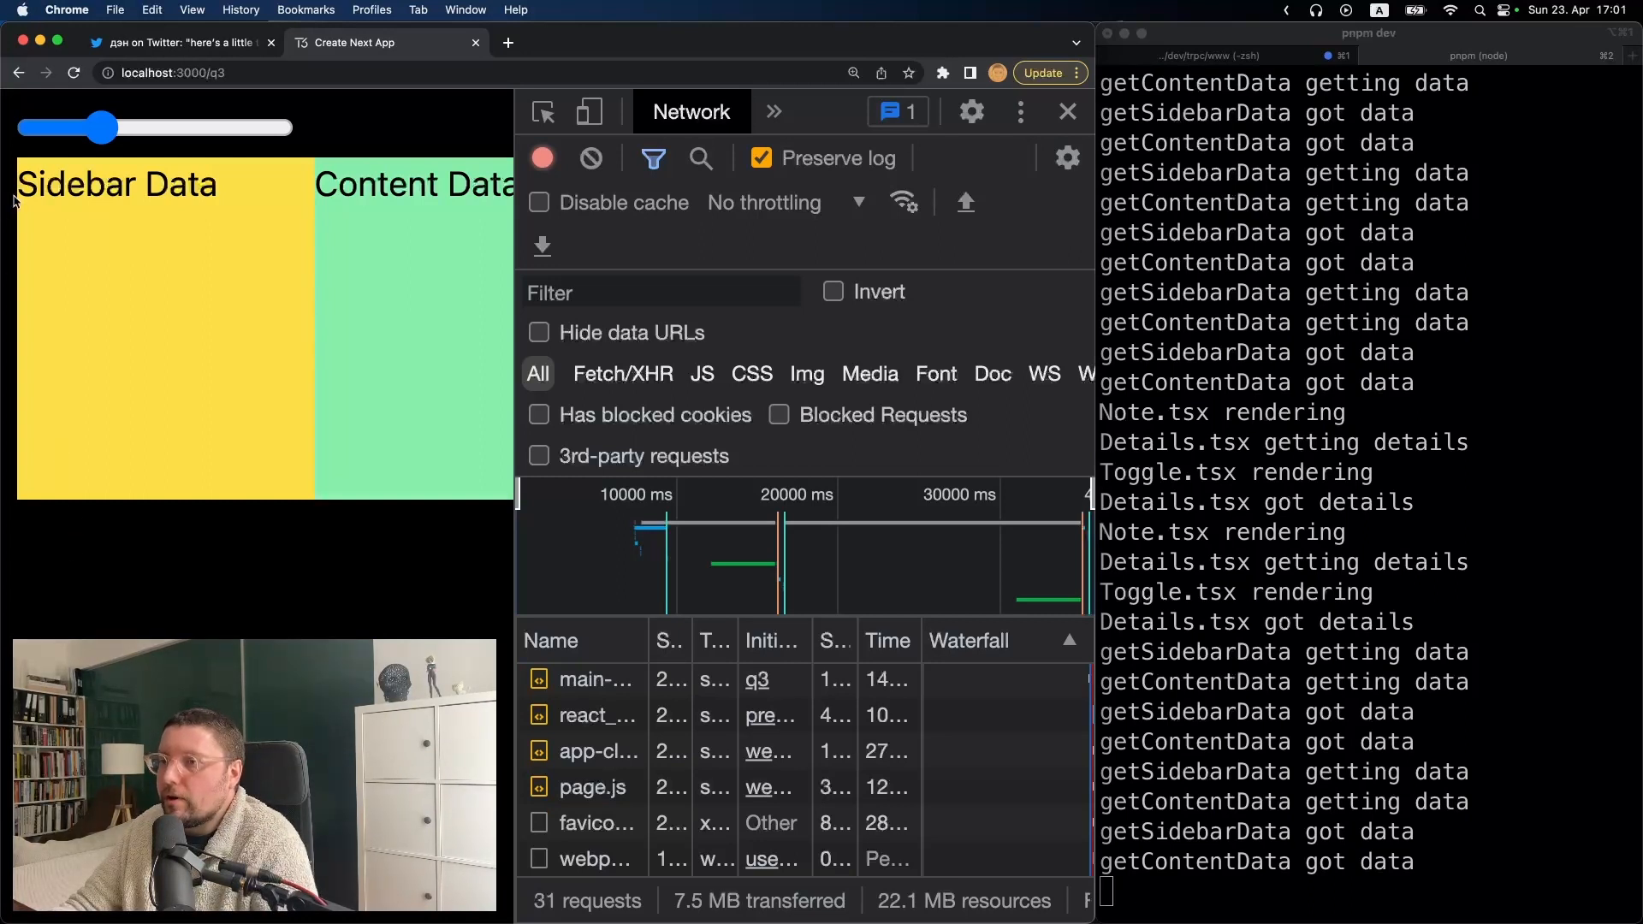
{"action": "mouse_move", "coordinate": [315, 167]}
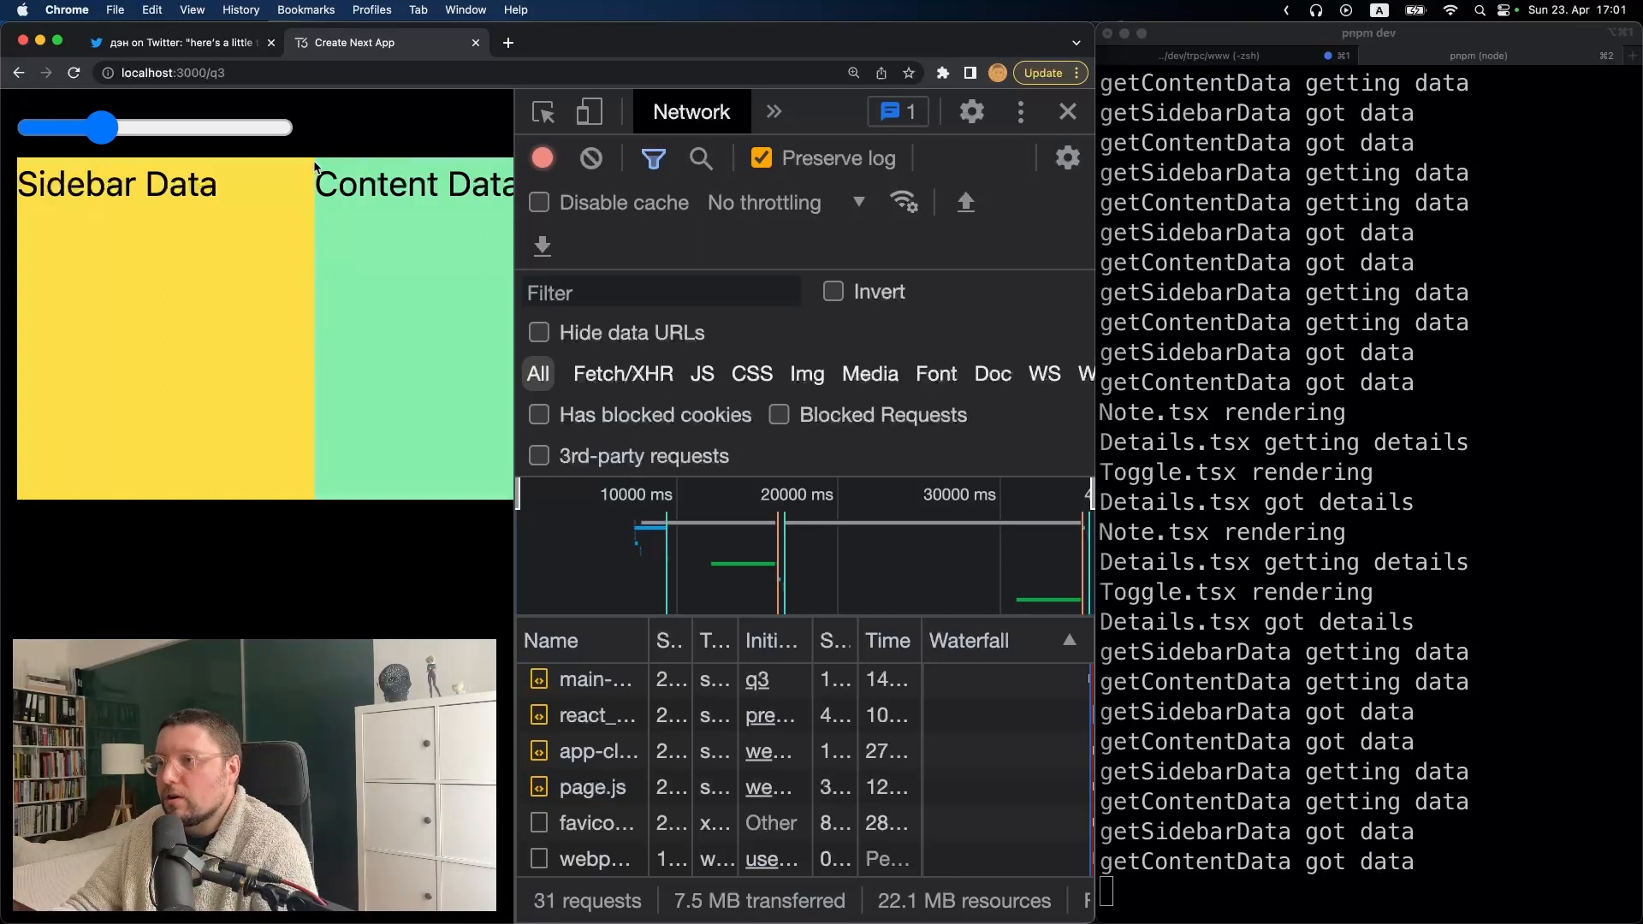
{"action": "mouse_move", "coordinate": [311, 269]}
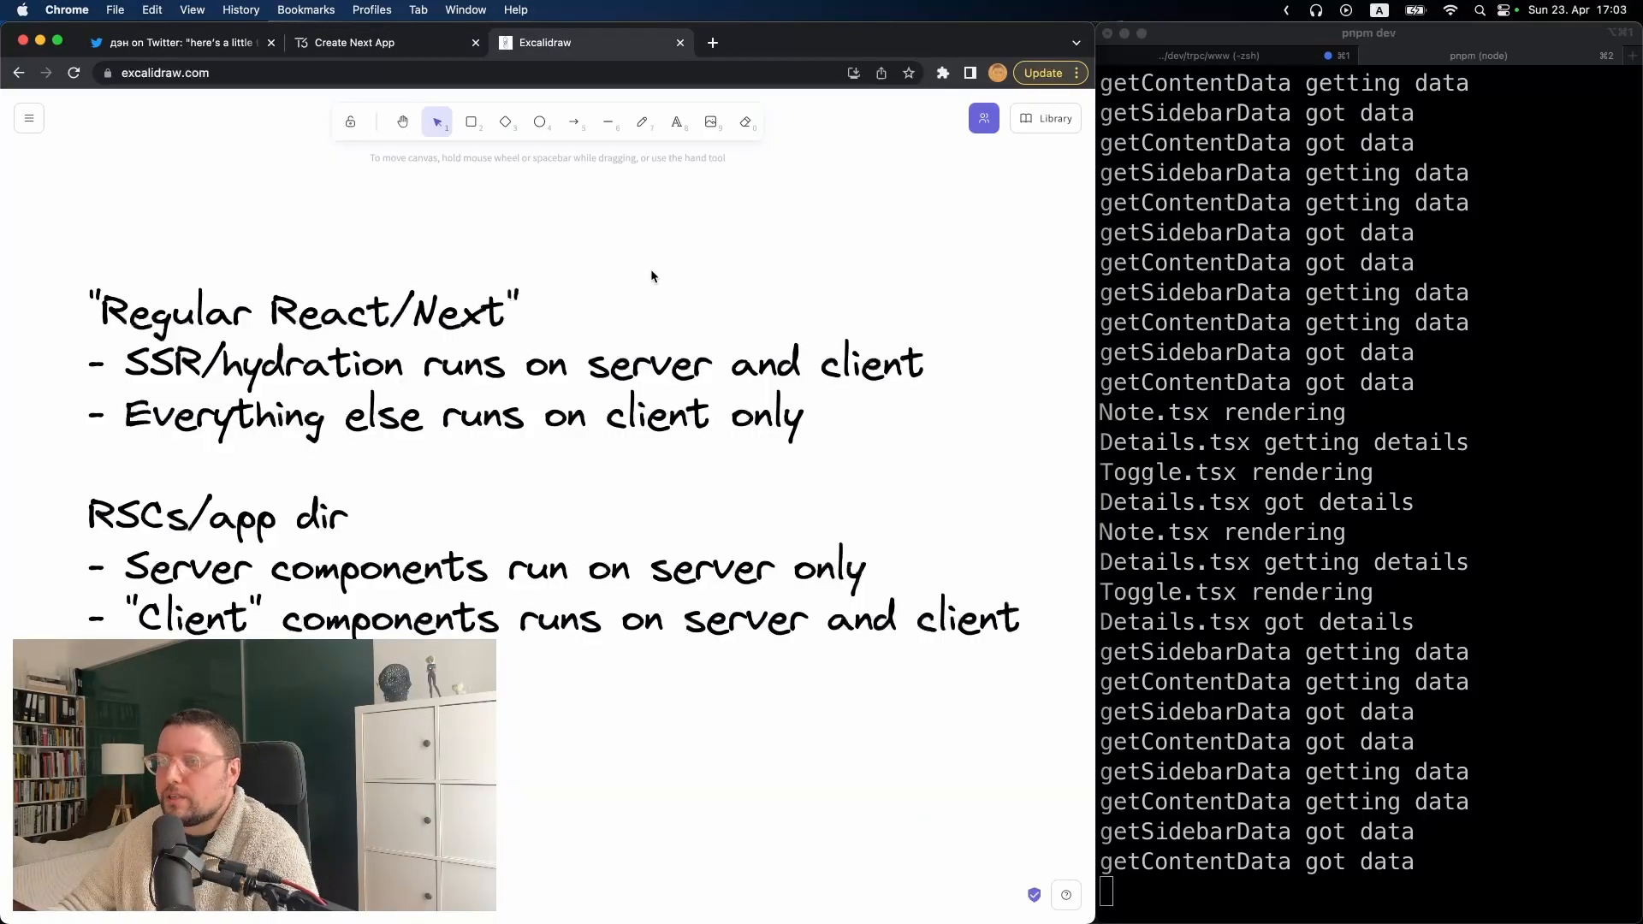
{"action": "mouse_move", "coordinate": [641, 272]}
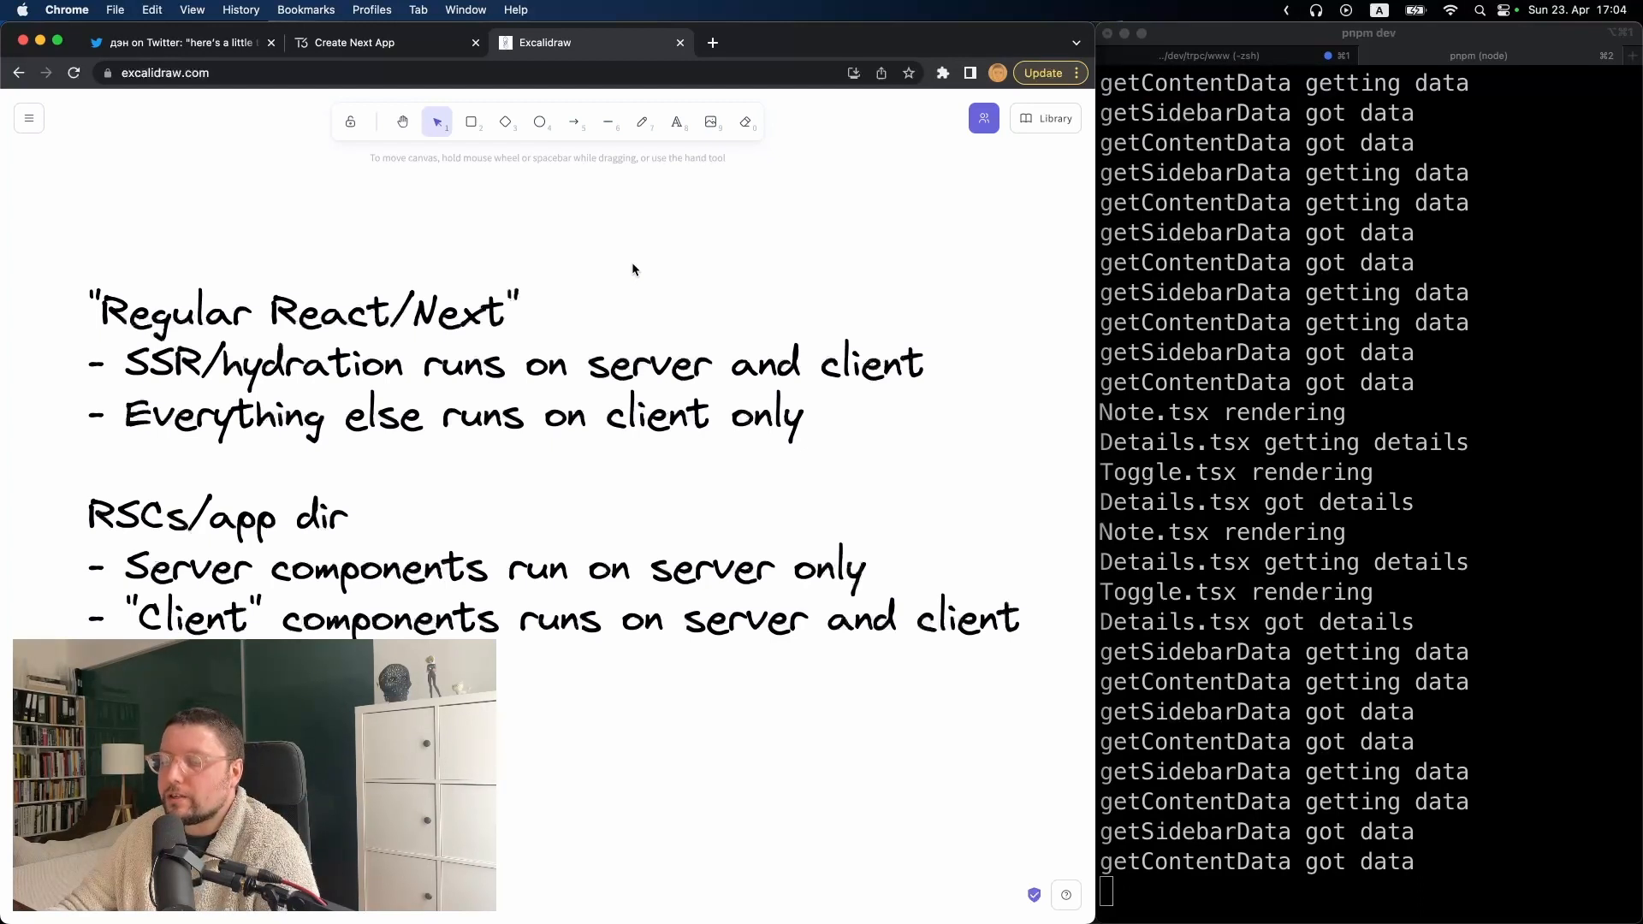
{"action": "mouse_move", "coordinate": [626, 269]}
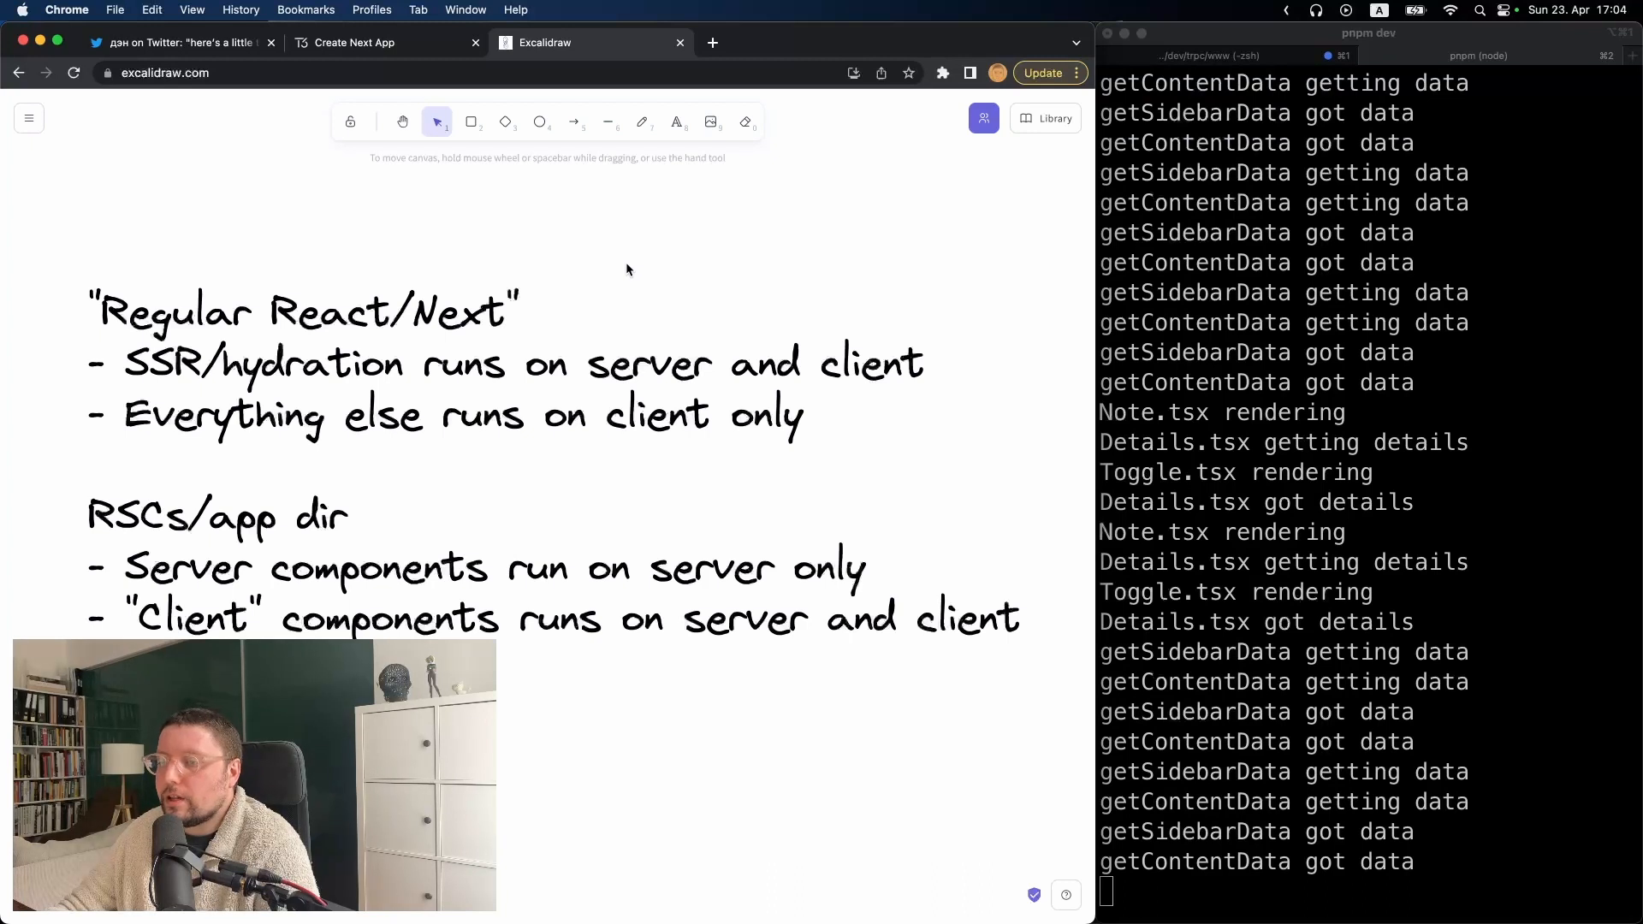
{"action": "mouse_move", "coordinate": [636, 746]}
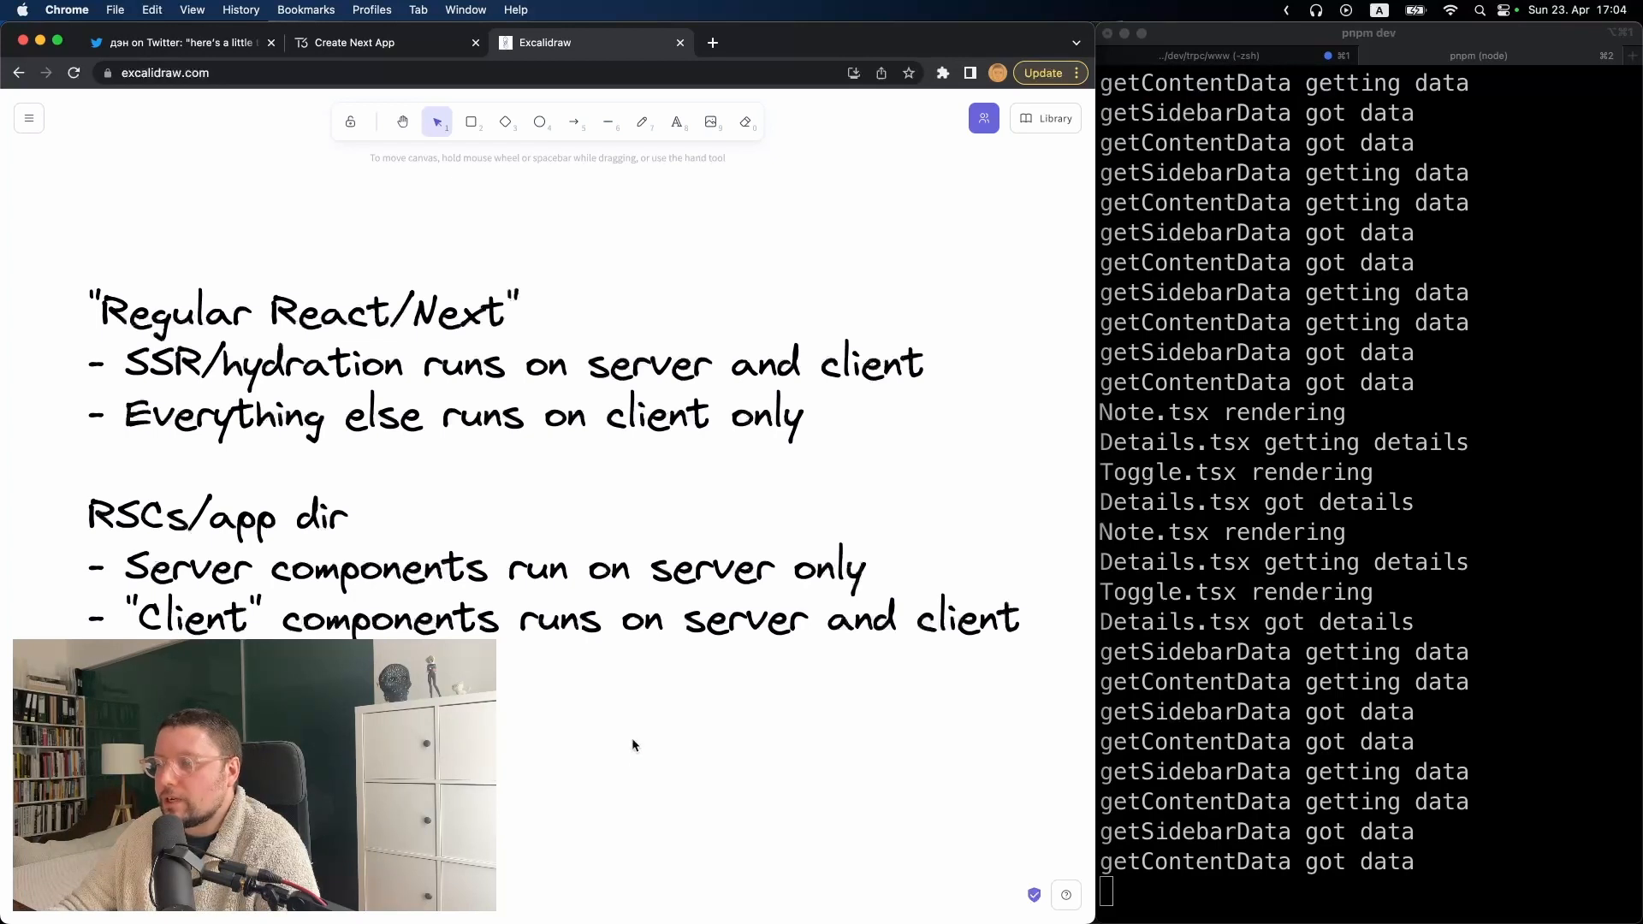
{"action": "mouse_move", "coordinate": [606, 753]}
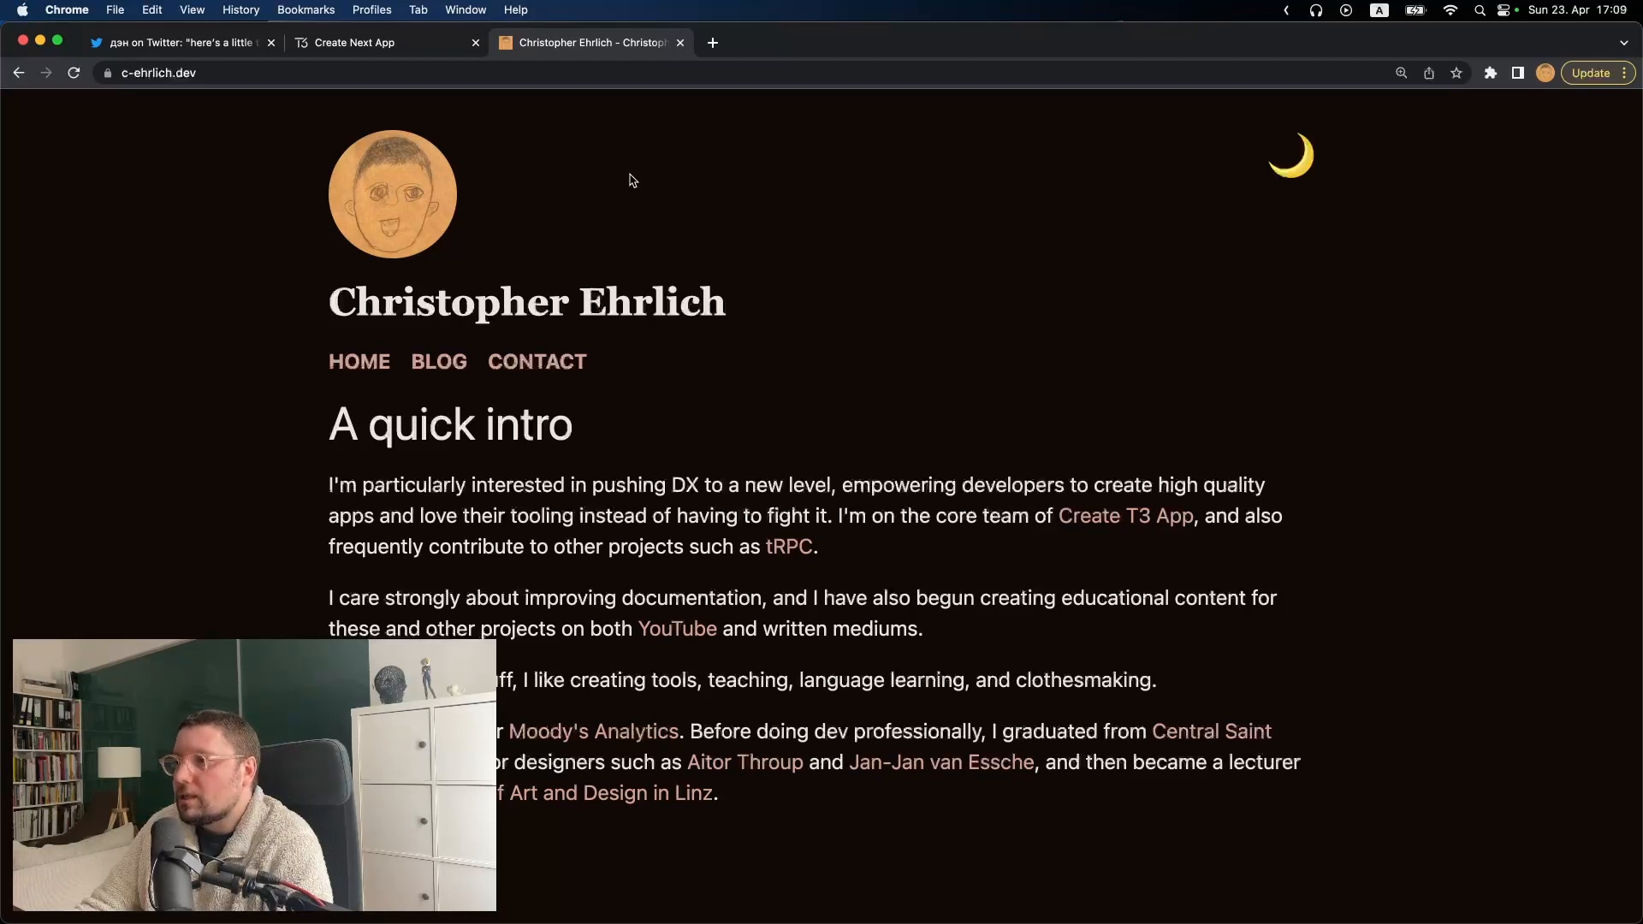
{"action": "mouse_move", "coordinate": [1293, 195]}
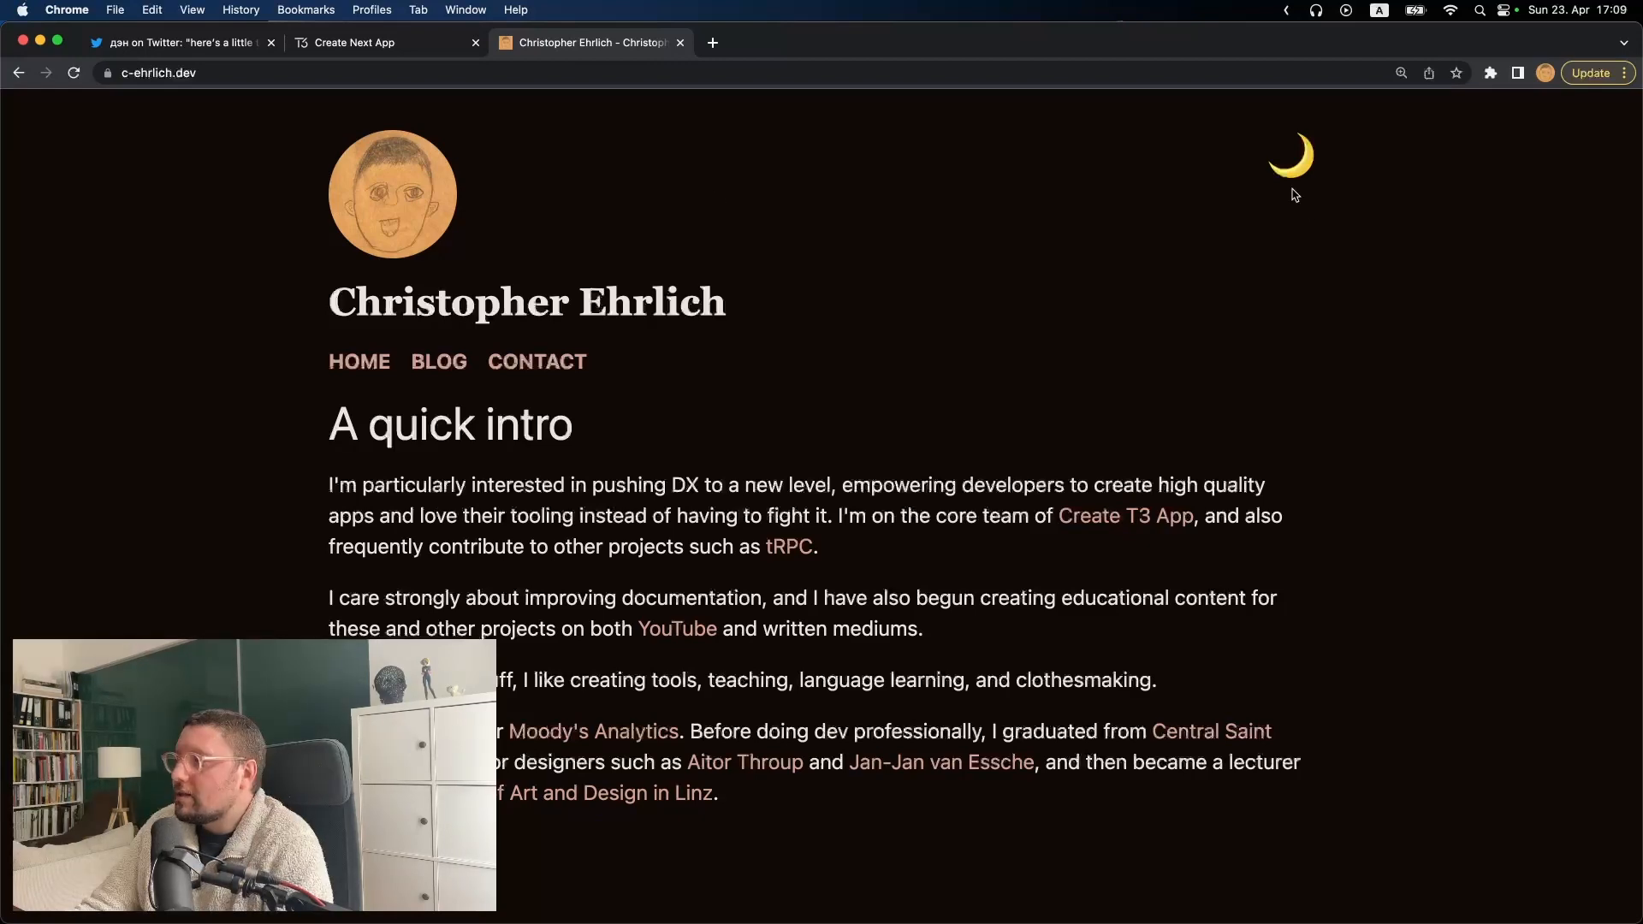
{"action": "mouse_move", "coordinate": [1290, 168]}
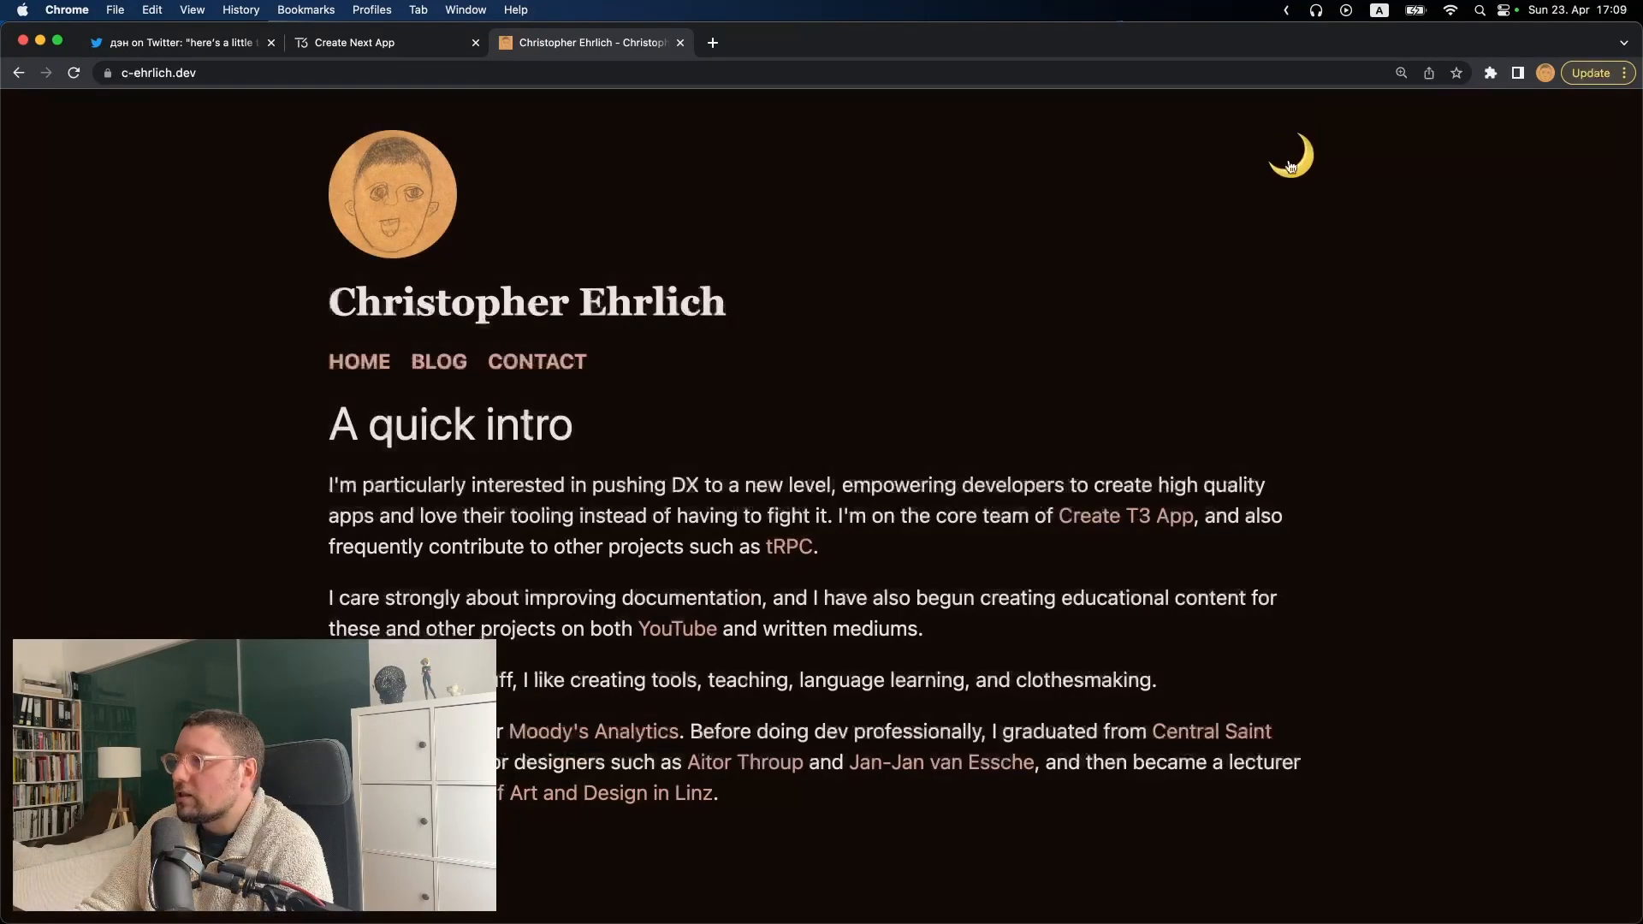
{"action": "mouse_move", "coordinate": [838, 277]}
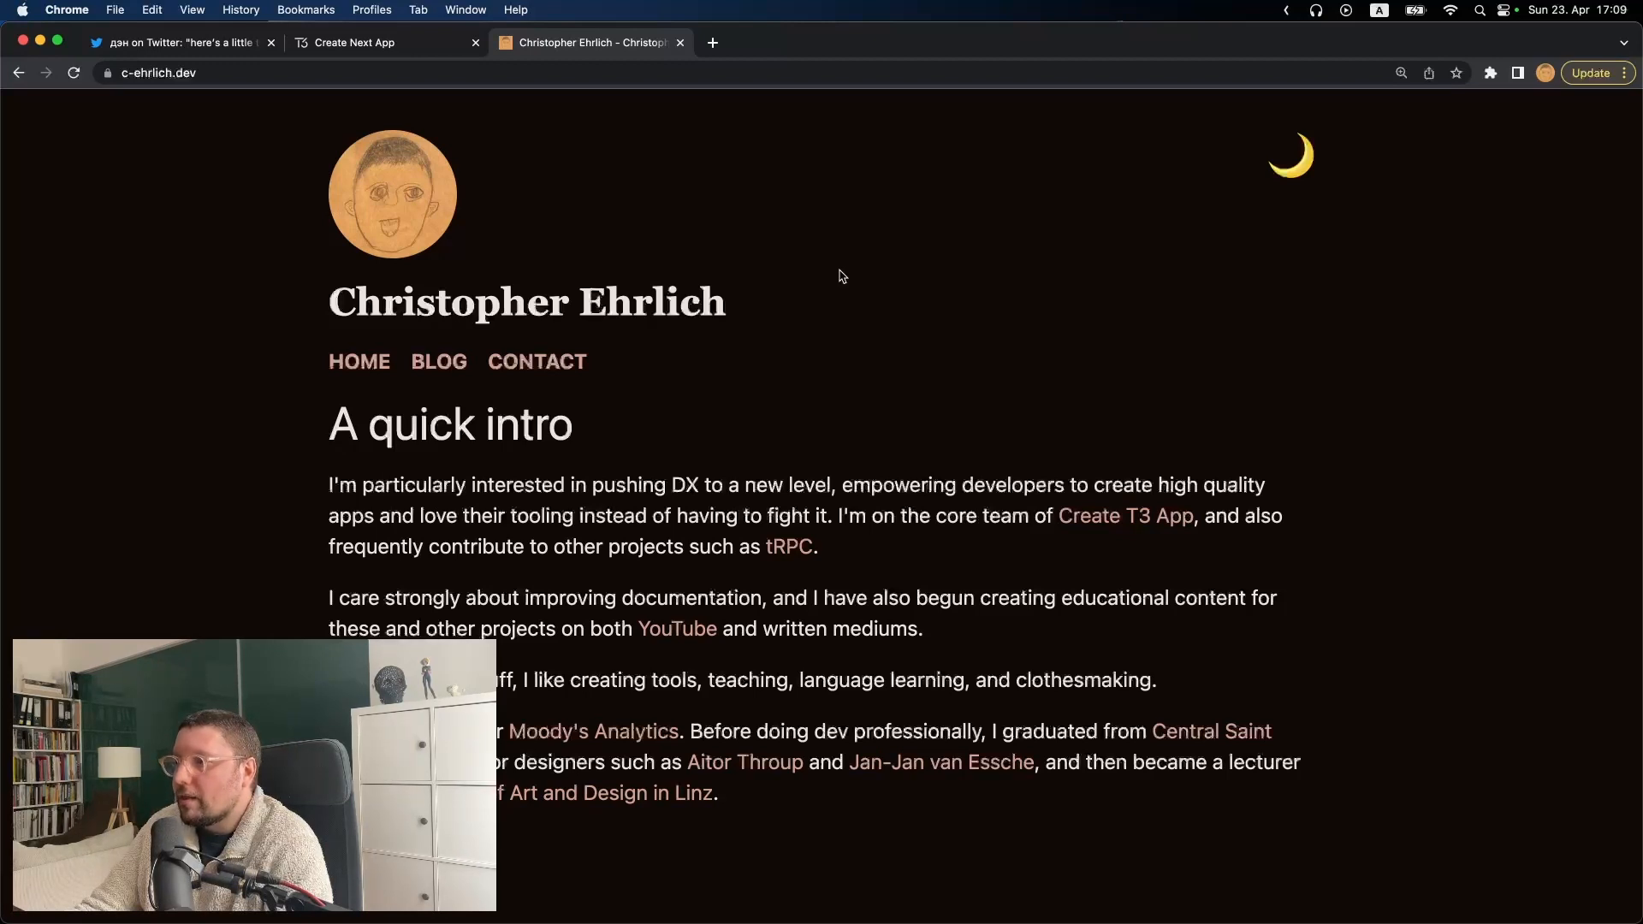
{"action": "mouse_move", "coordinate": [468, 370]}
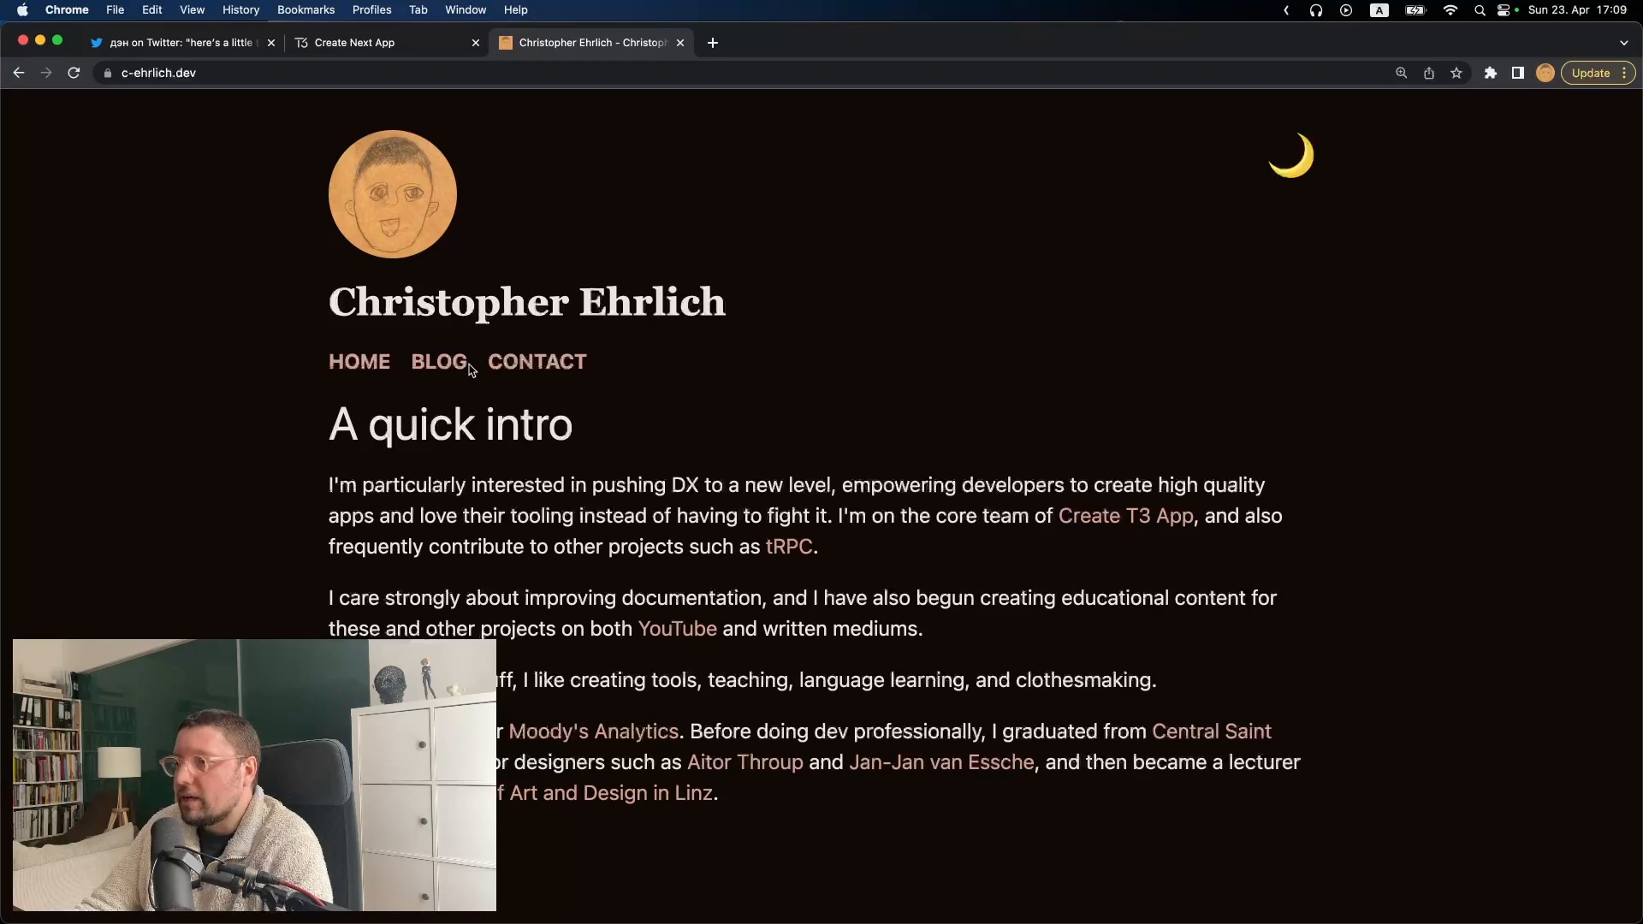
{"action": "mouse_move", "coordinate": [358, 361]}
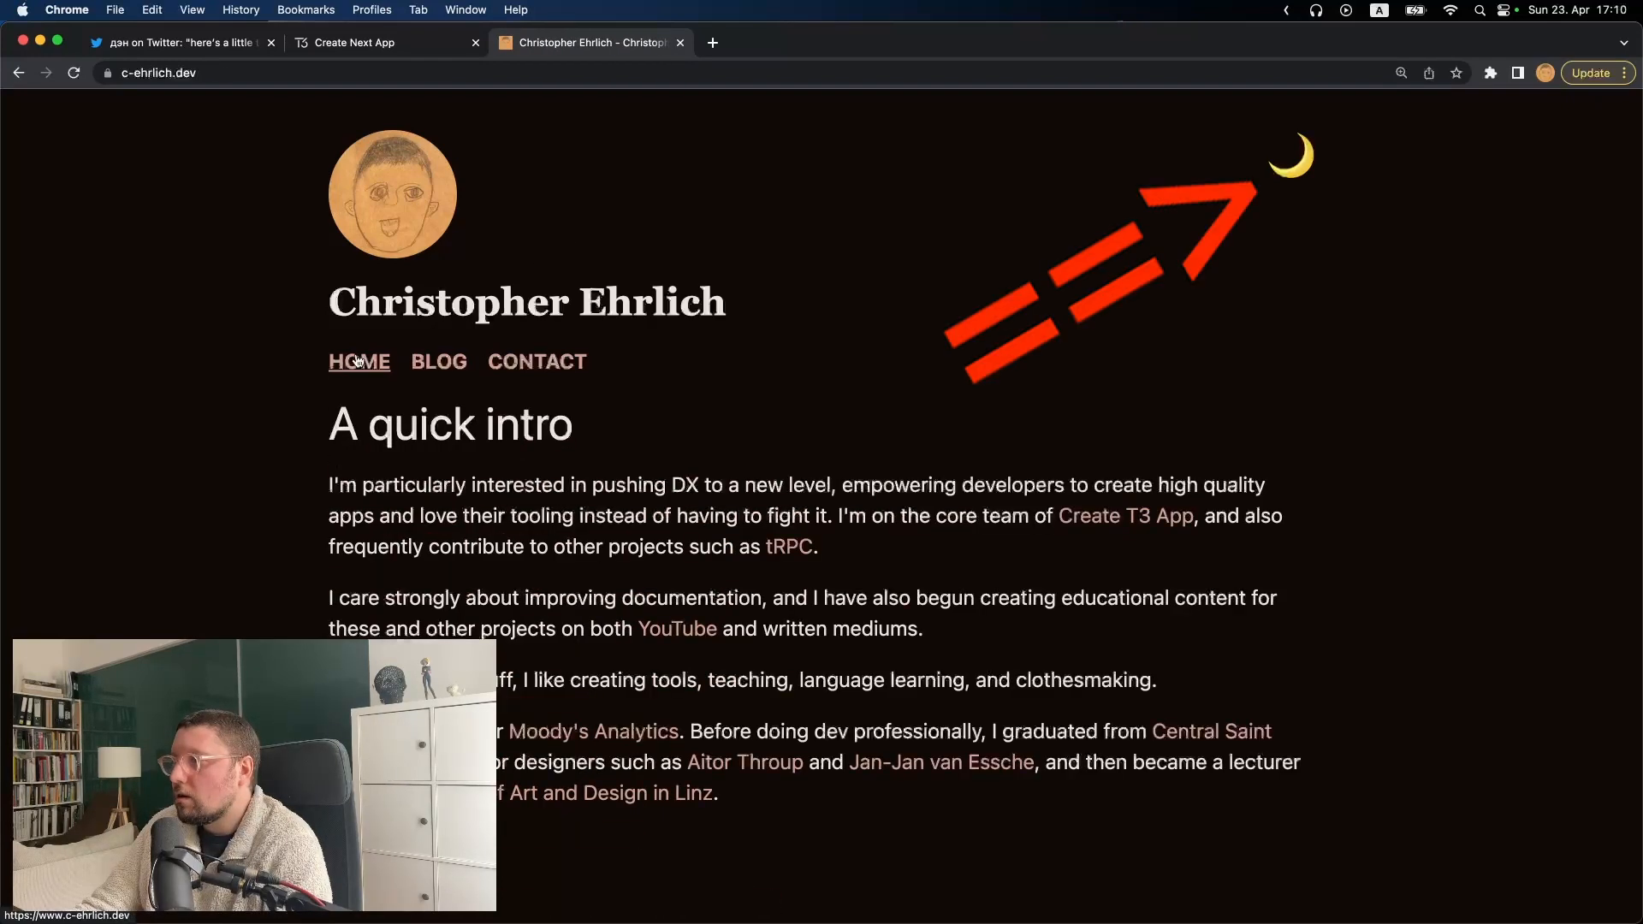
Follow the BLOG nav link on c-ehrlich.dev to the list of recent posts
{"action": "left_click", "coordinate": [438, 361]}
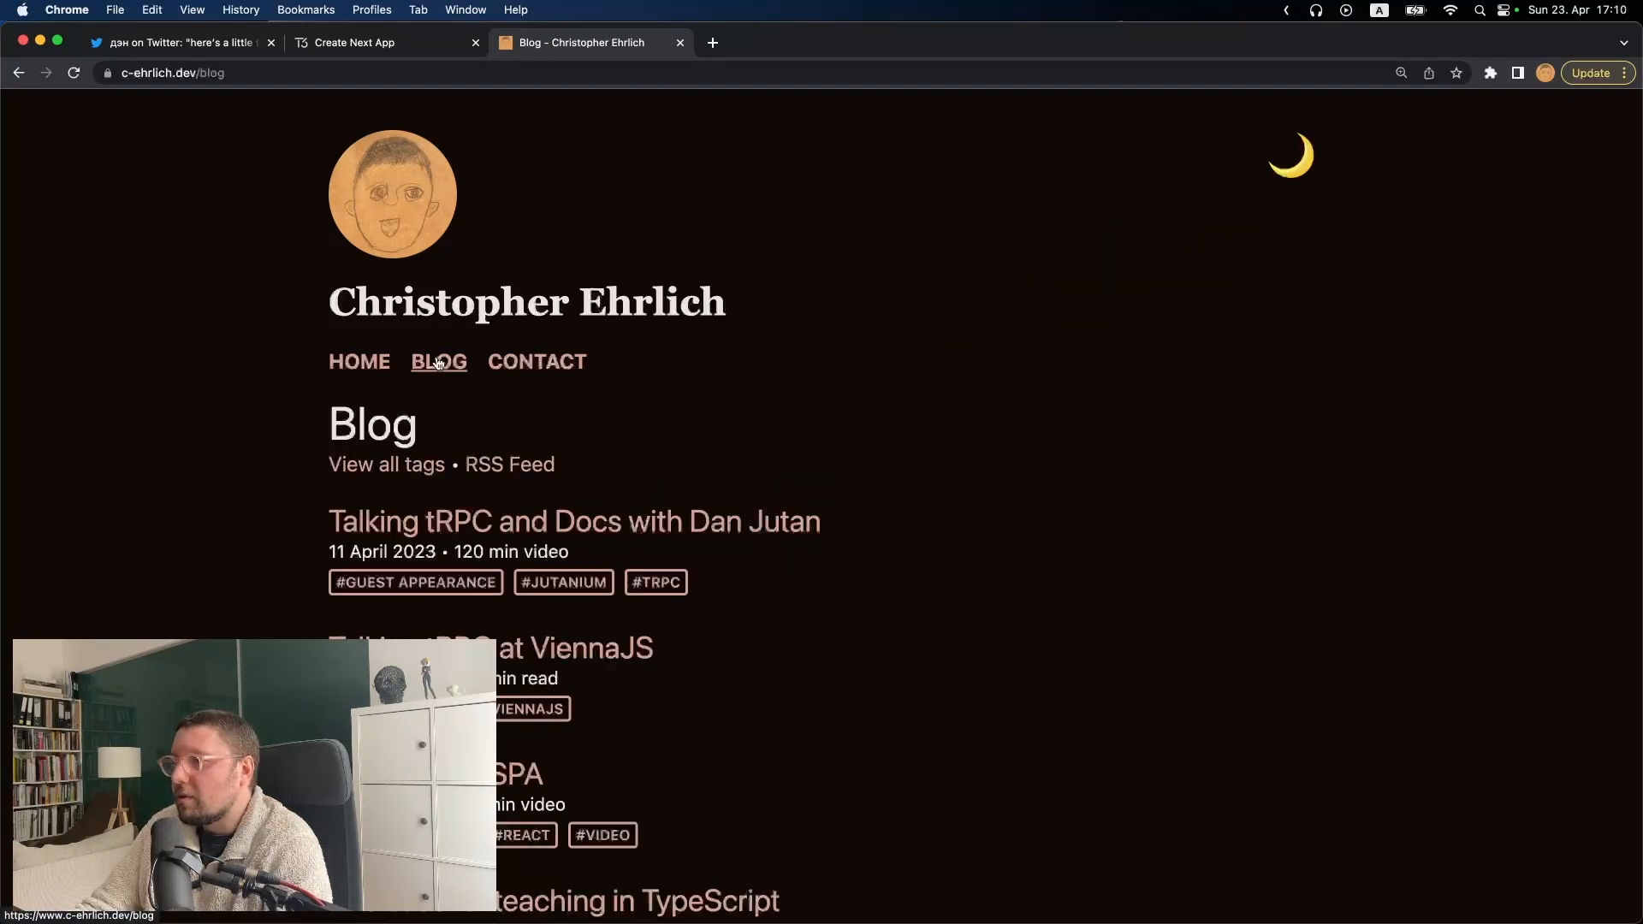
{"action": "mouse_move", "coordinate": [1365, 181]}
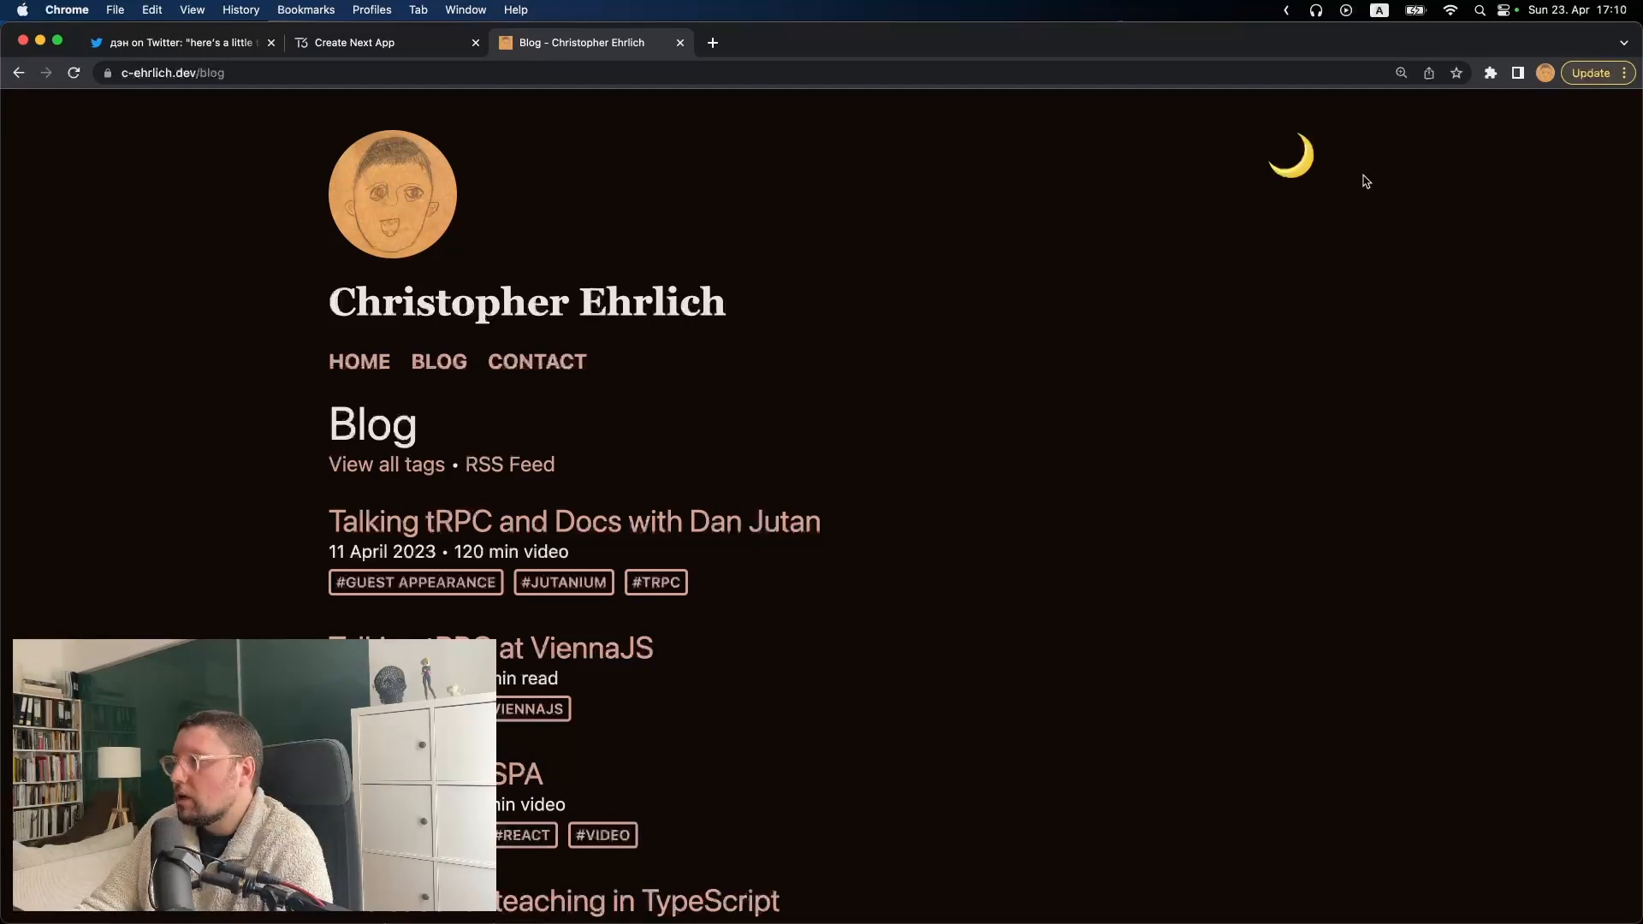
{"action": "mouse_move", "coordinate": [1287, 202]}
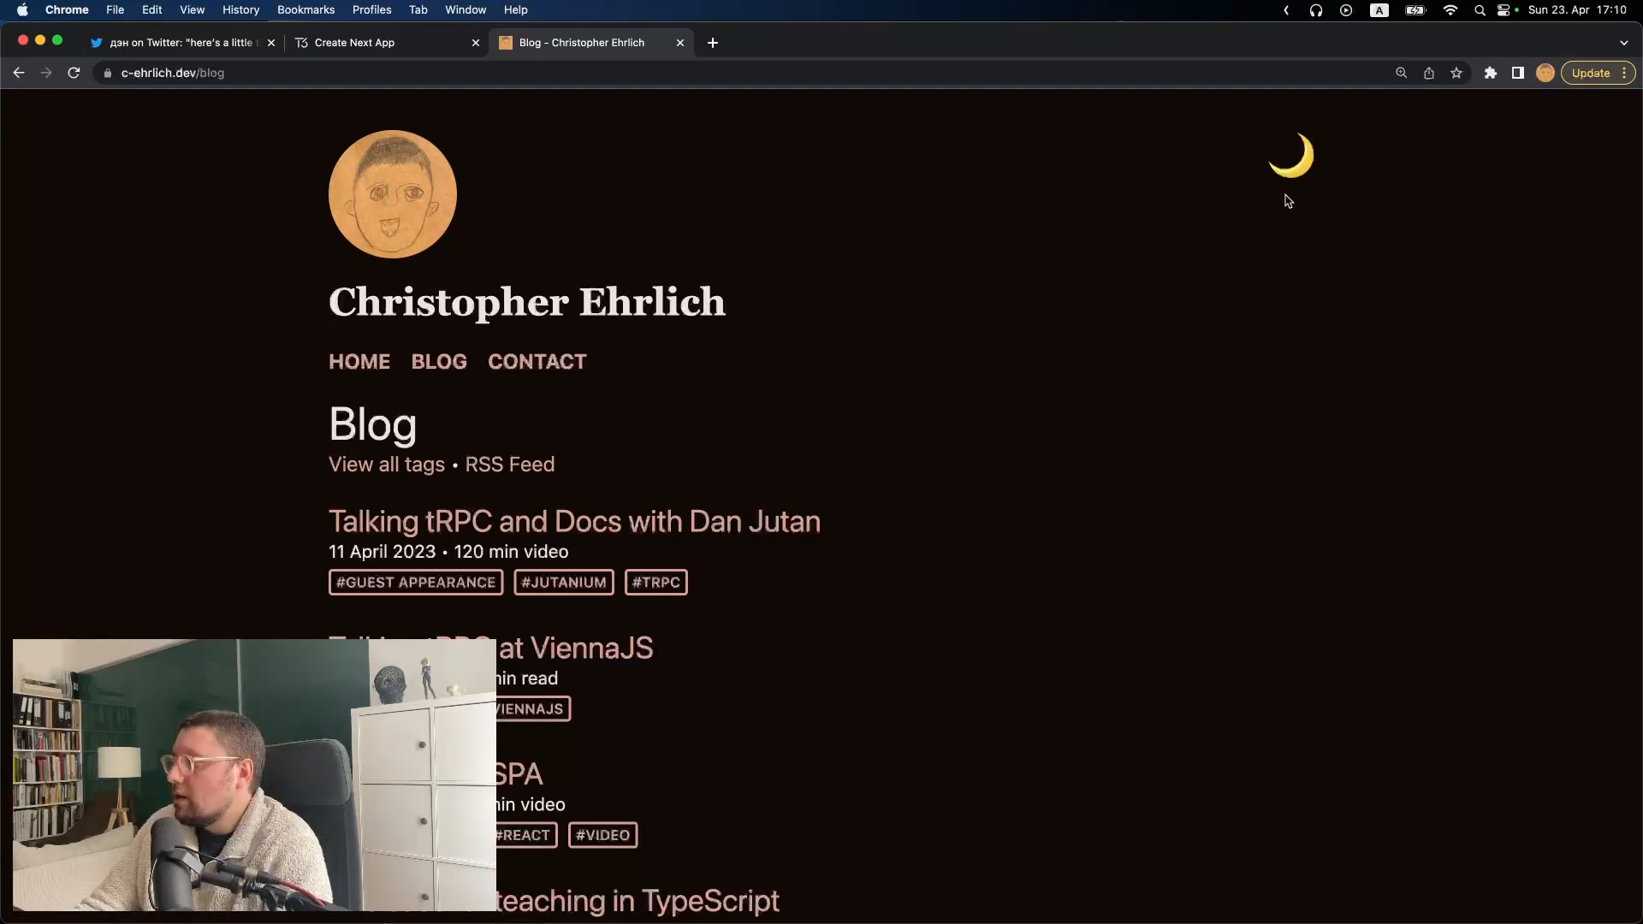
{"action": "mouse_move", "coordinate": [1328, 154]}
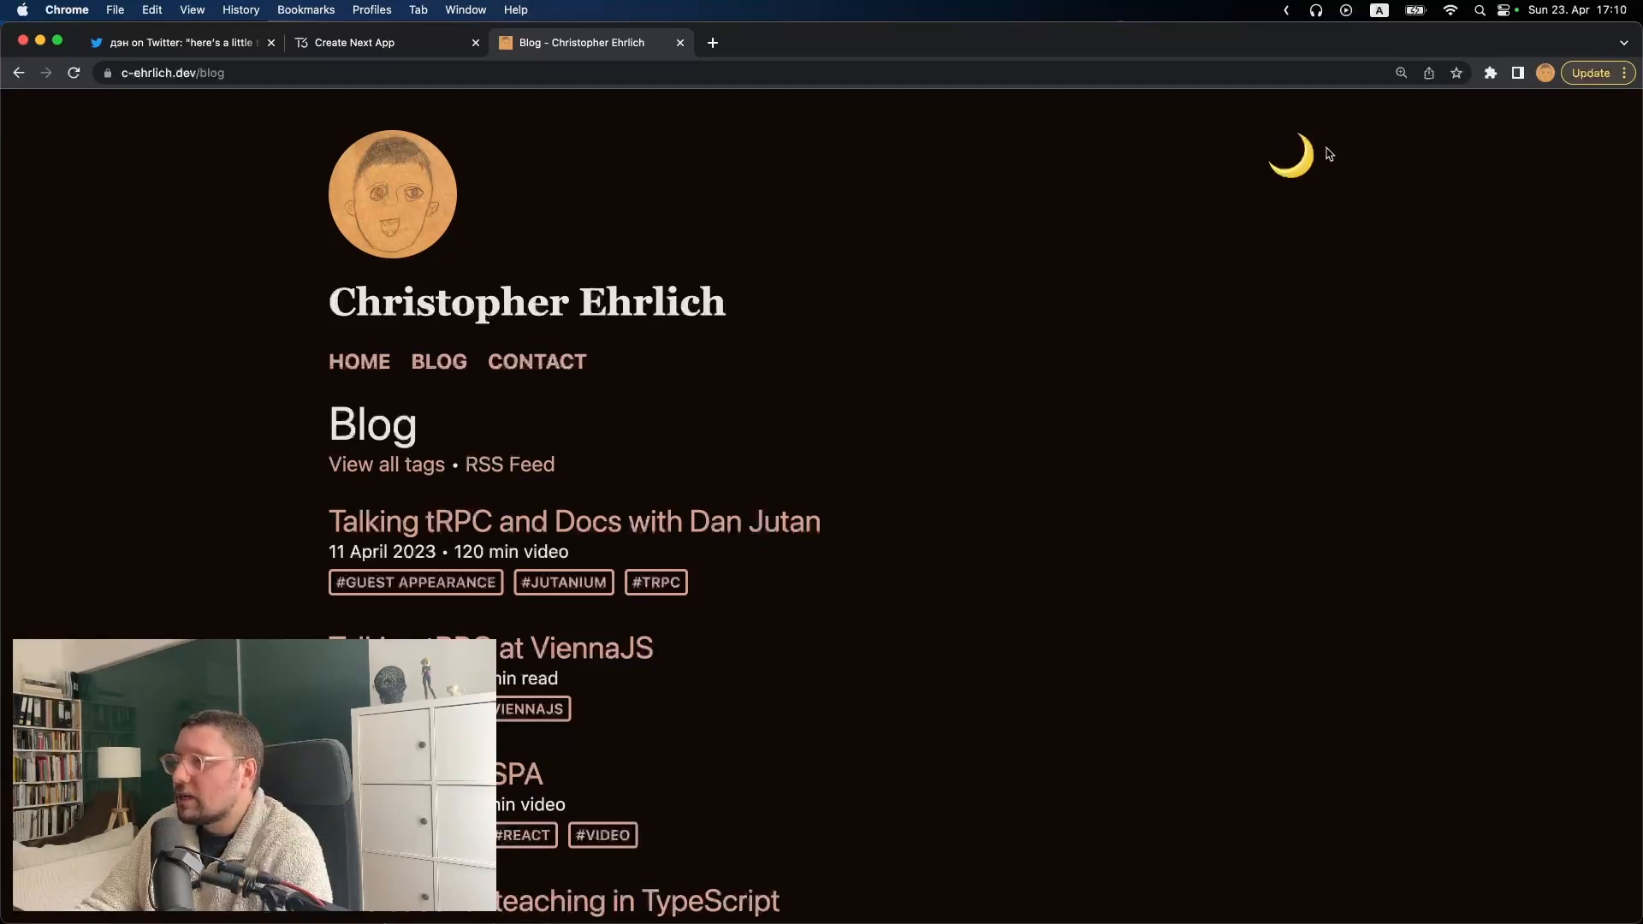
{"action": "mouse_move", "coordinate": [1353, 188]}
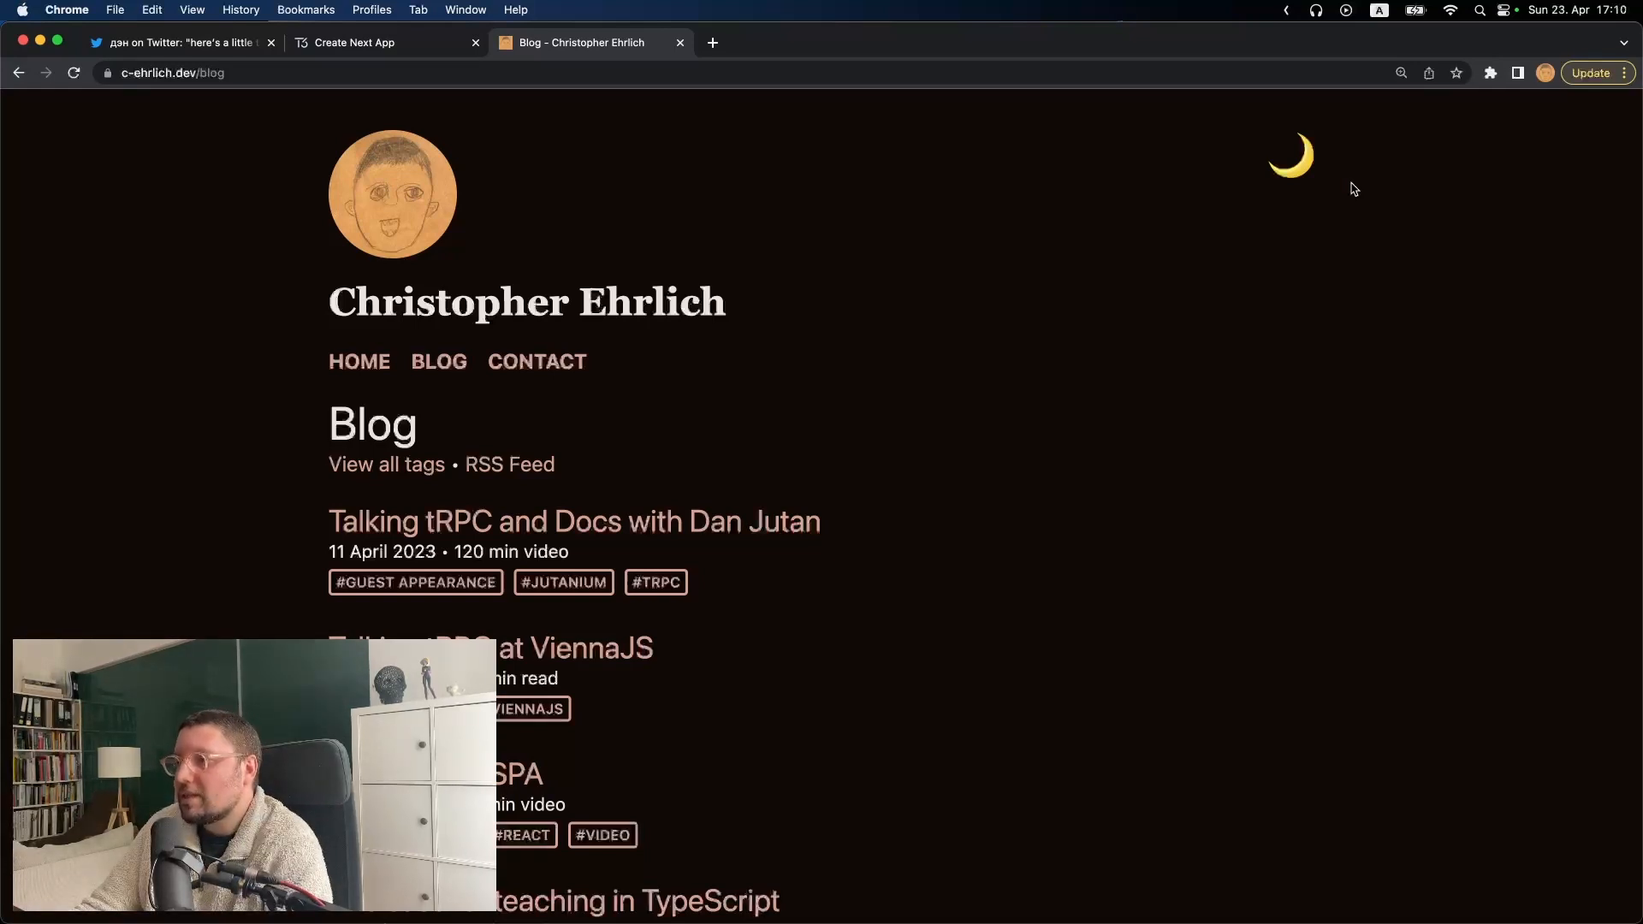
{"action": "mouse_move", "coordinate": [1348, 195]}
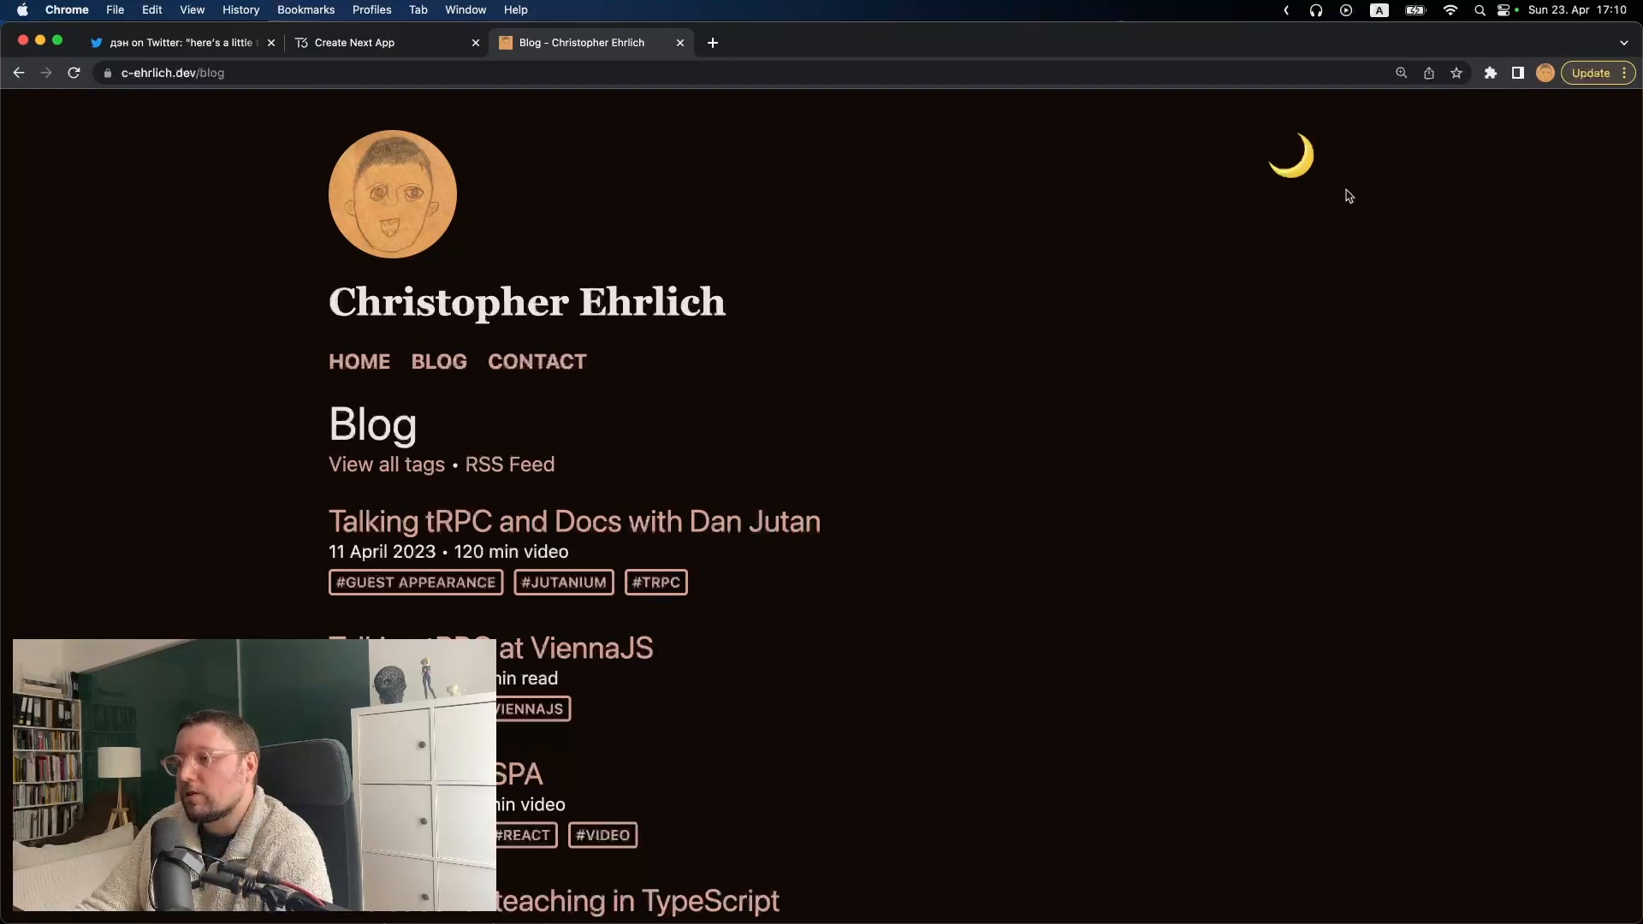
{"action": "mouse_move", "coordinate": [1338, 208]}
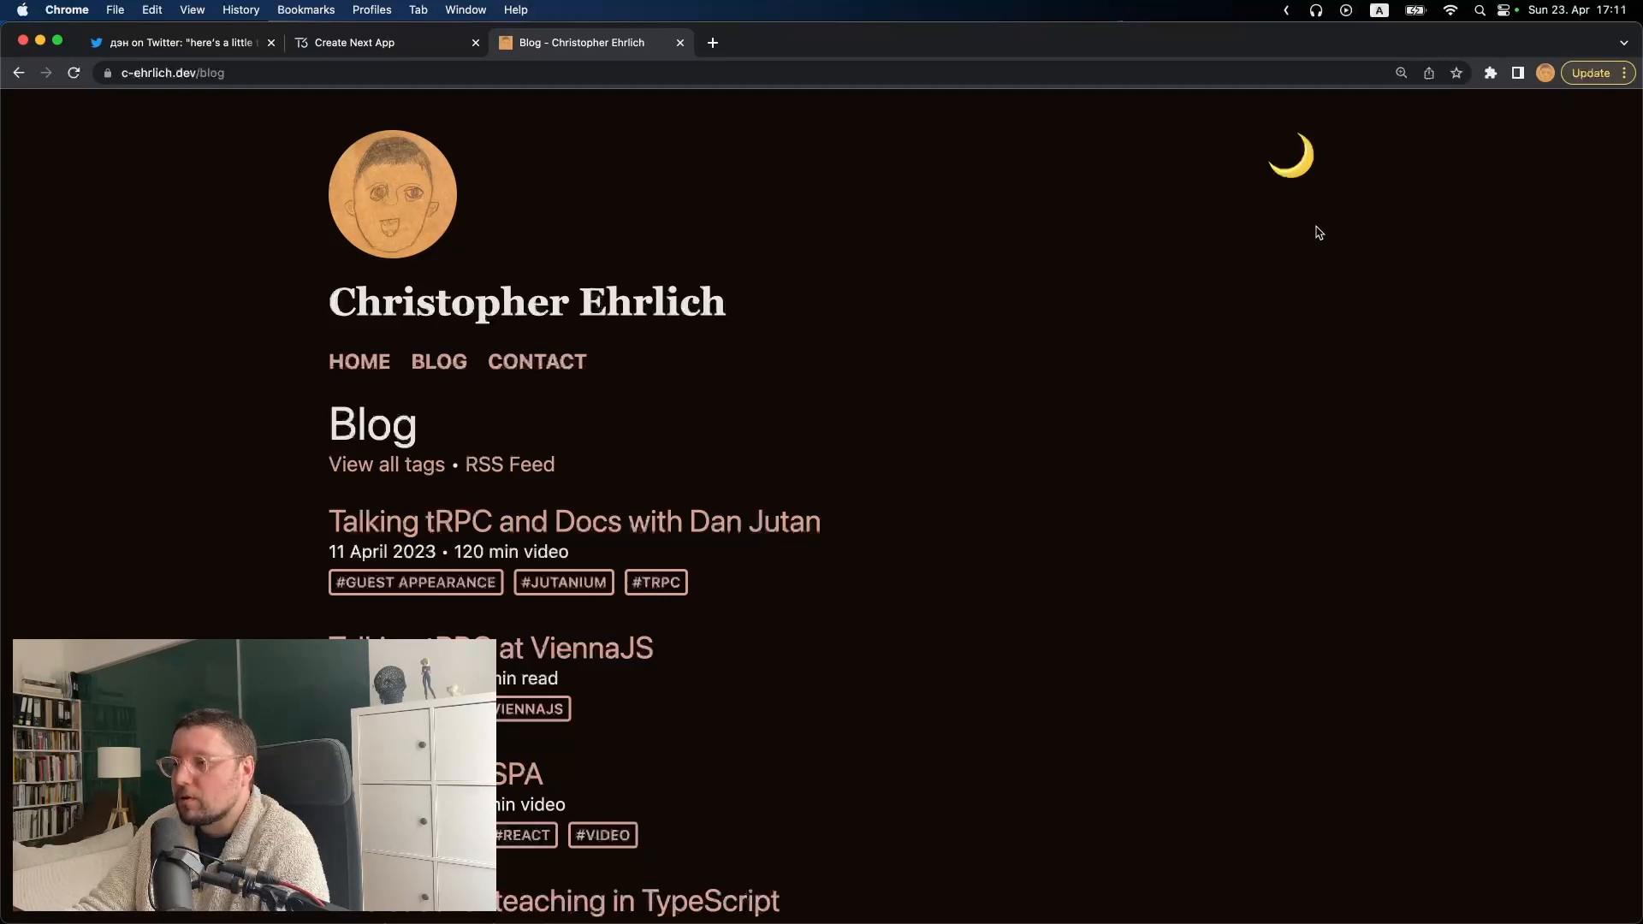
{"action": "mouse_move", "coordinate": [1237, 289]}
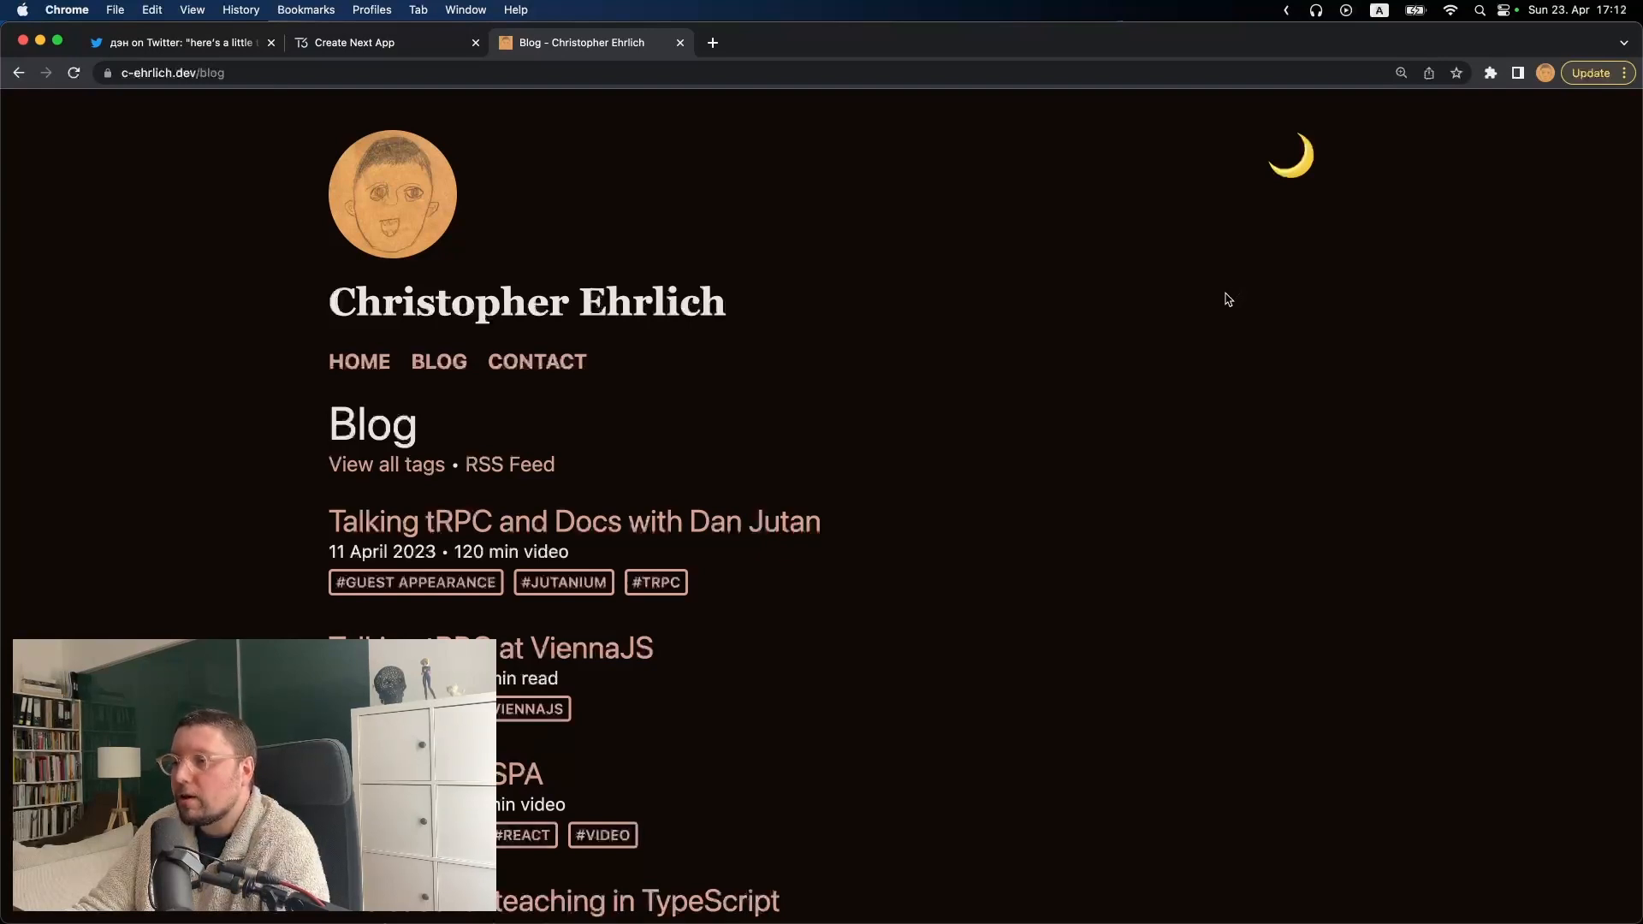
{"action": "mouse_move", "coordinate": [641, 383]}
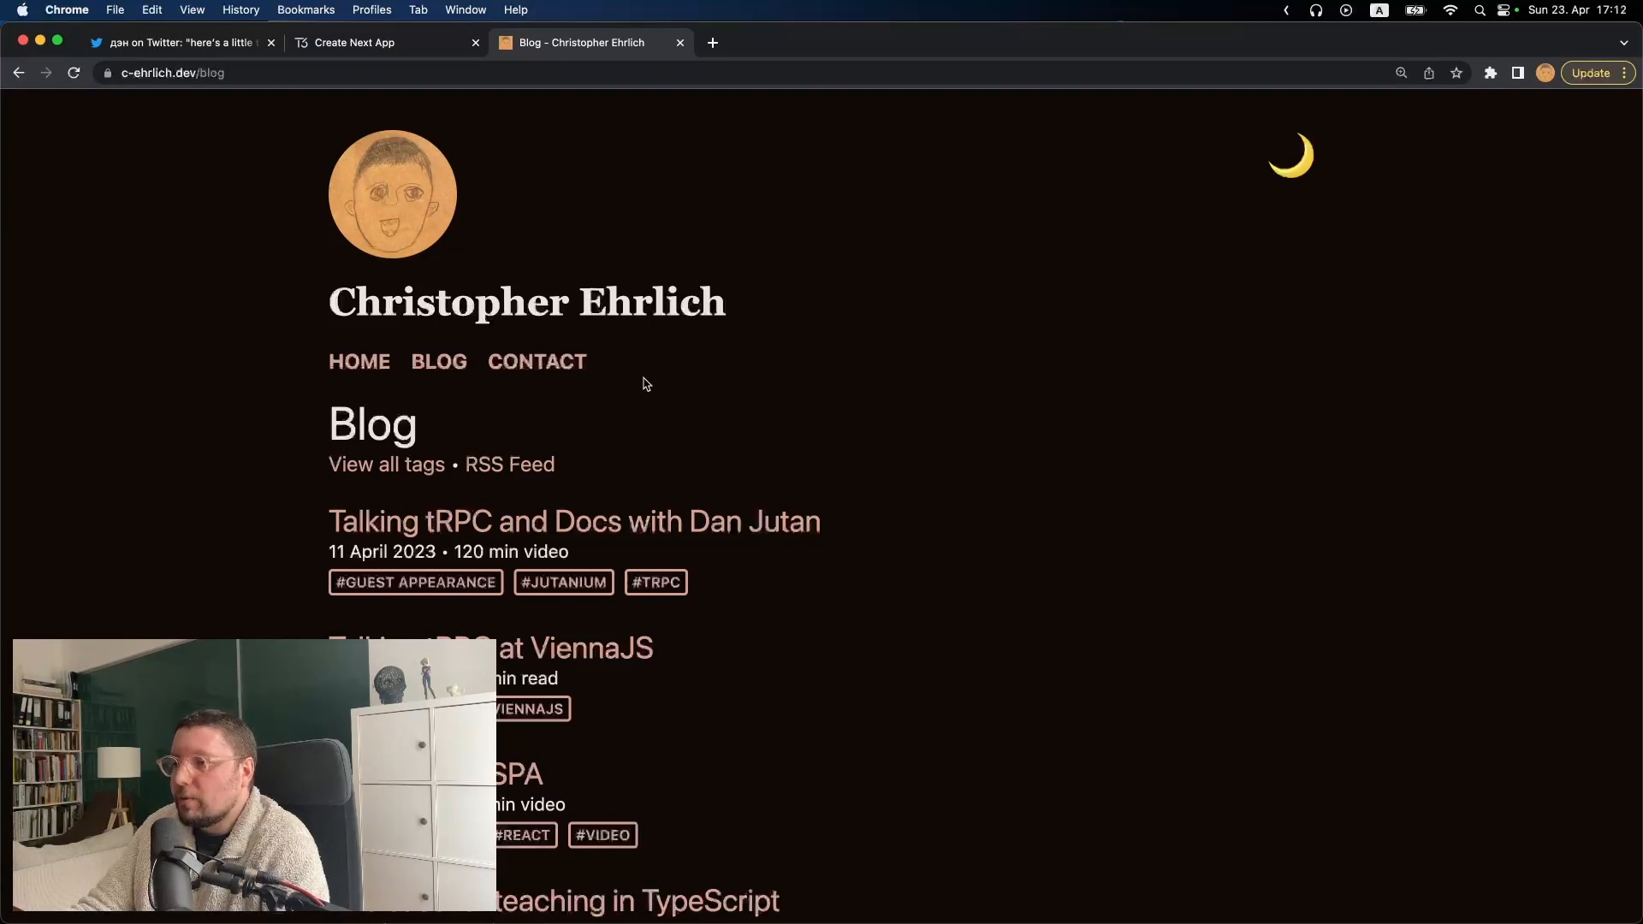